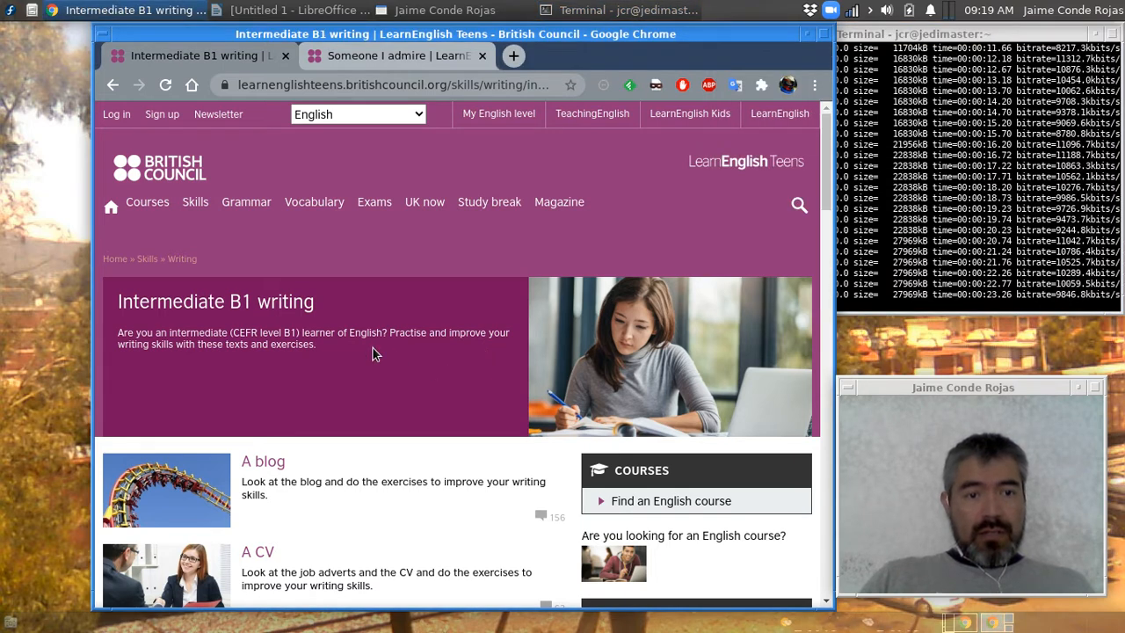
pyautogui.moveTo(418, 355)
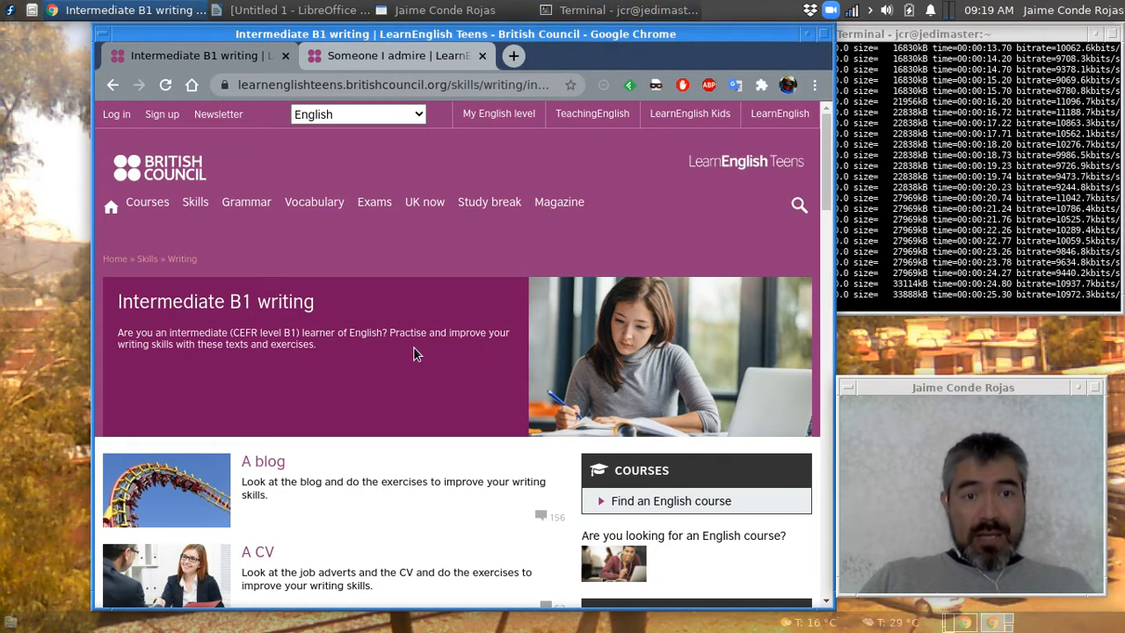
pyautogui.moveTo(420, 367)
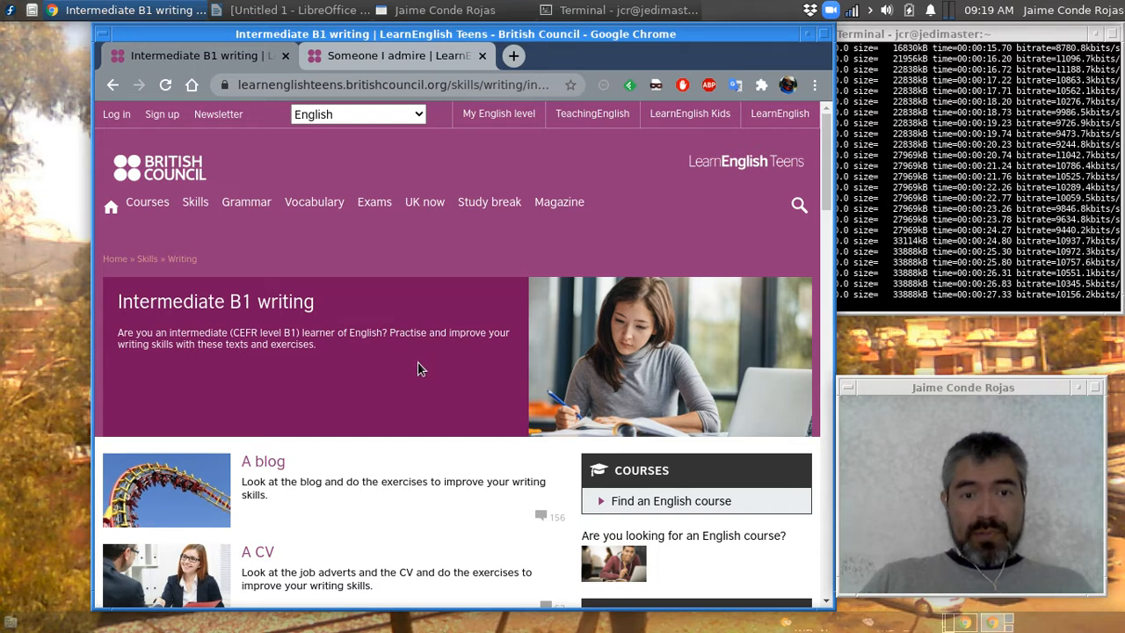
pyautogui.moveTo(218, 324)
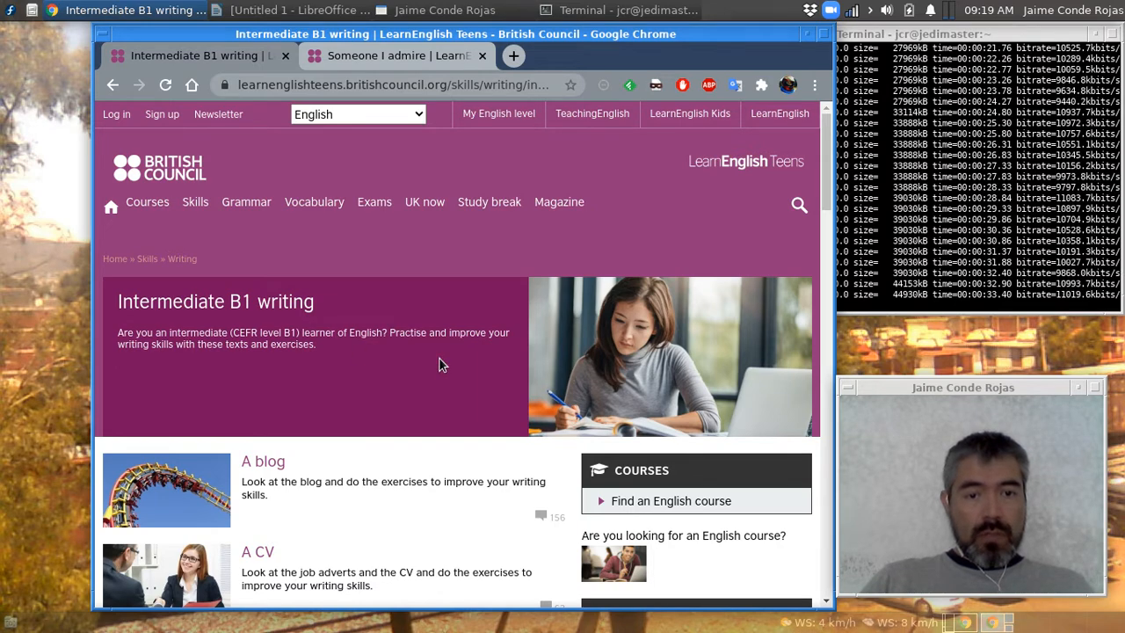
# Step: Scroll the Intermediate B1 writing list down until the Writing about a pie chart entry is visible
pyautogui.scroll(-3)
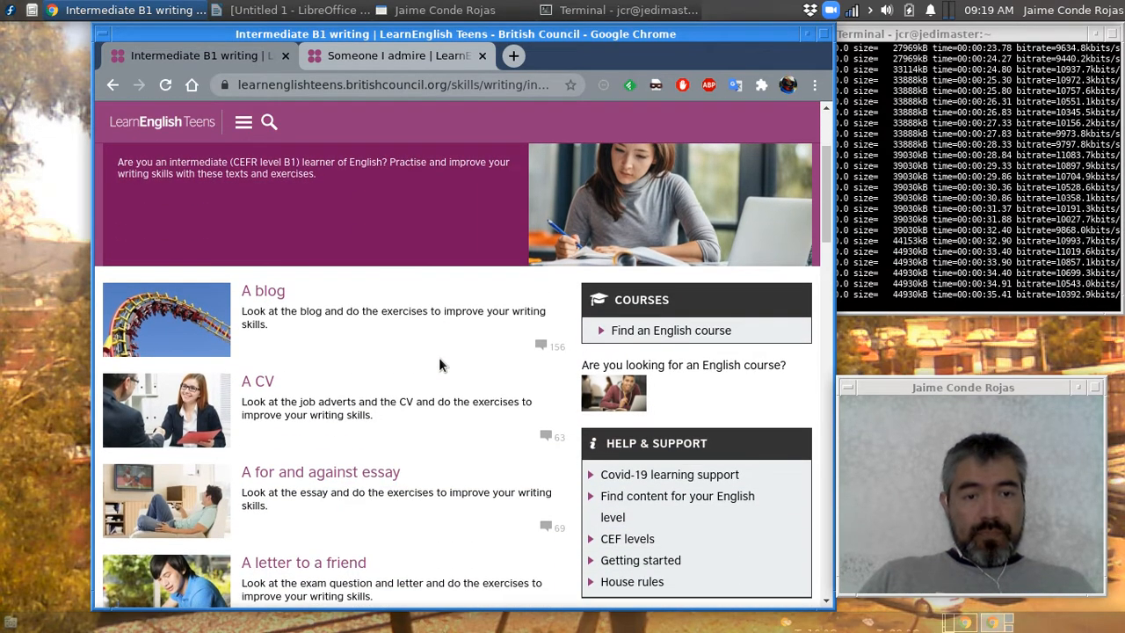
pyautogui.scroll(-3)
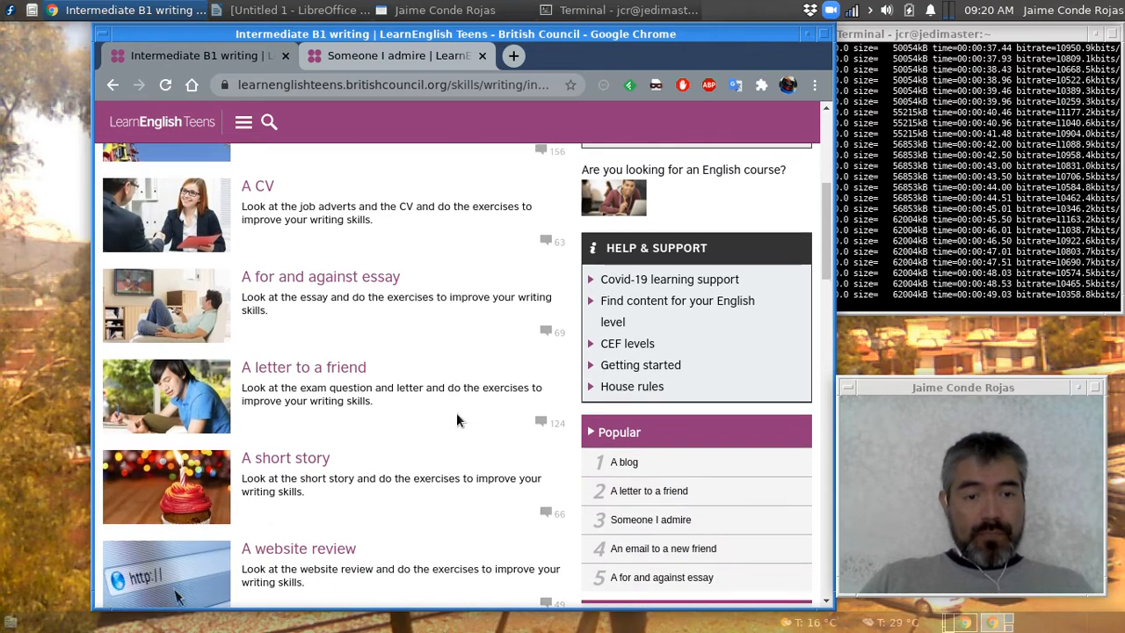
pyautogui.scroll(-3)
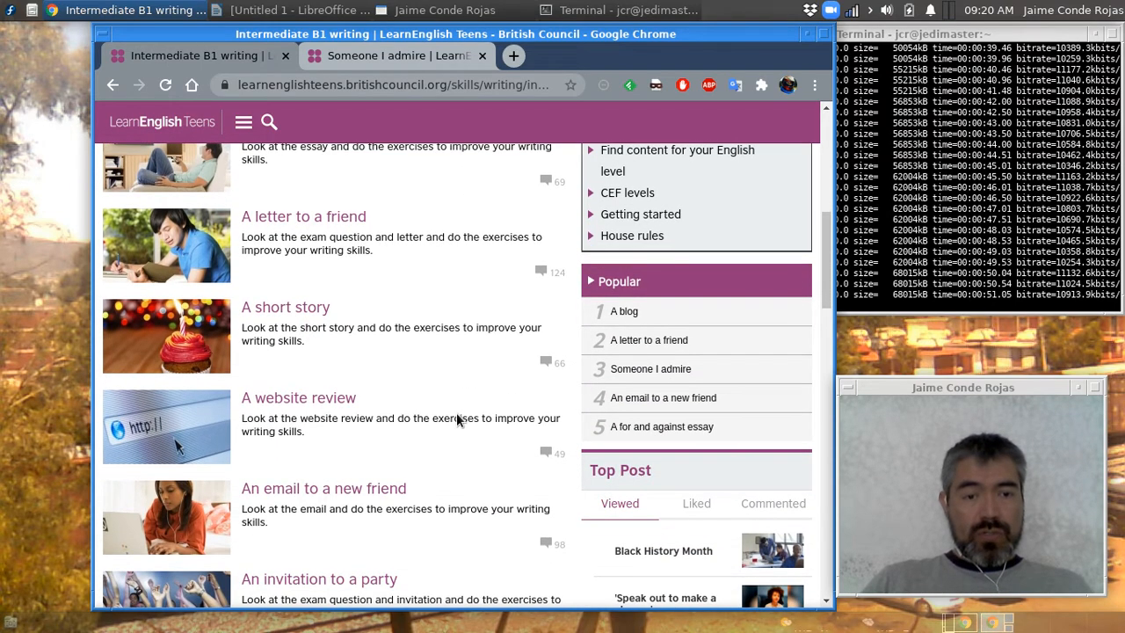
pyautogui.scroll(-3)
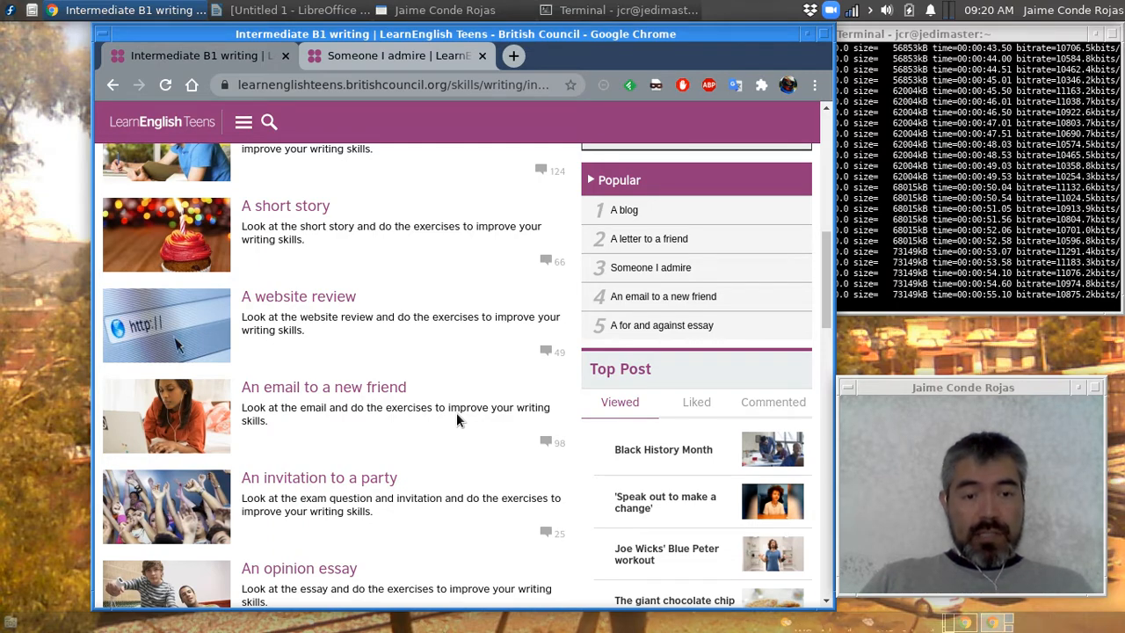
pyautogui.scroll(-3)
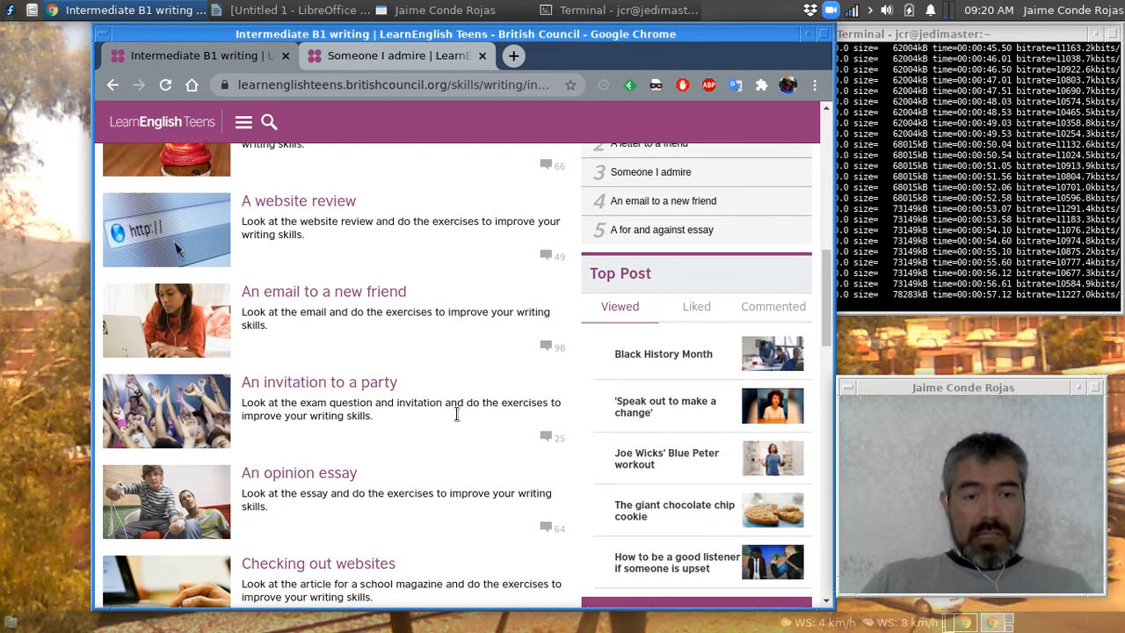
pyautogui.scroll(-3)
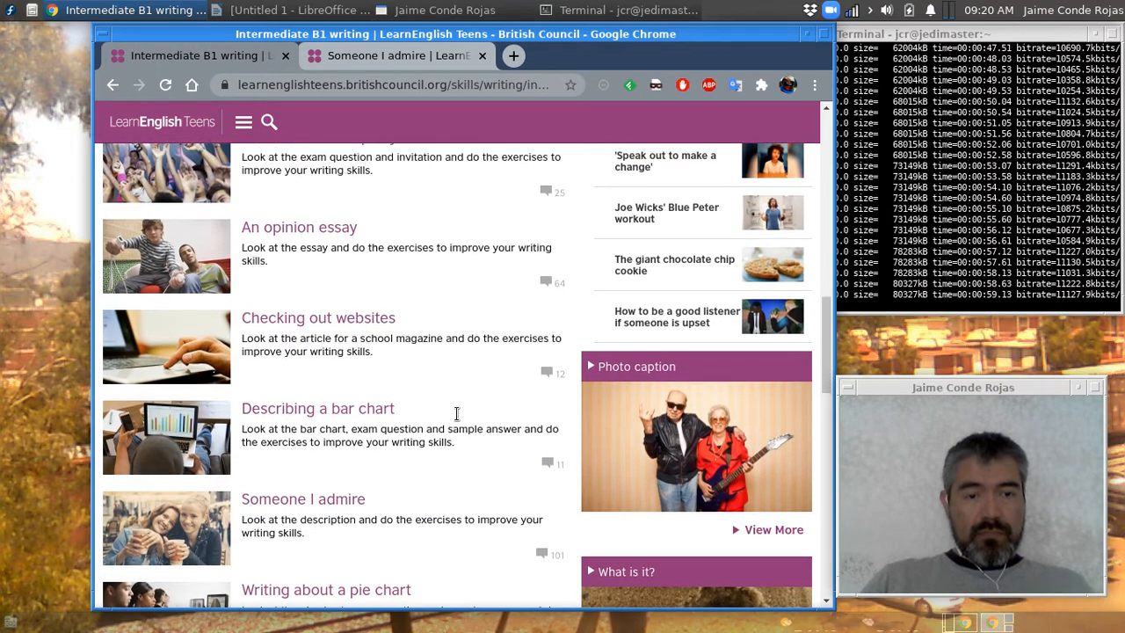
pyautogui.scroll(-3)
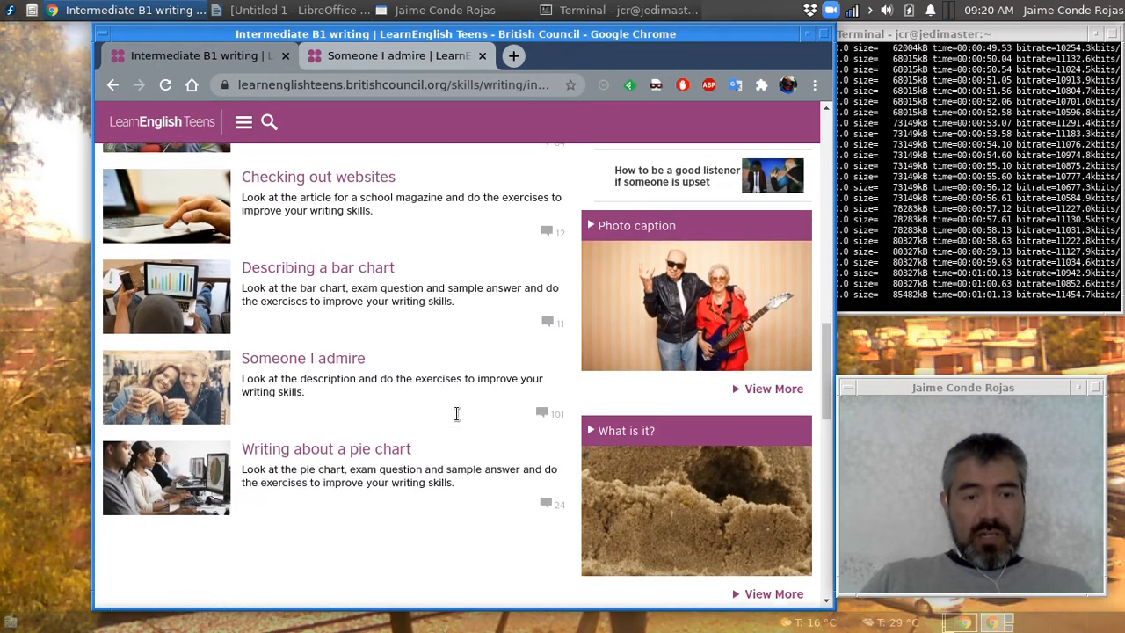
pyautogui.scroll(-3)
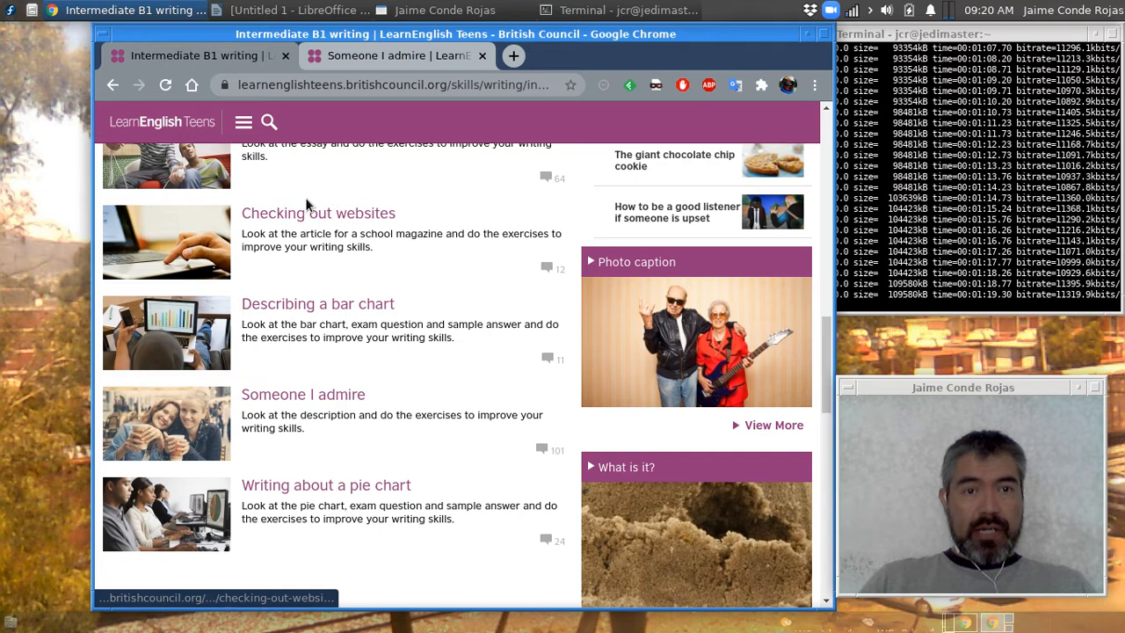
pyautogui.click(297, 11)
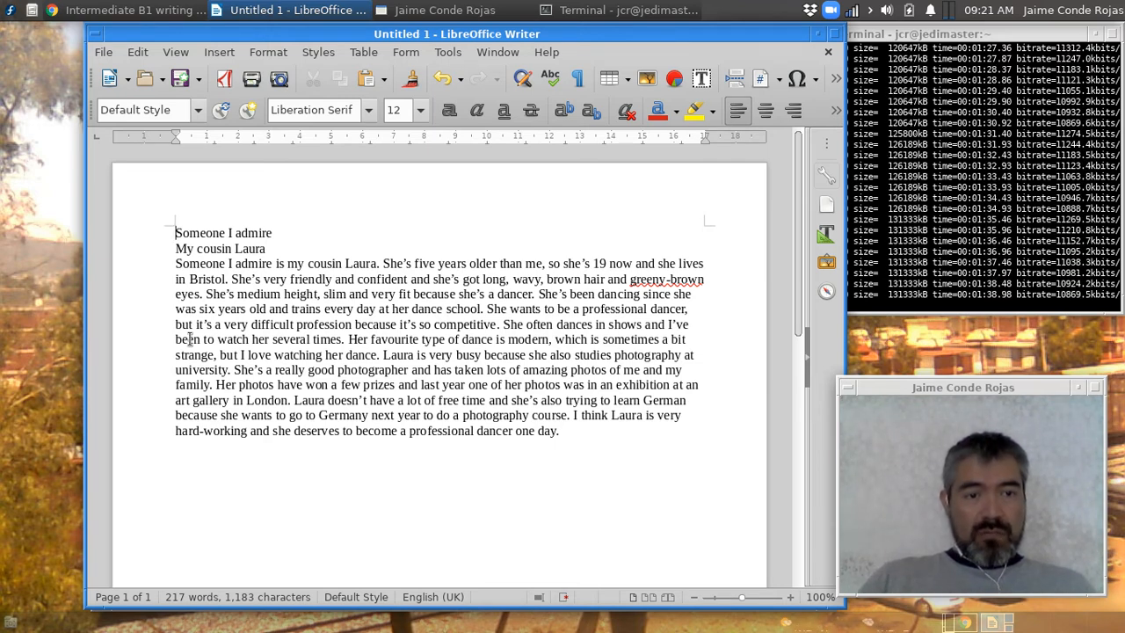
pyautogui.moveTo(176, 263); pyautogui.dragTo(452, 369)
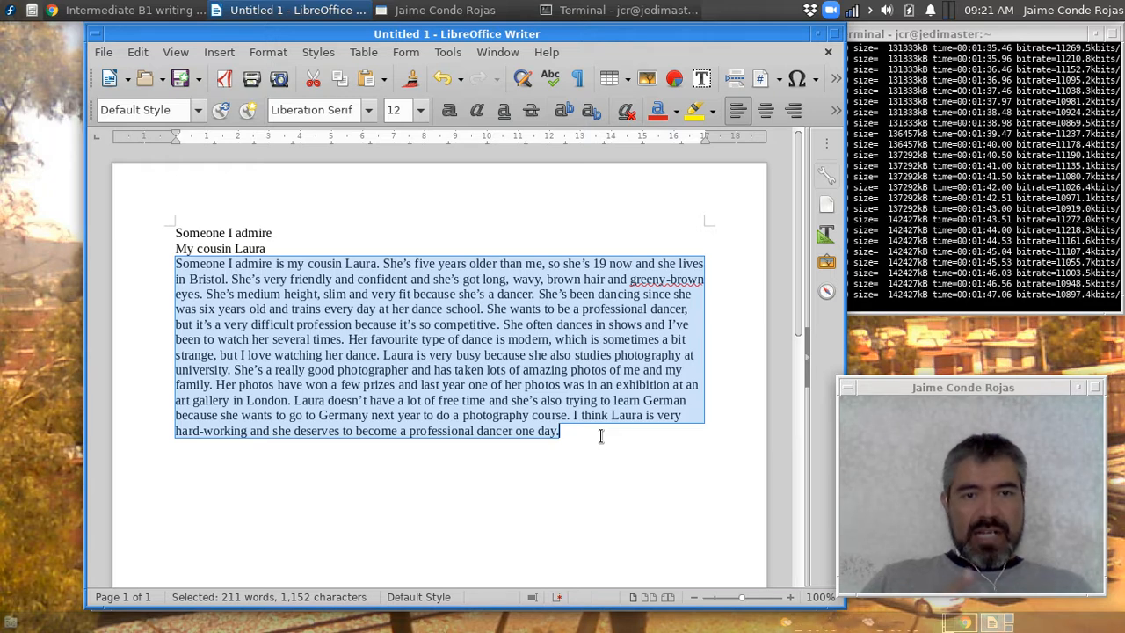
pyautogui.click(559, 431)
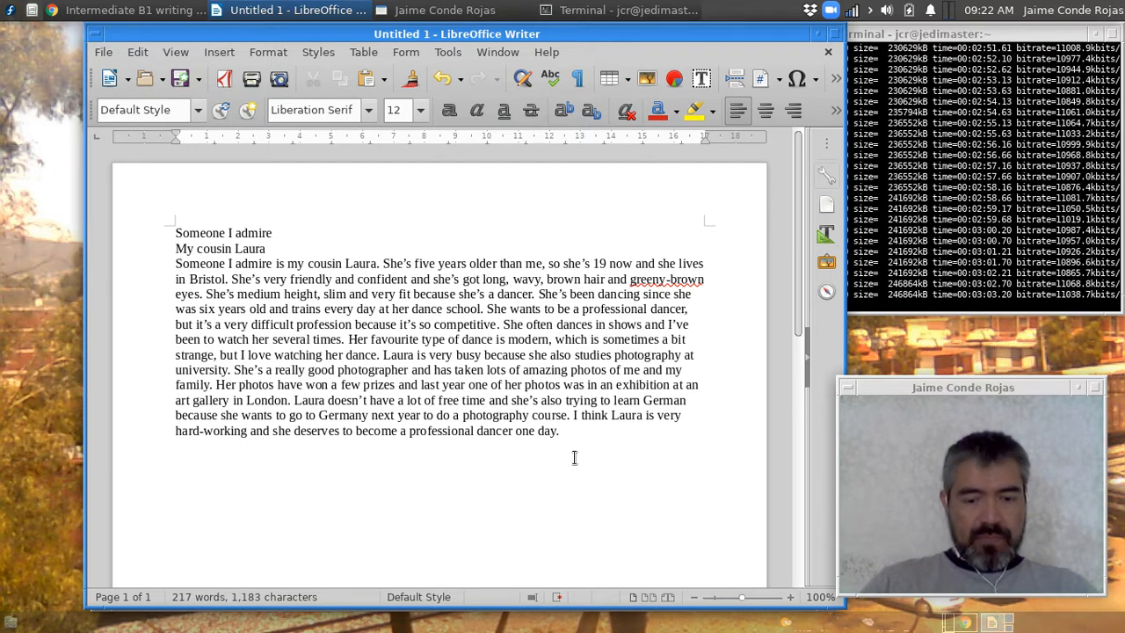
# Step: Add the mark line 'Mark: 7/10, not clear, no paragraphs' below the essay in Writer
pyautogui.write('Mark')
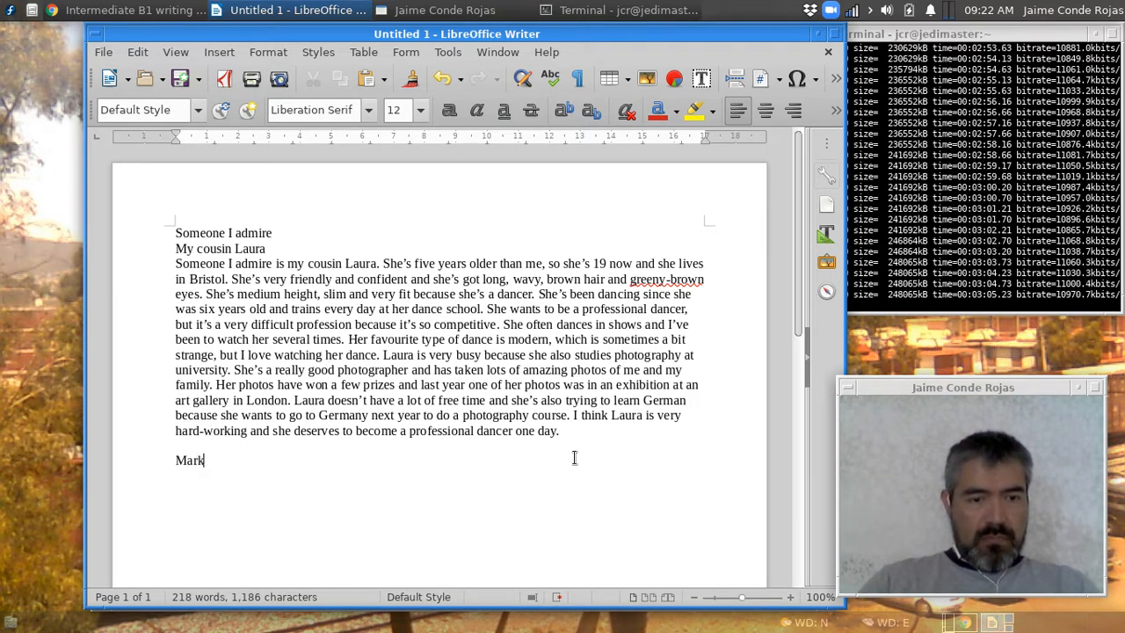
pyautogui.write(':')
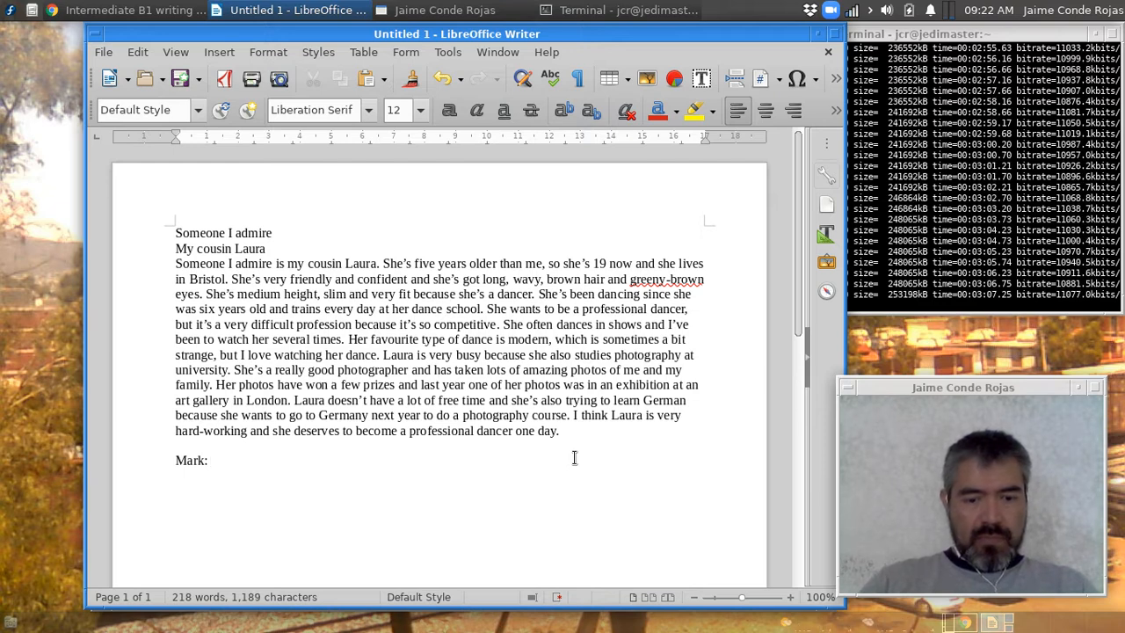
pyautogui.write('7')
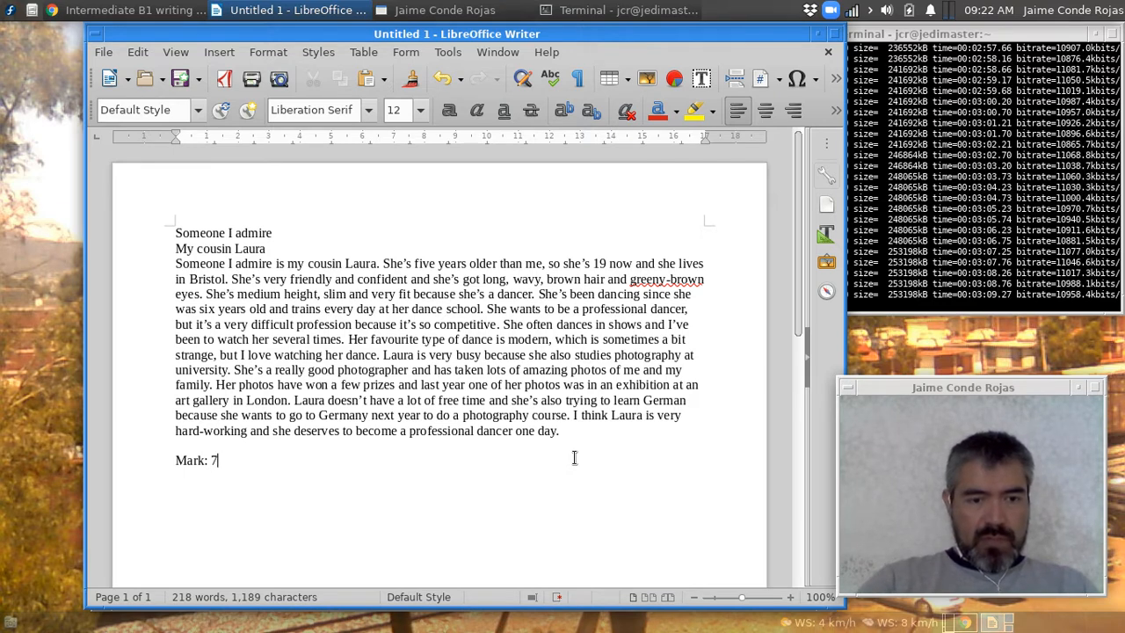
pyautogui.write('/10, not clear, not')
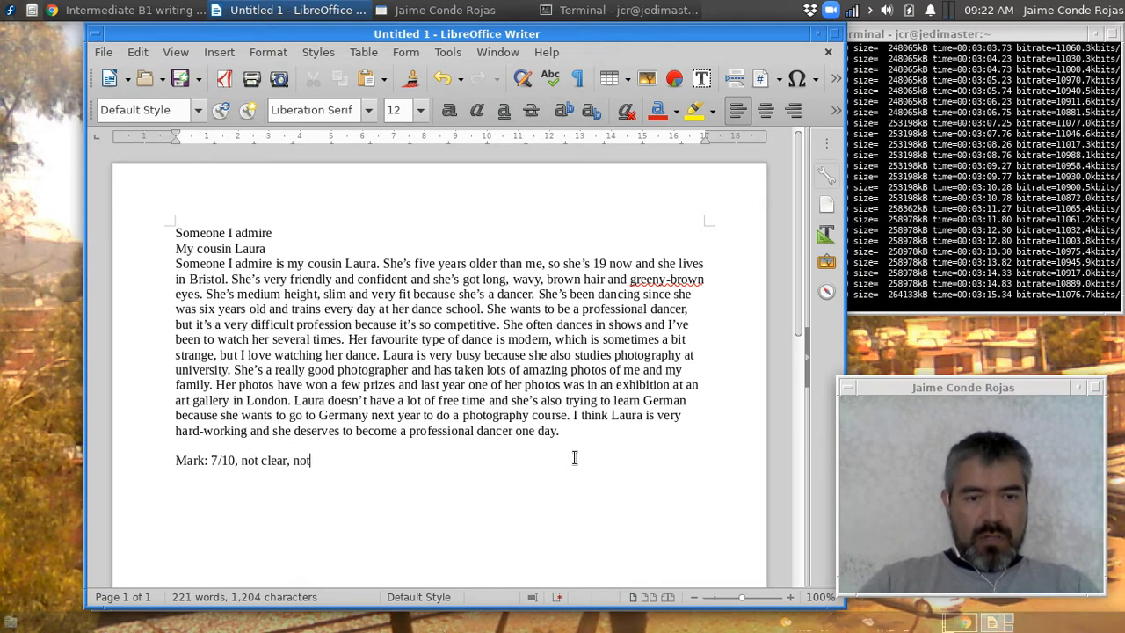
pyautogui.write('para')
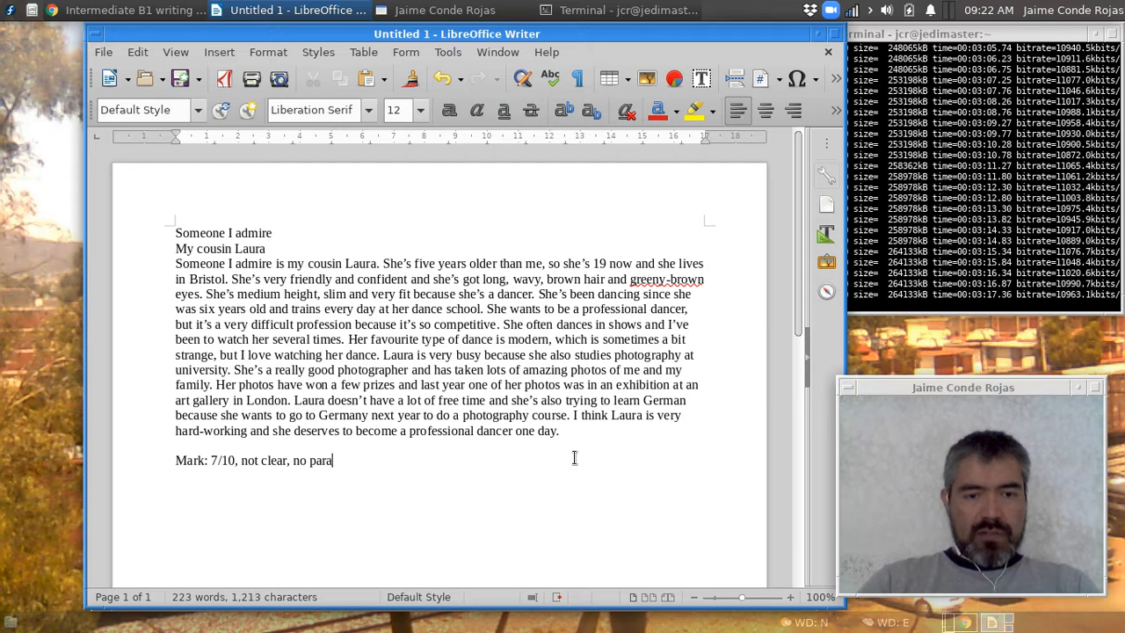
pyautogui.write('graphs (,')
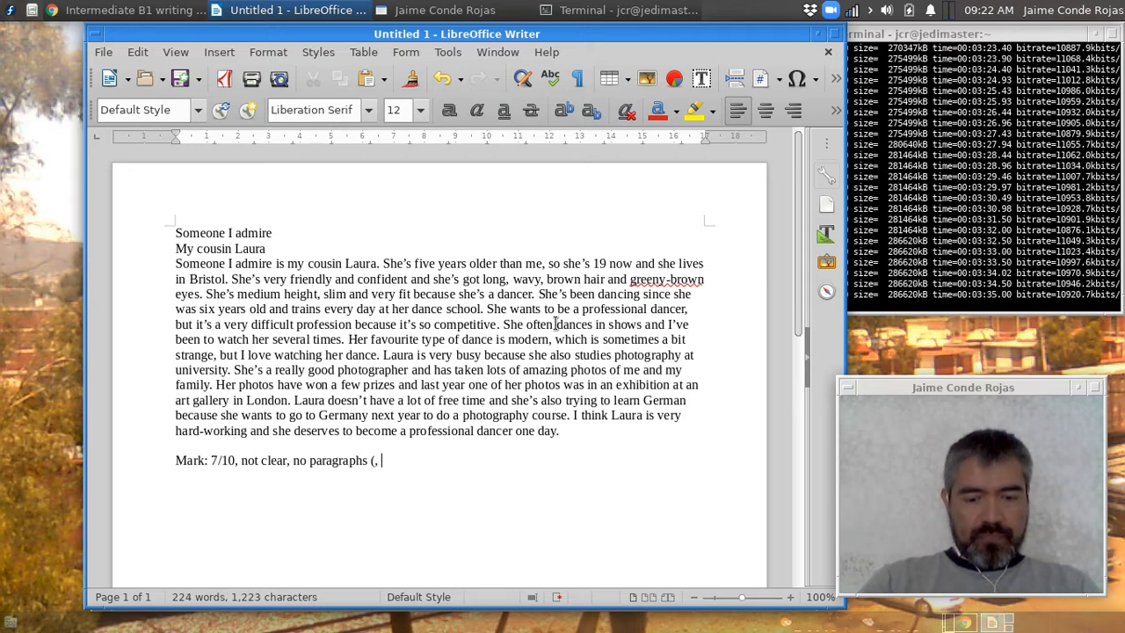
# Step: Extend the mark with '(, spelling mistakes, grammar mistakes)' and switch back to the British Council page
pyautogui.write('spelling mist')
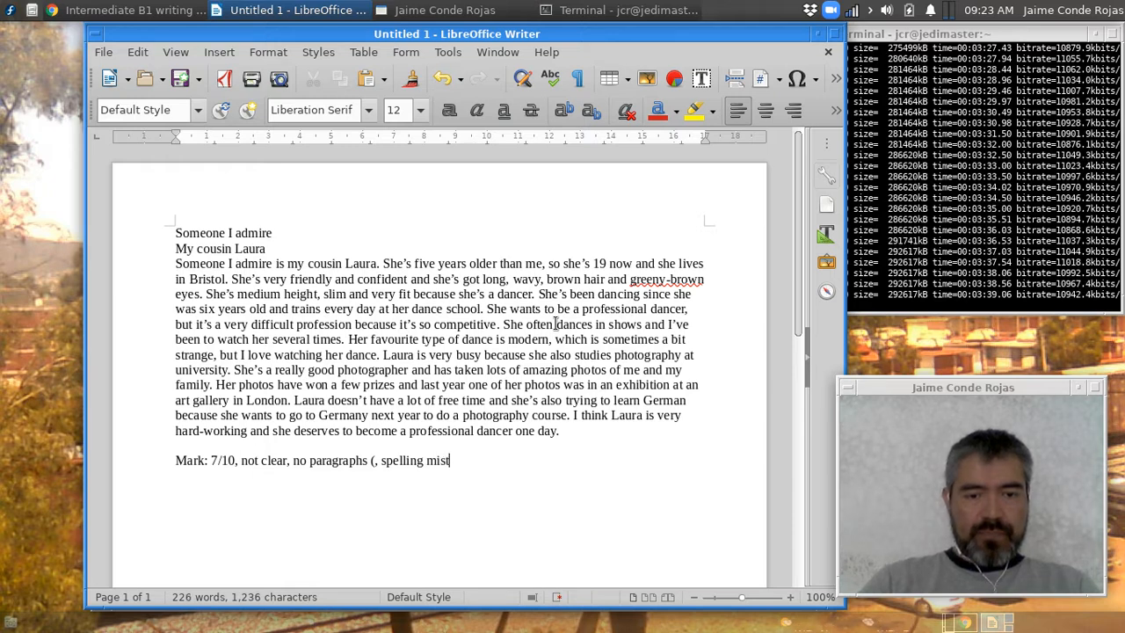
pyautogui.write('akes,')
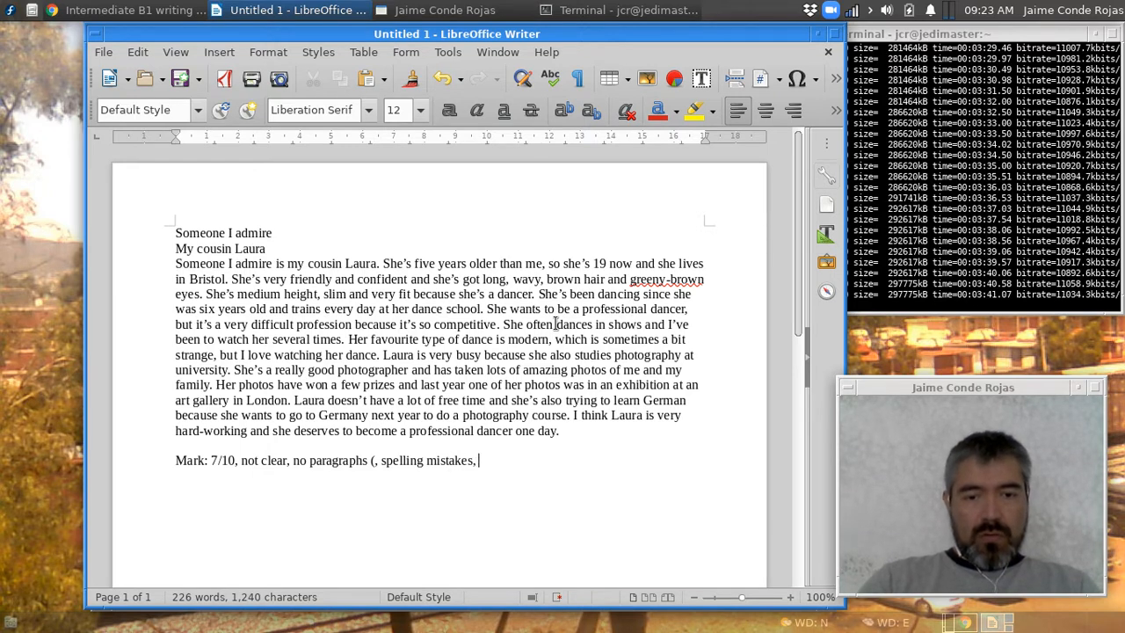
pyautogui.write('grammar m')
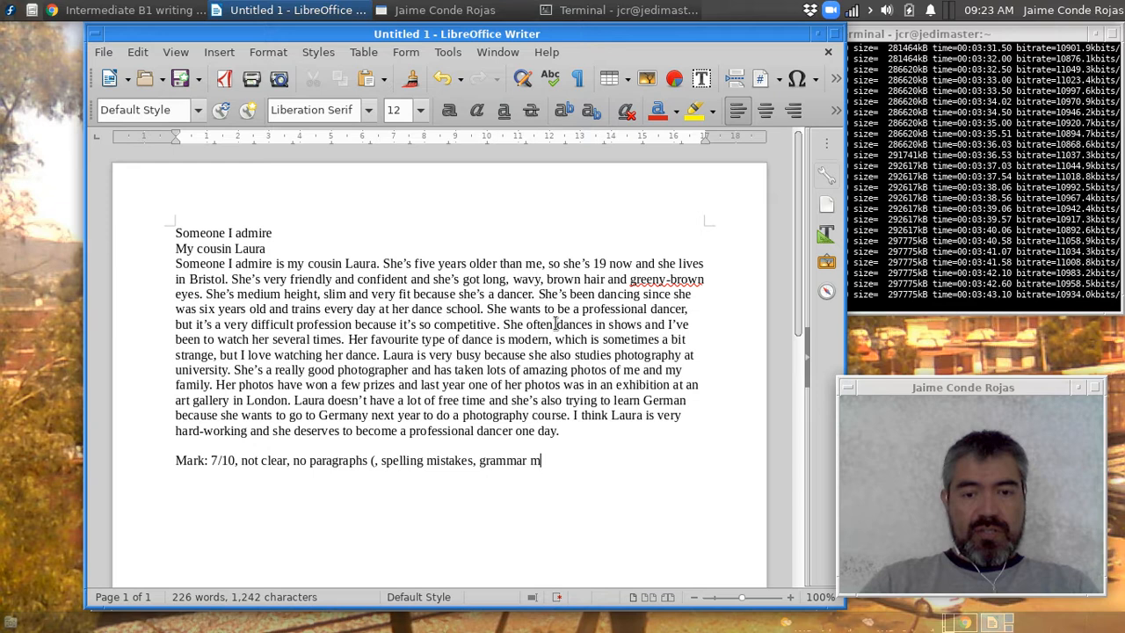
pyautogui.write('istakes)')
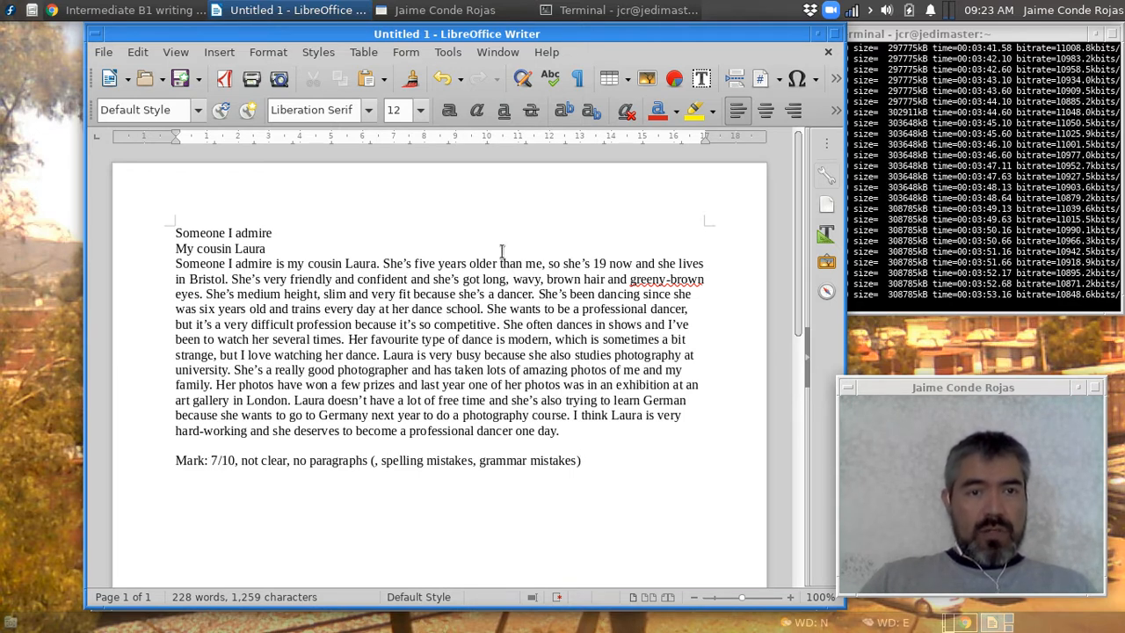
pyautogui.click(132, 11)
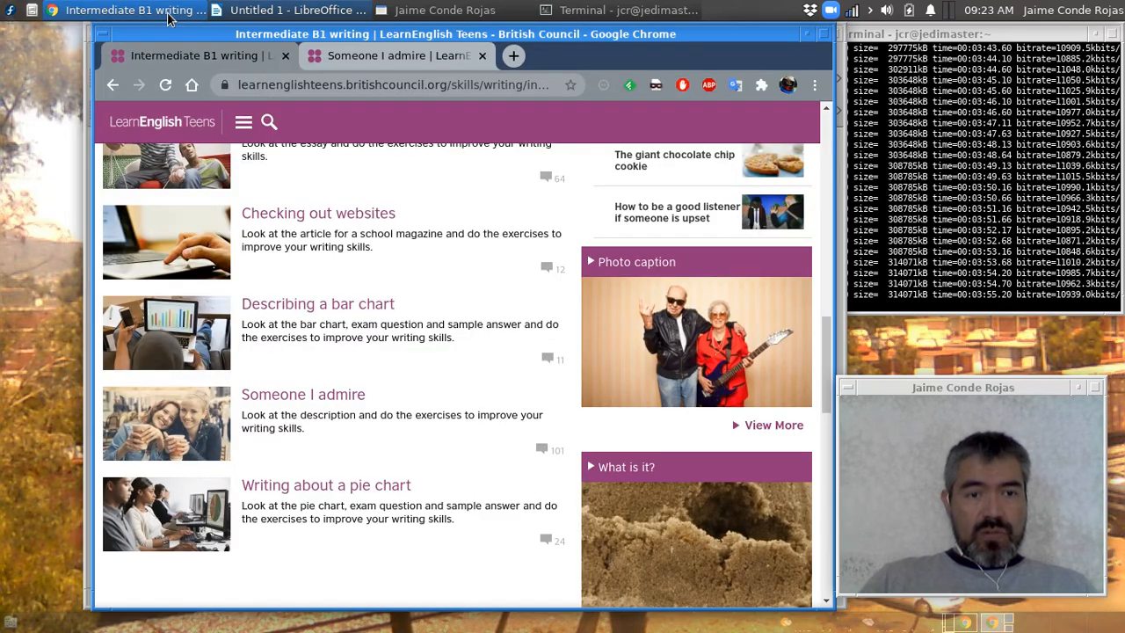
# Step: Highlight the 'Someone I admire' paragraphs about cousin Laura's dancing and photography in turn
pyautogui.click(396, 55)
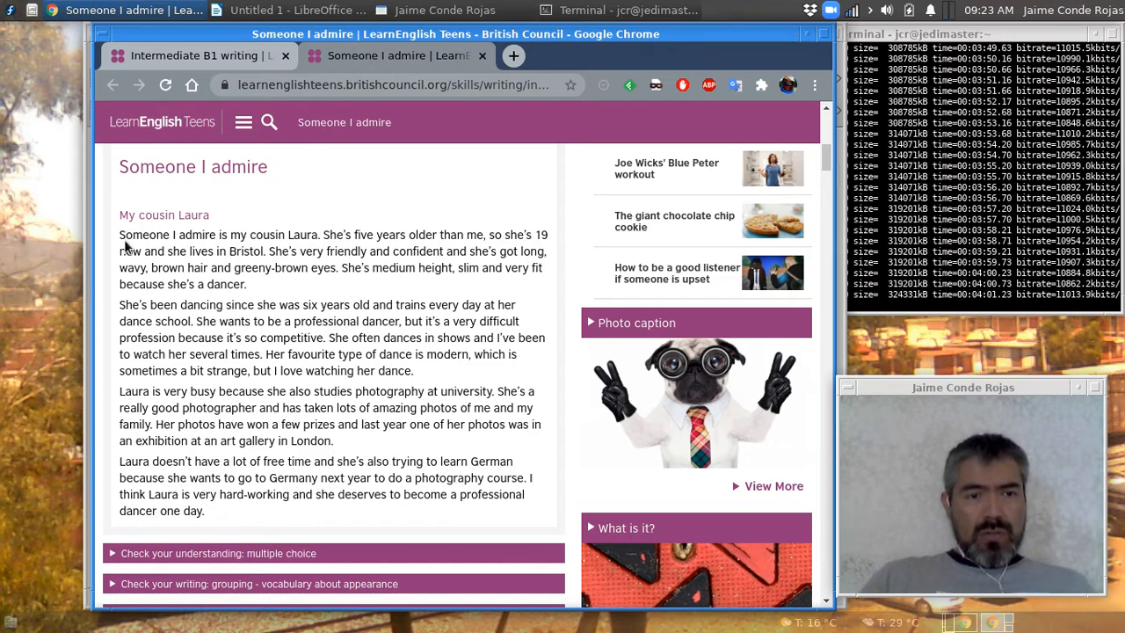
pyautogui.moveTo(119, 235); pyautogui.dragTo(247, 285)
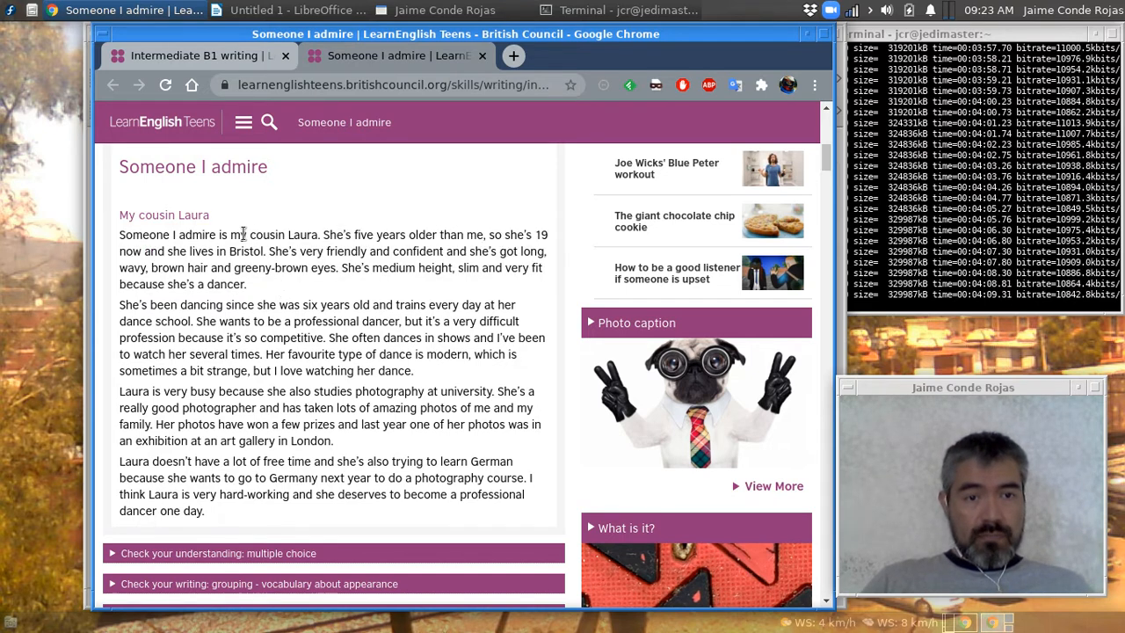
pyautogui.moveTo(232, 236); pyautogui.dragTo(316, 236)
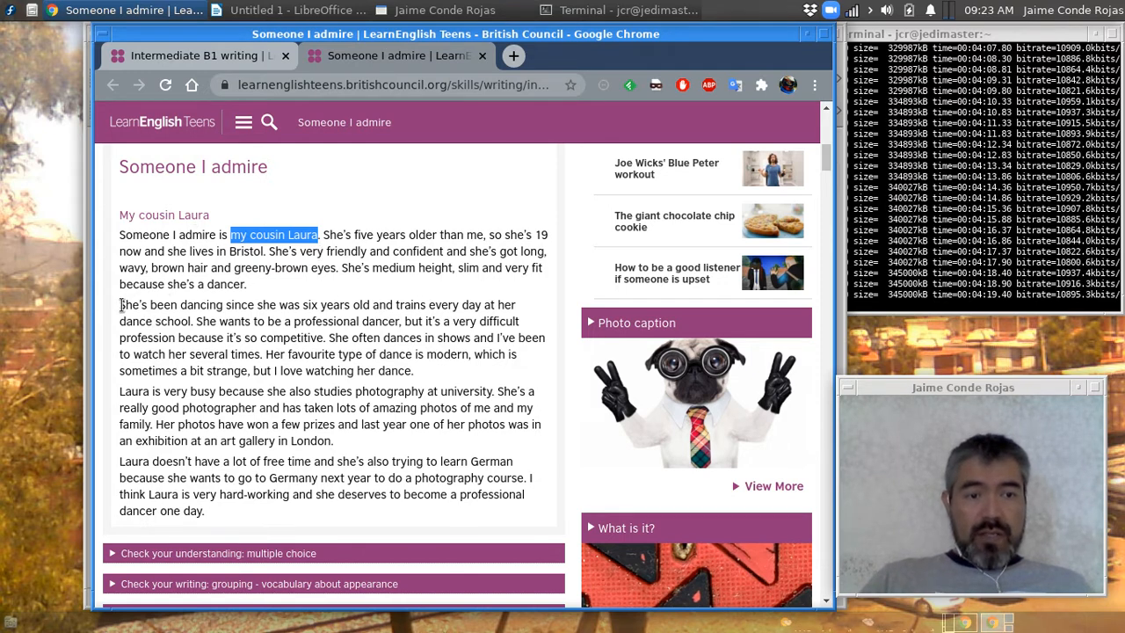
pyautogui.moveTo(120, 304); pyautogui.dragTo(413, 369)
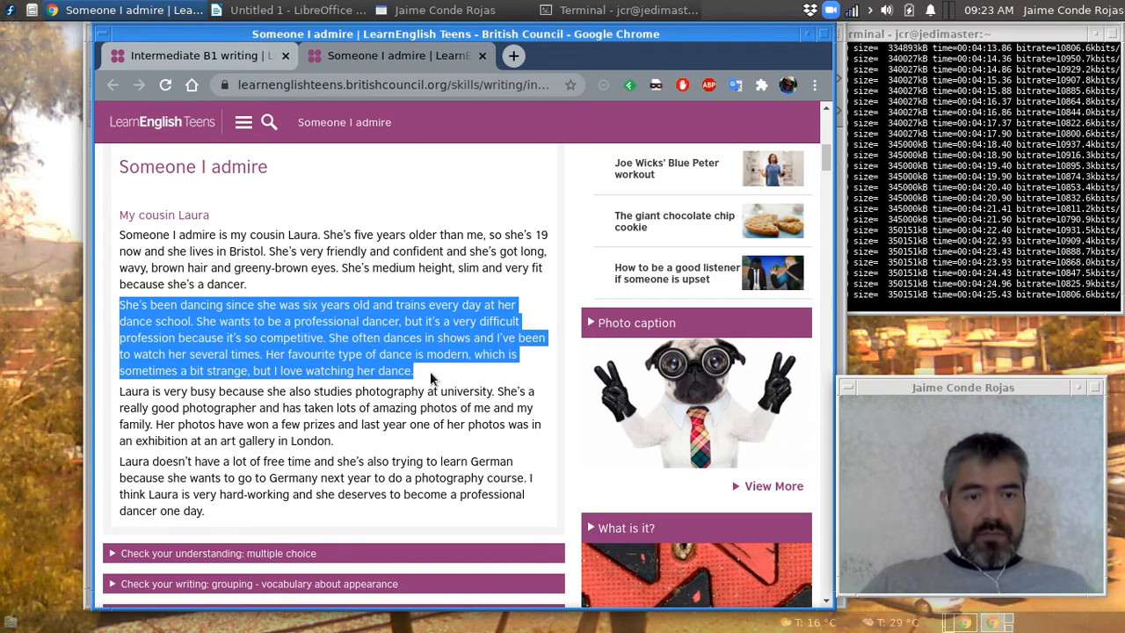
pyautogui.click(148, 390)
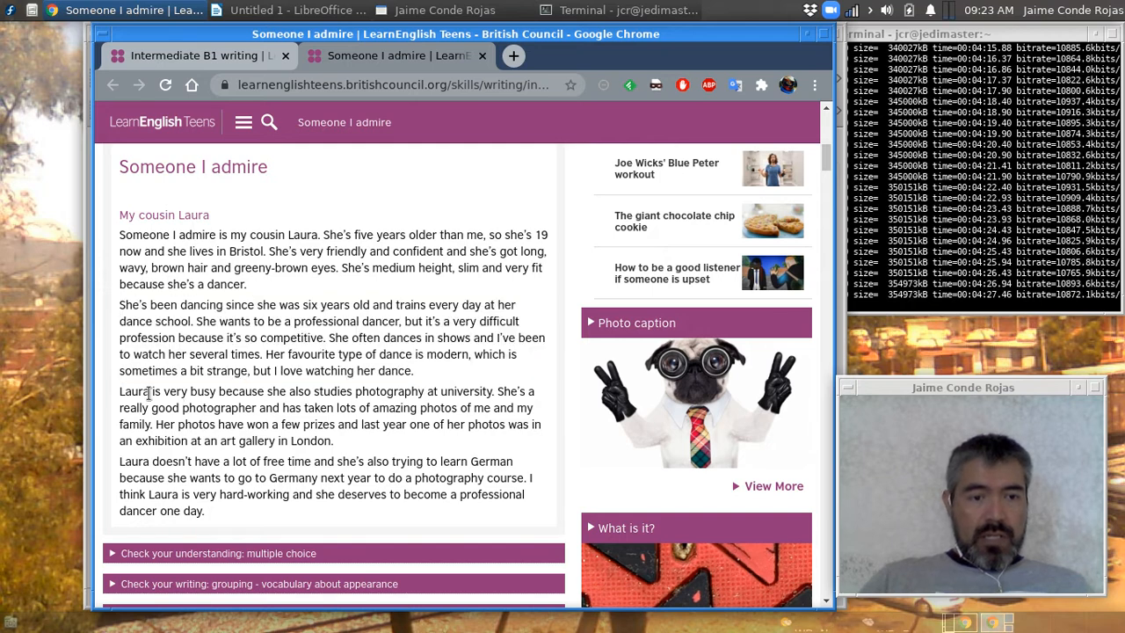
pyautogui.moveTo(119, 390); pyautogui.dragTo(330, 424)
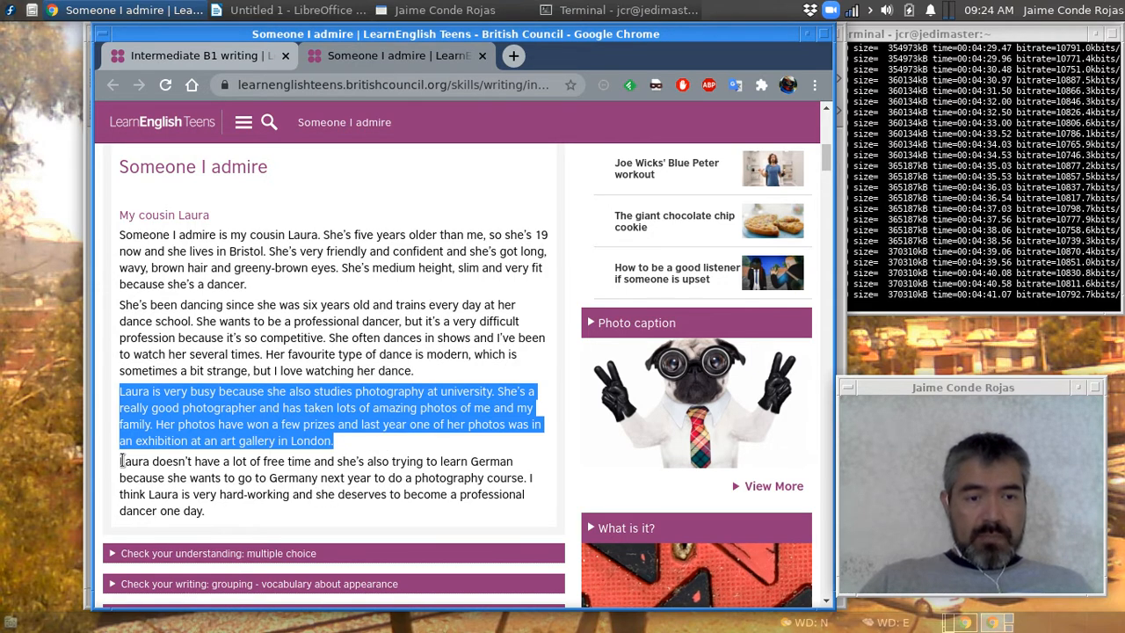
pyautogui.click(250, 513)
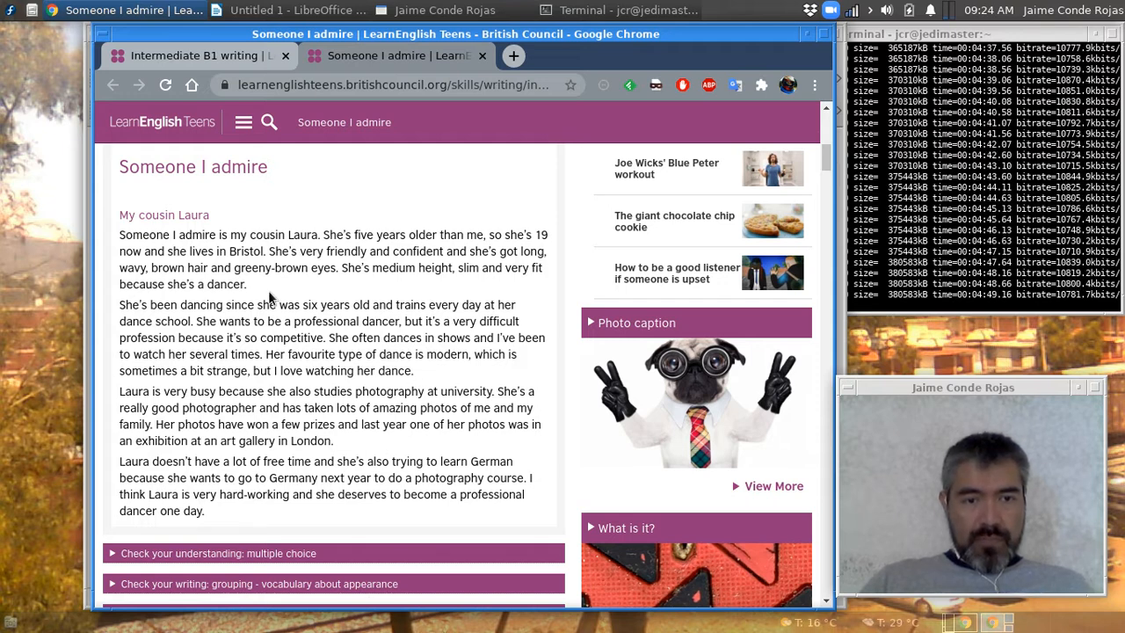
pyautogui.moveTo(167, 296)
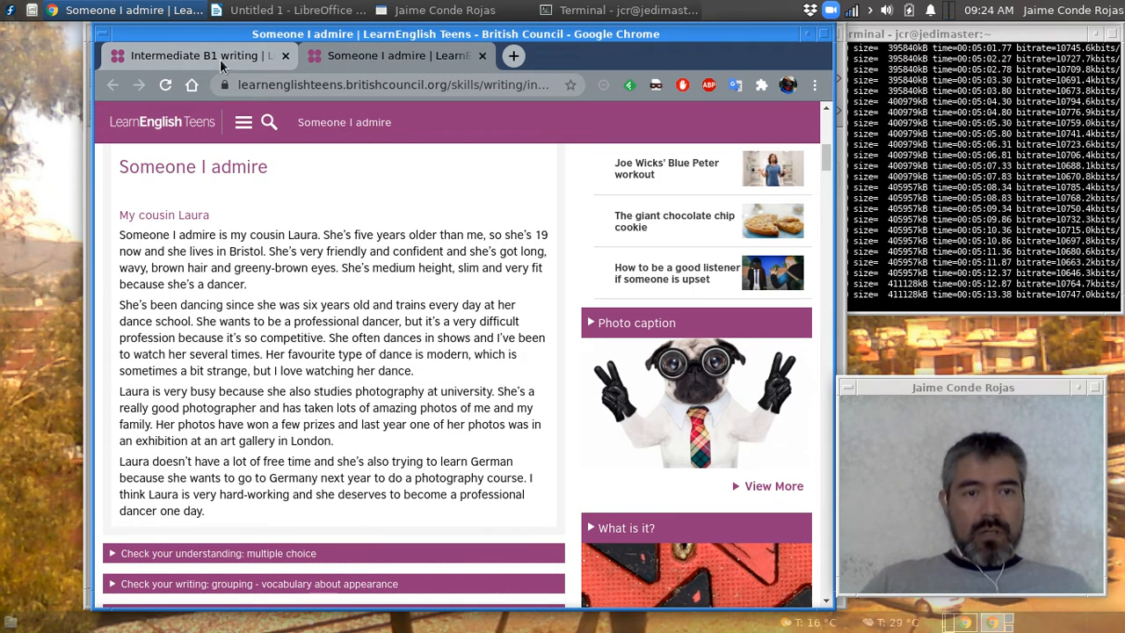
pyautogui.moveTo(220, 54)
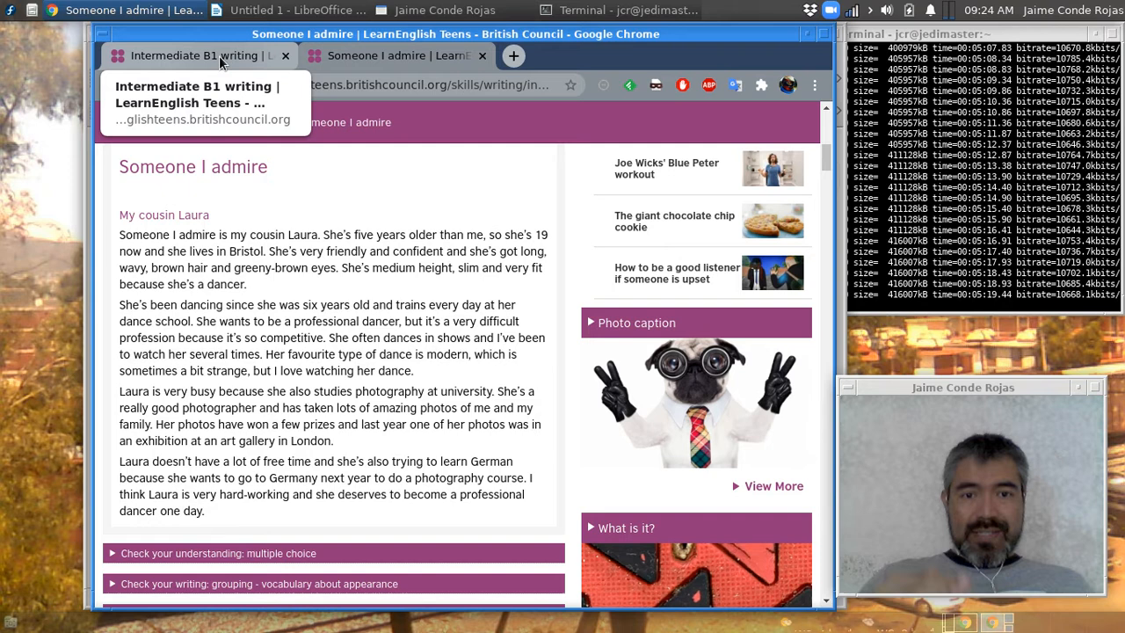
pyautogui.moveTo(144, 267)
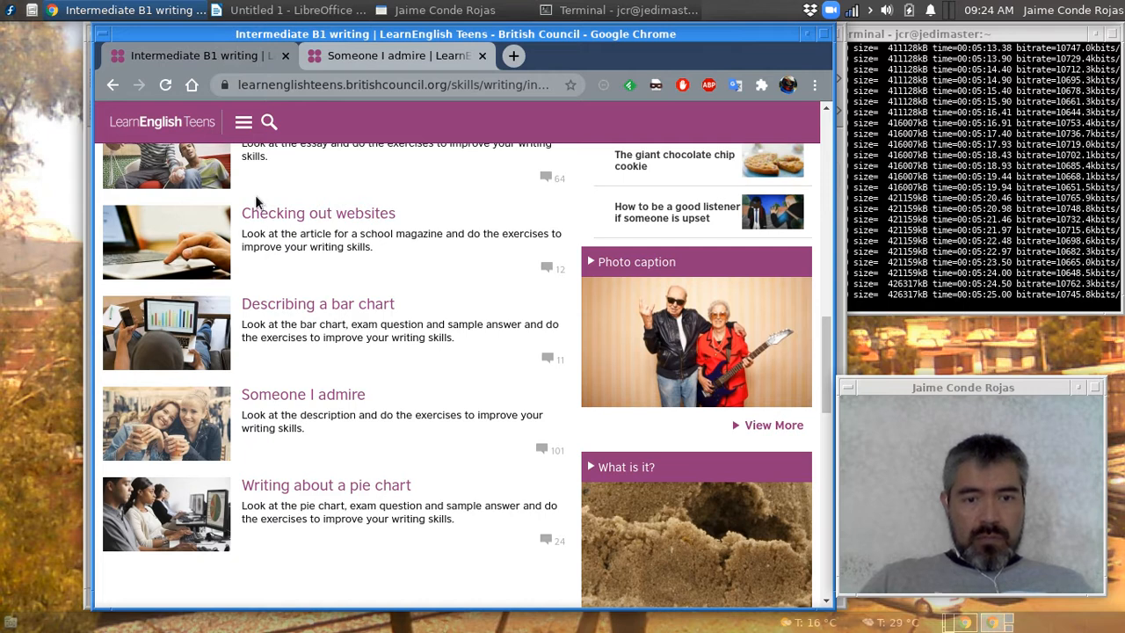
pyautogui.moveTo(270, 308)
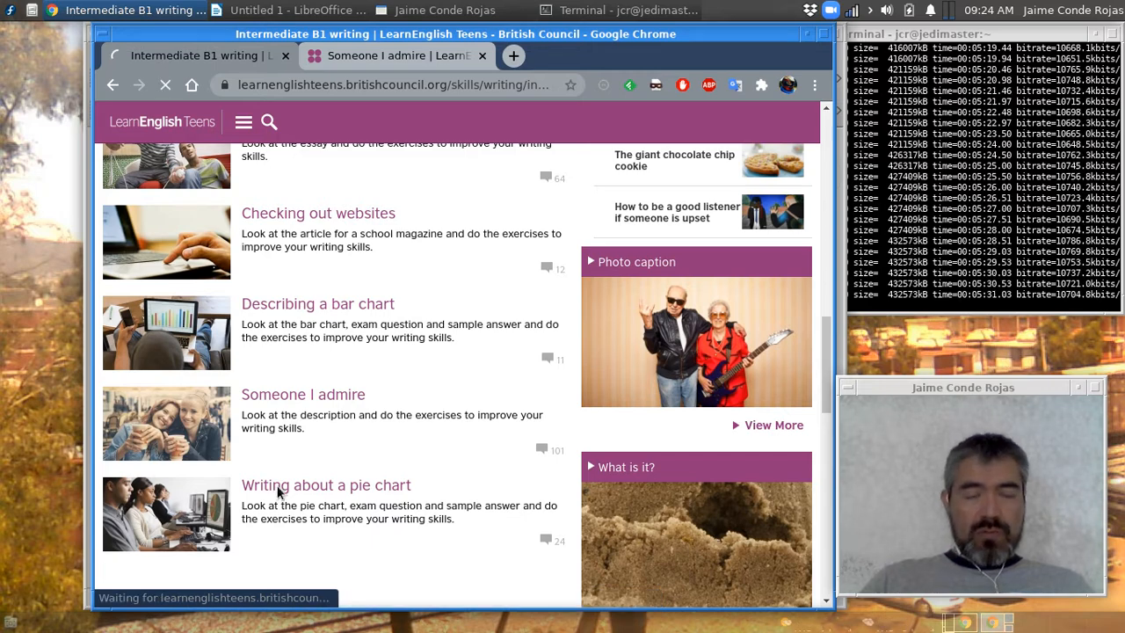
# Step: Open the Writing about a pie chart lesson from the Intermediate B1 writing list
pyautogui.click(327, 485)
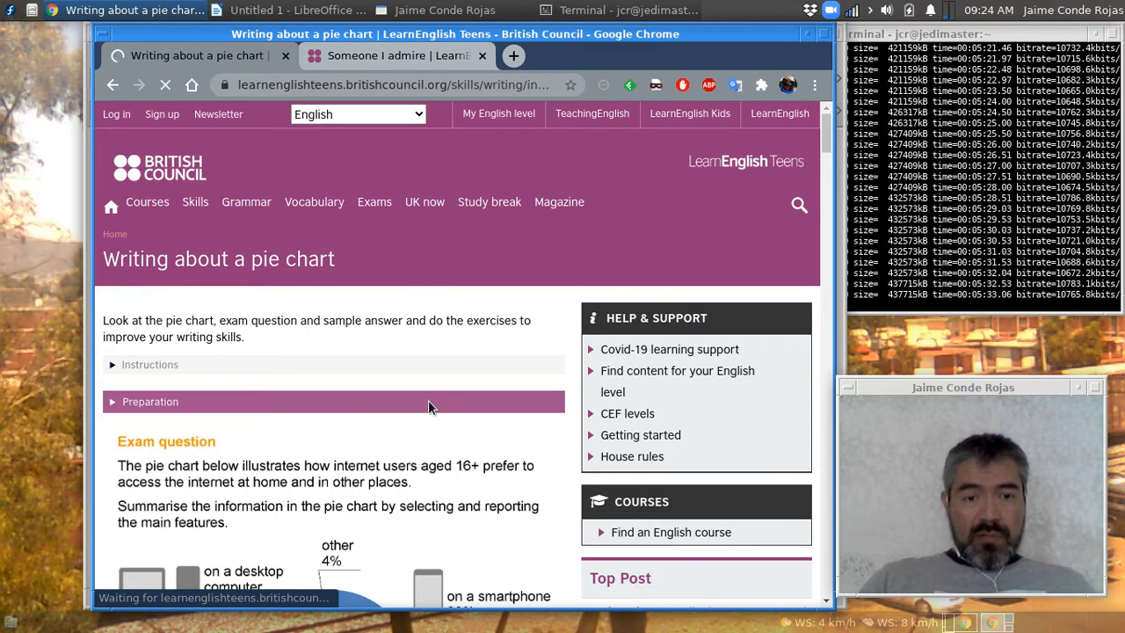
# Step: Scroll past the internet-use exam question to the pie chart and the start of its sample answer
pyautogui.scroll(-3)
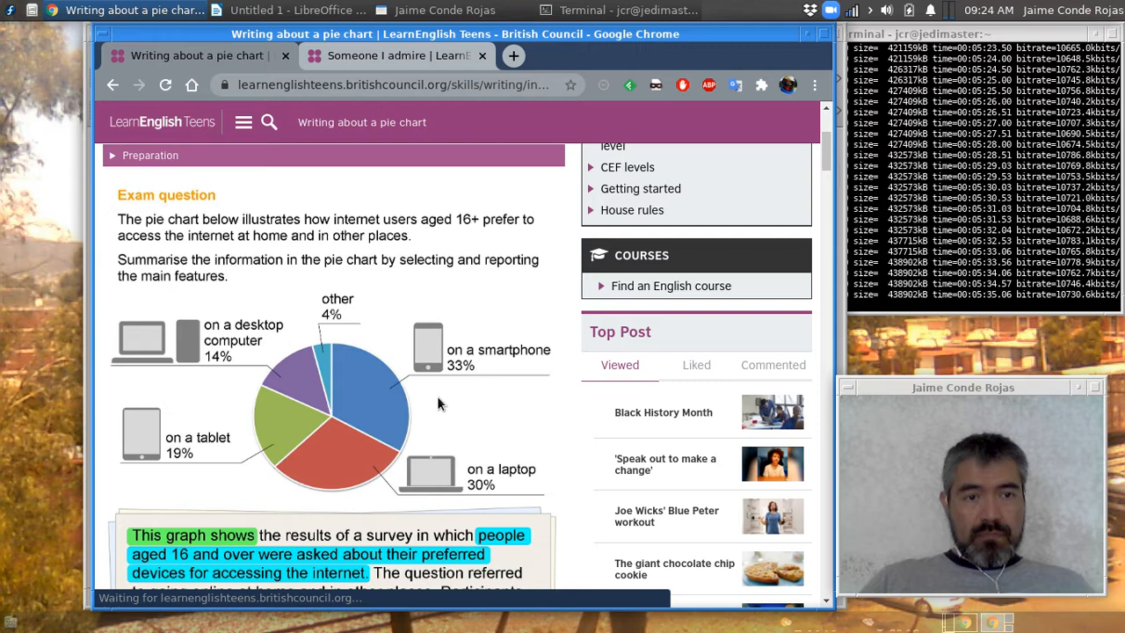
pyautogui.scroll(-3)
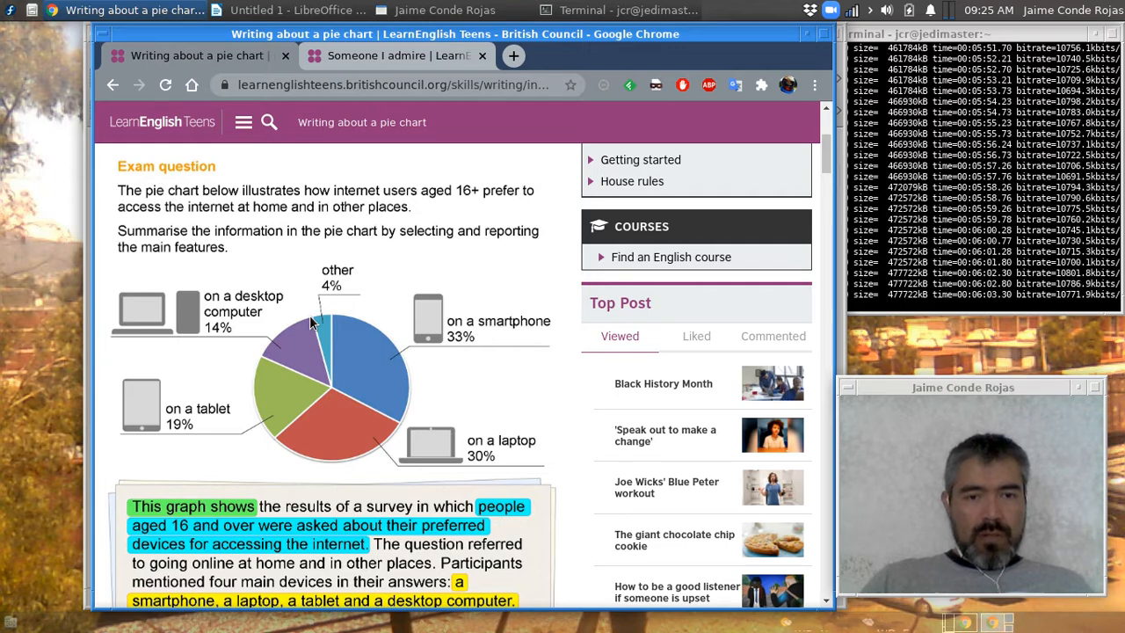
pyautogui.scroll(-3)
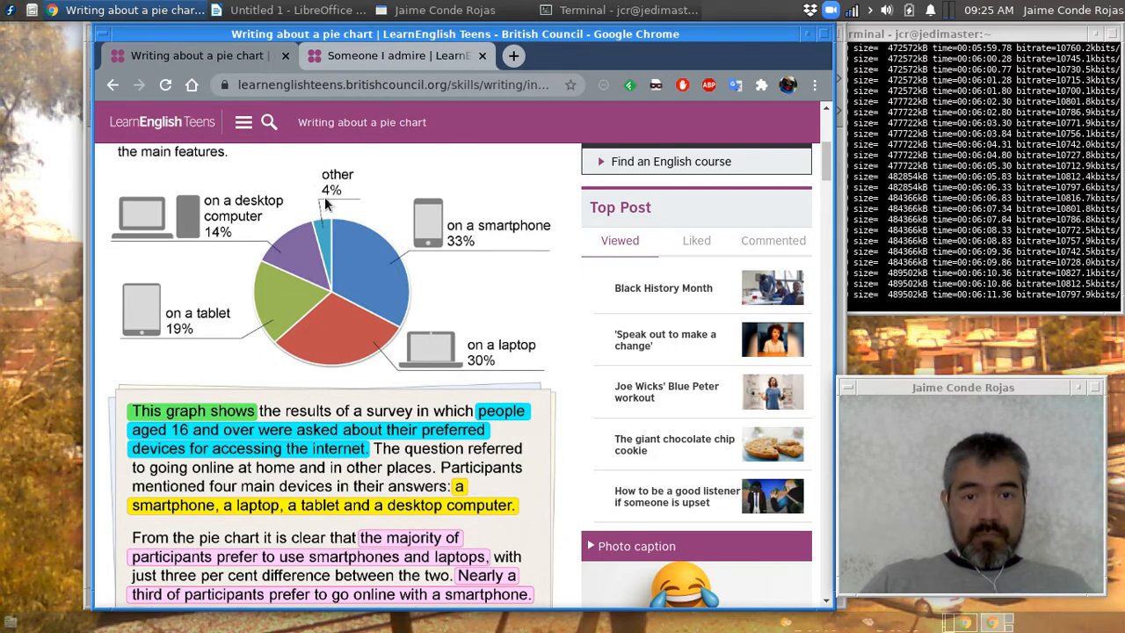
pyautogui.moveTo(425, 227)
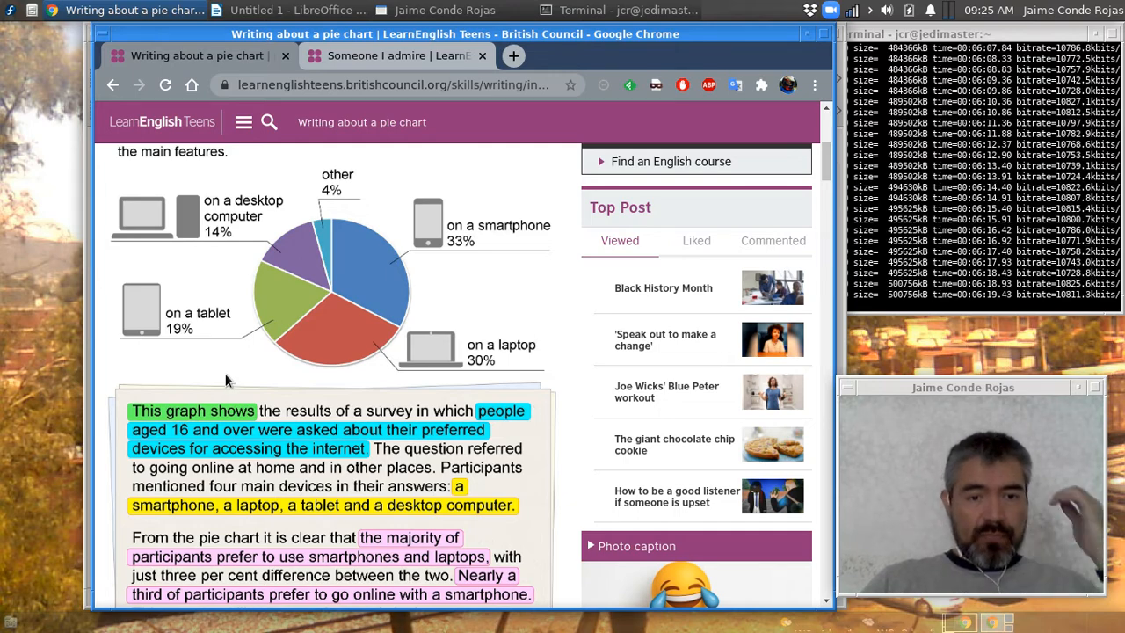
pyautogui.scroll(-3)
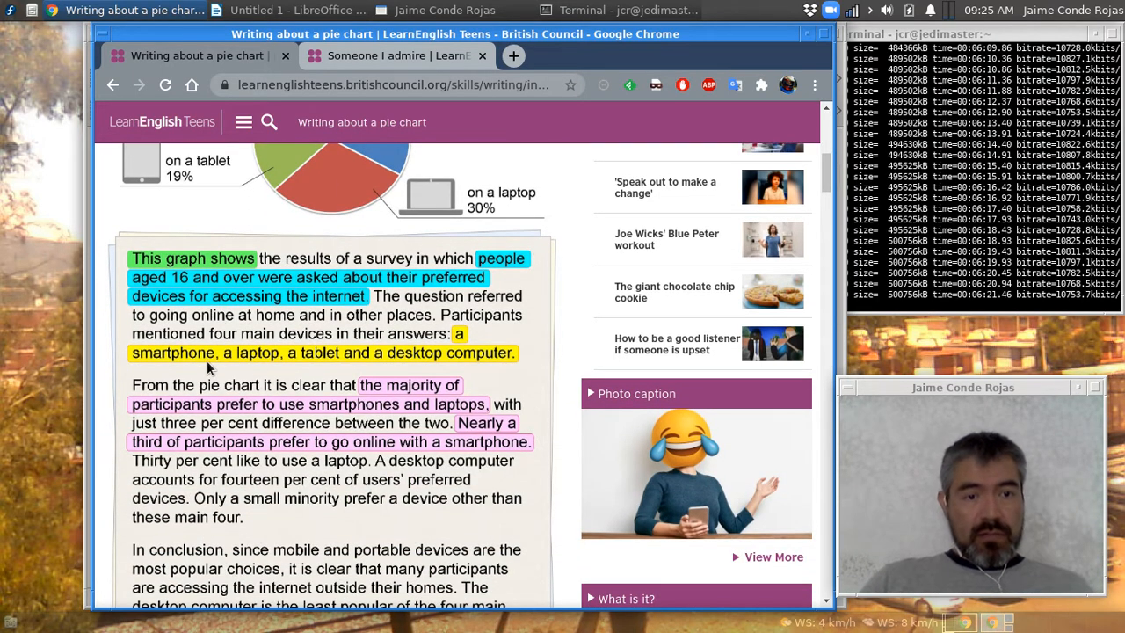
# Step: Scroll through the colour-highlighted sample answer down to the four Top Tips for writing
pyautogui.scroll(-3)
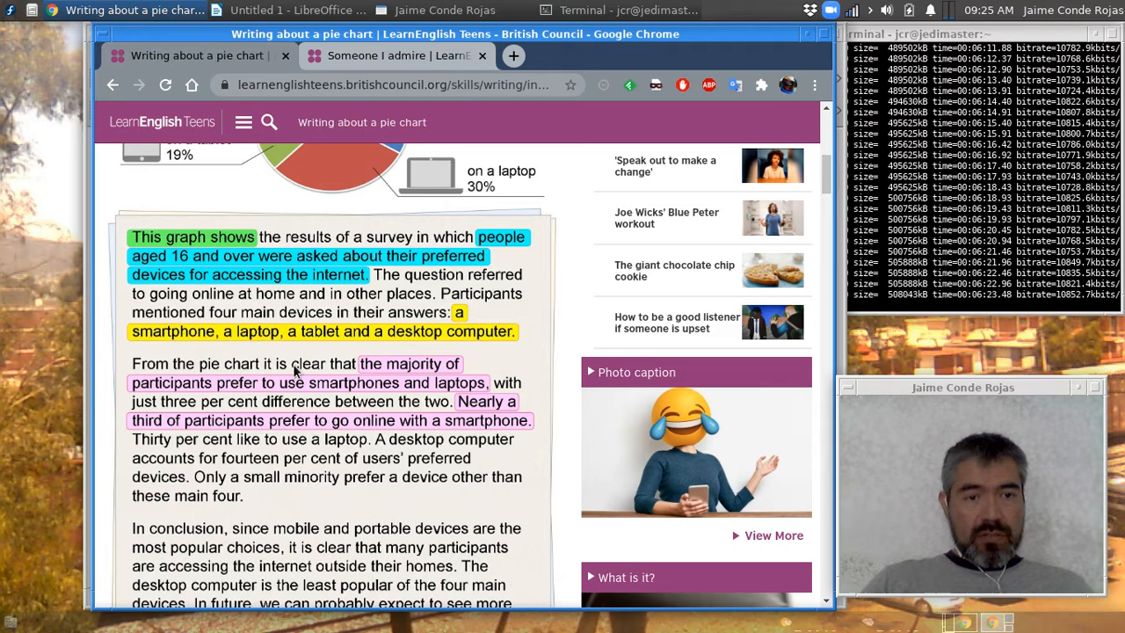
pyautogui.scroll(-3)
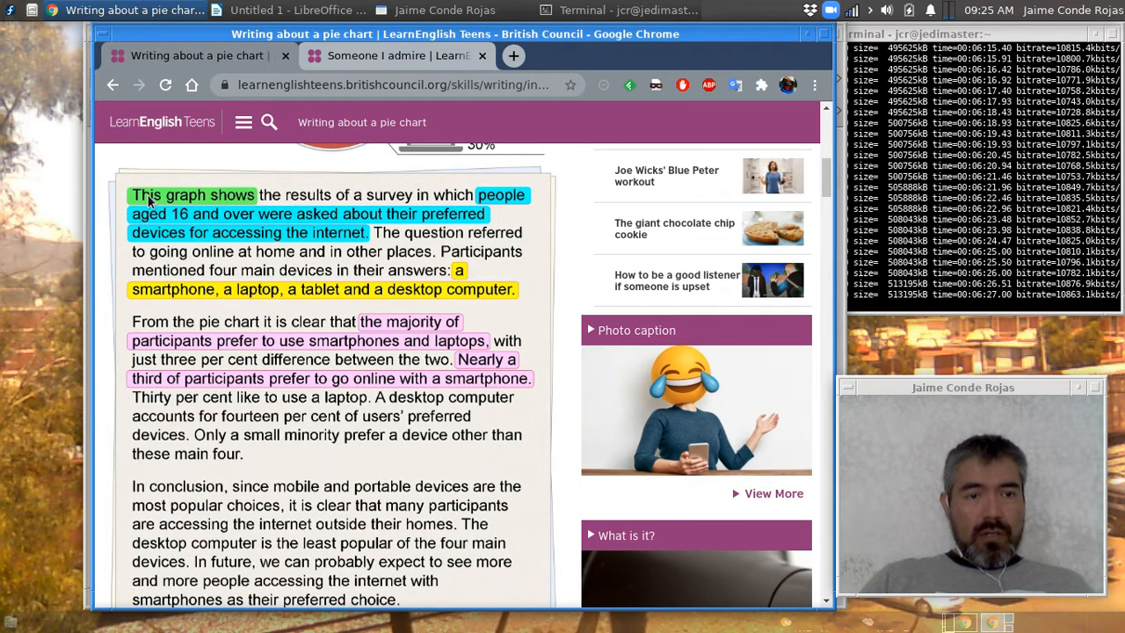
pyautogui.moveTo(431, 263)
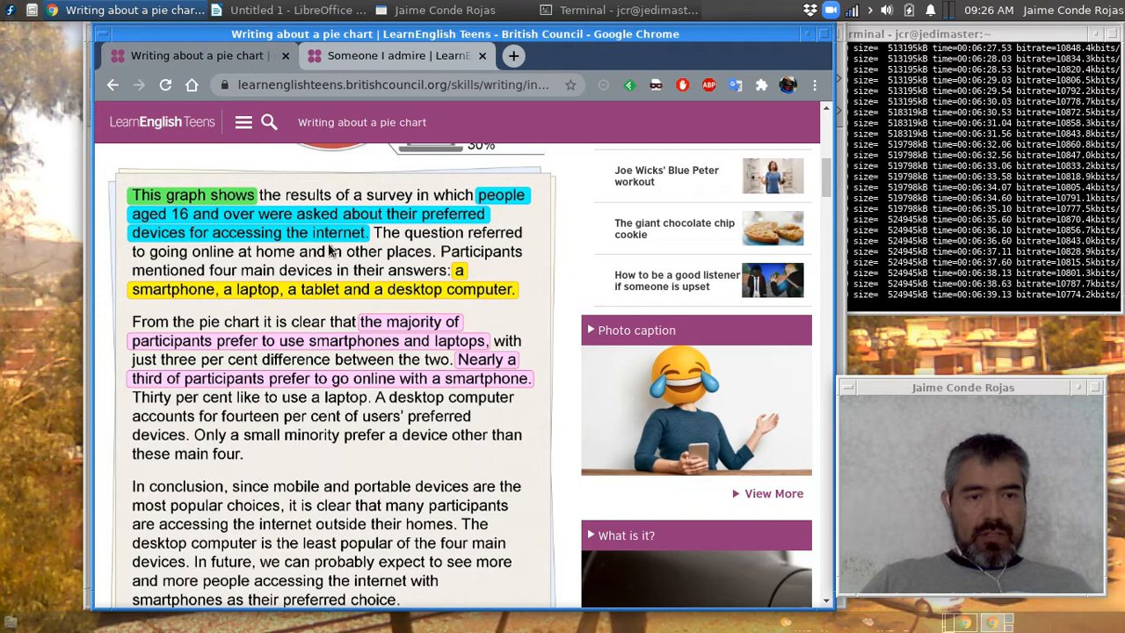
pyautogui.scroll(-3)
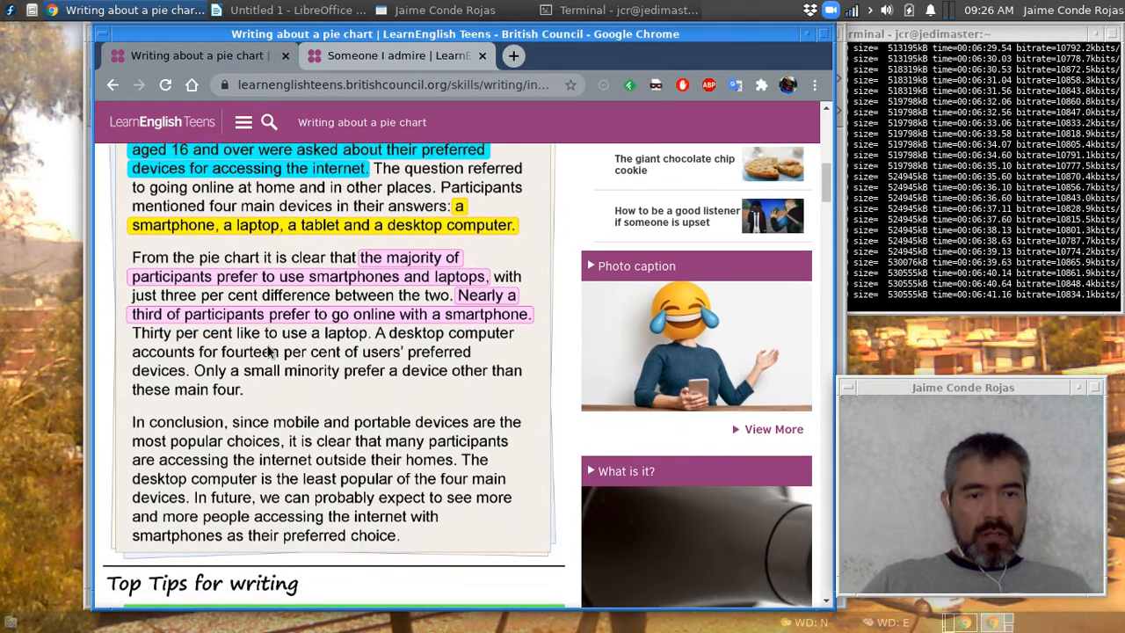
pyautogui.scroll(-3)
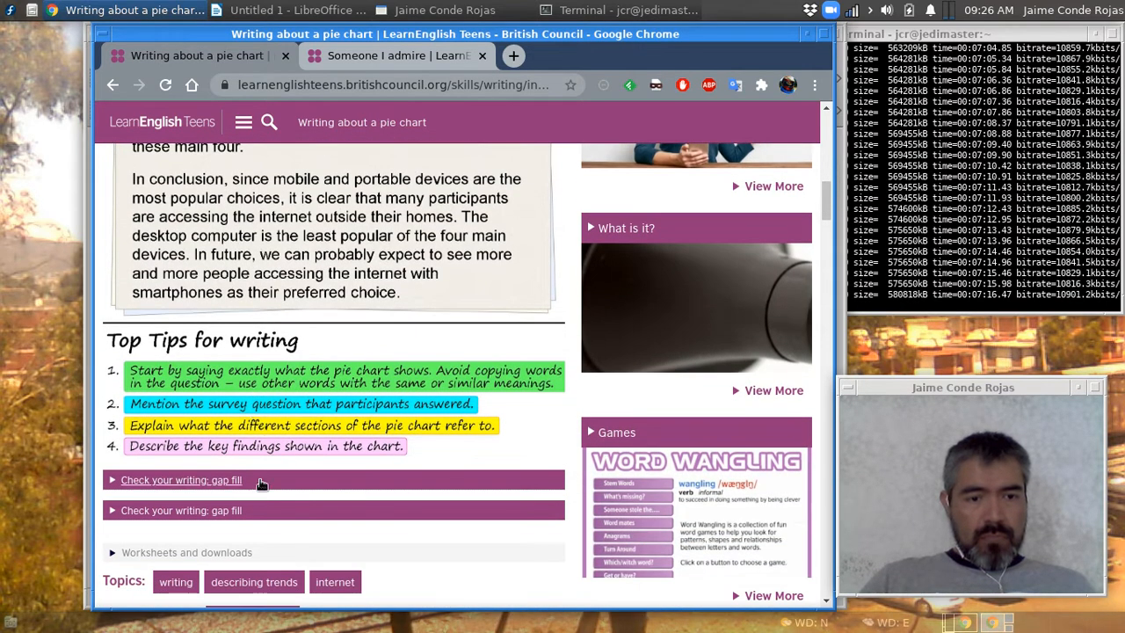
pyautogui.moveTo(297, 459)
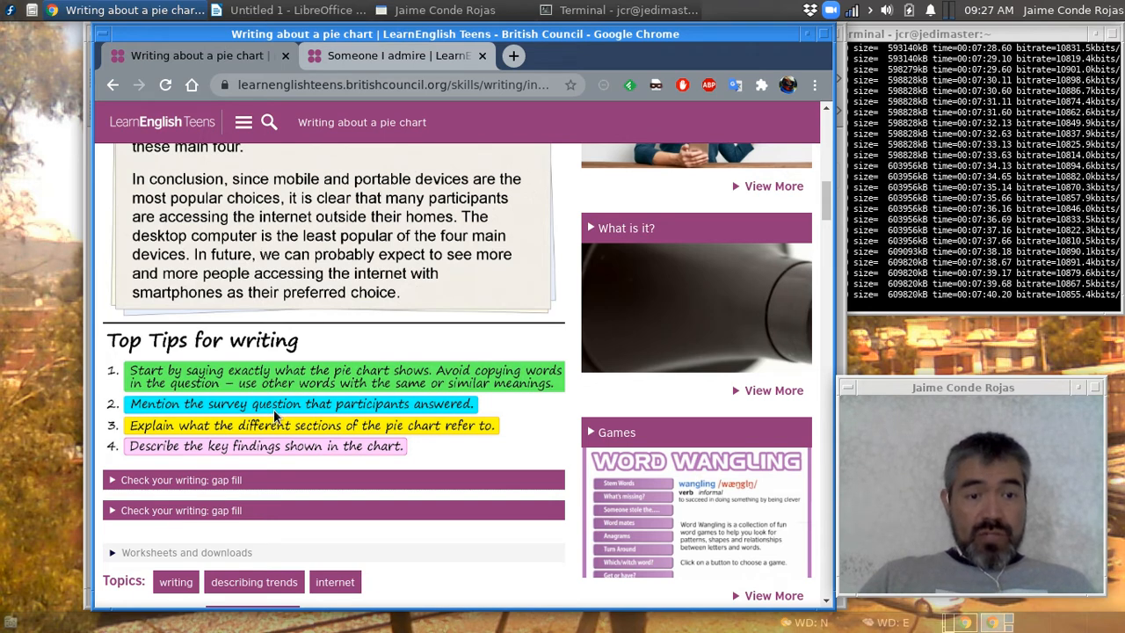
pyautogui.moveTo(422, 414)
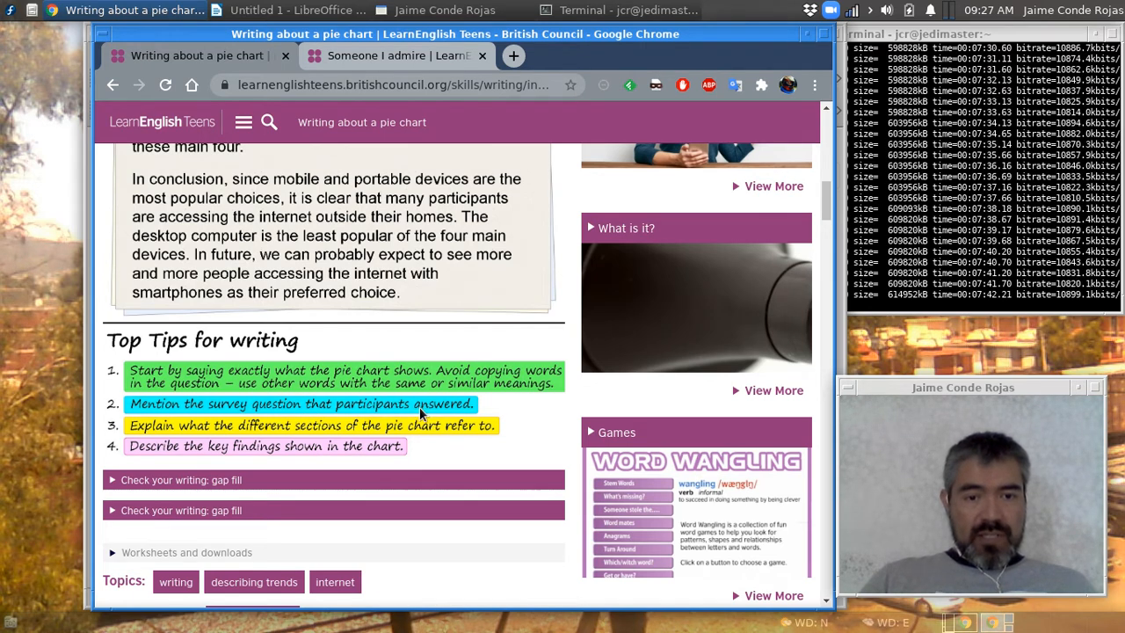
pyautogui.moveTo(443, 443)
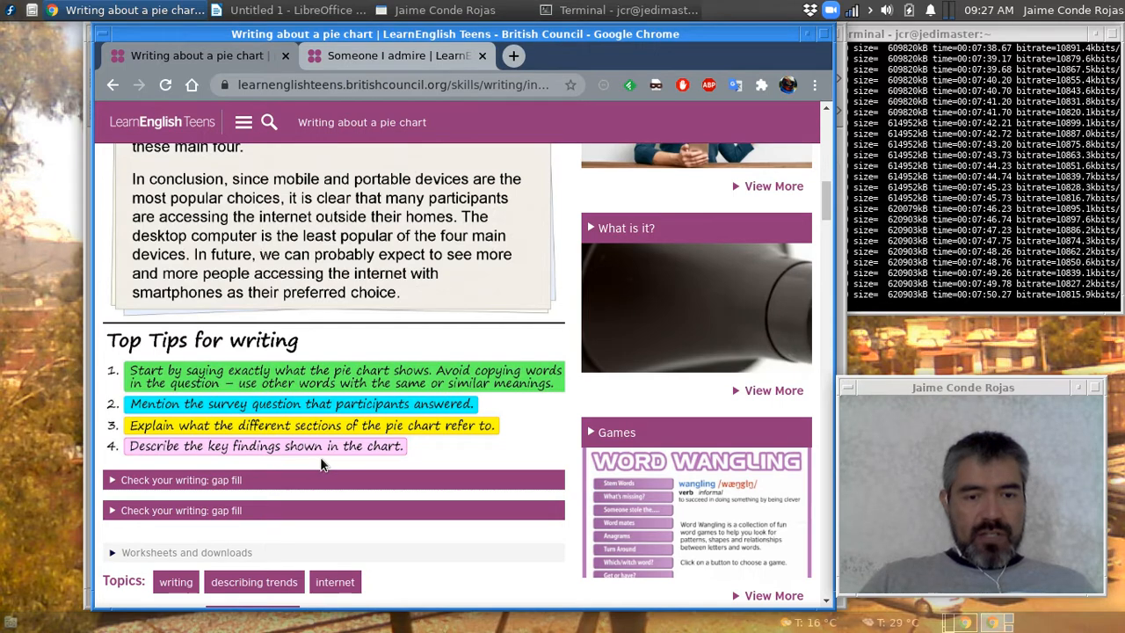
pyautogui.moveTo(345, 464)
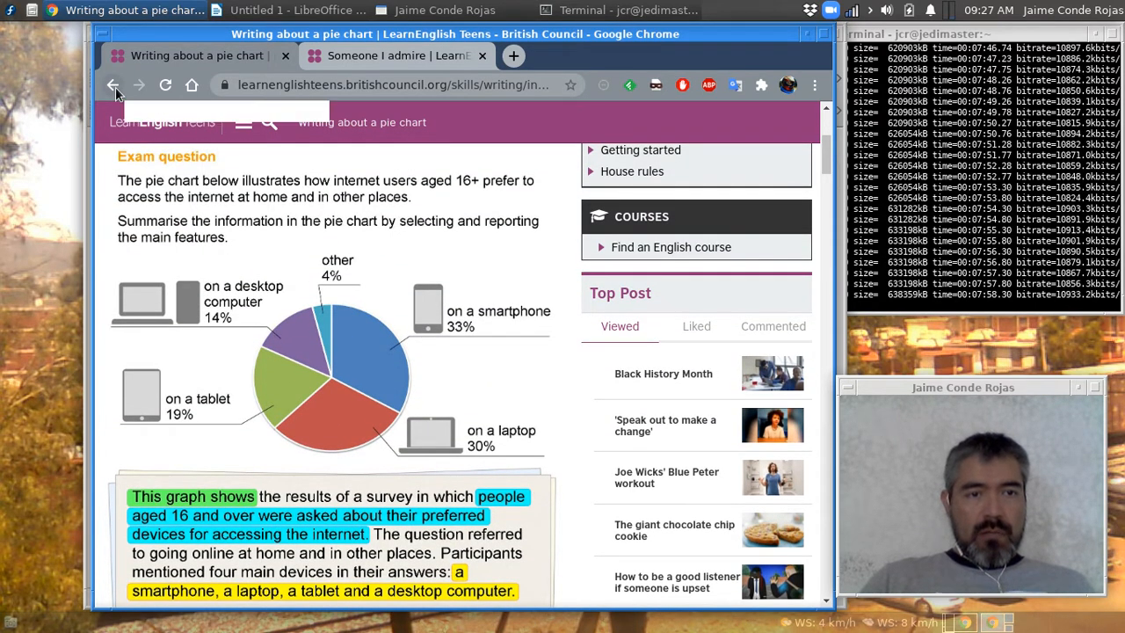
# Step: Go back to the writing list and open the 'An opinion essay' model text
pyautogui.click(113, 85)
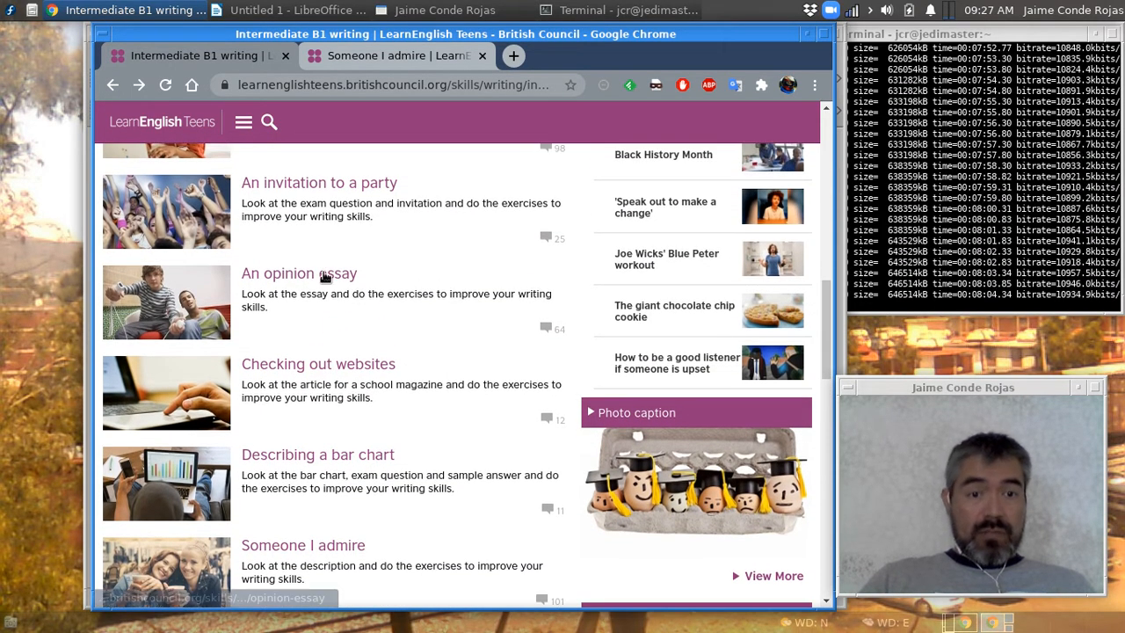
pyautogui.click(298, 274)
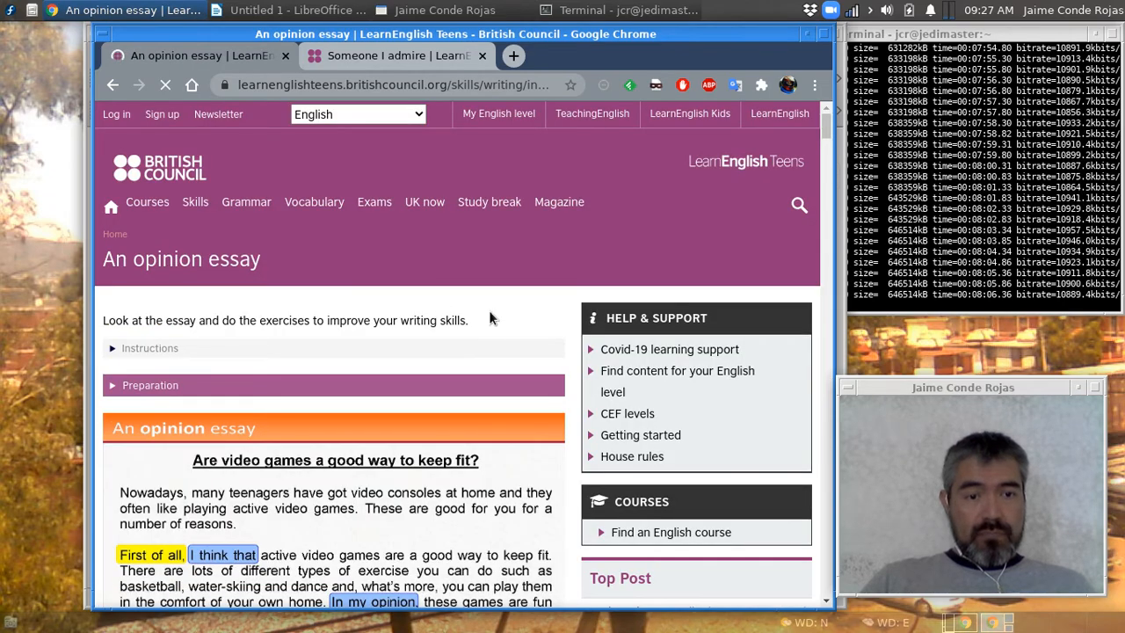
# Step: Scroll down so the full video games opinion essay with its three paragraphs is visible
pyautogui.scroll(-3)
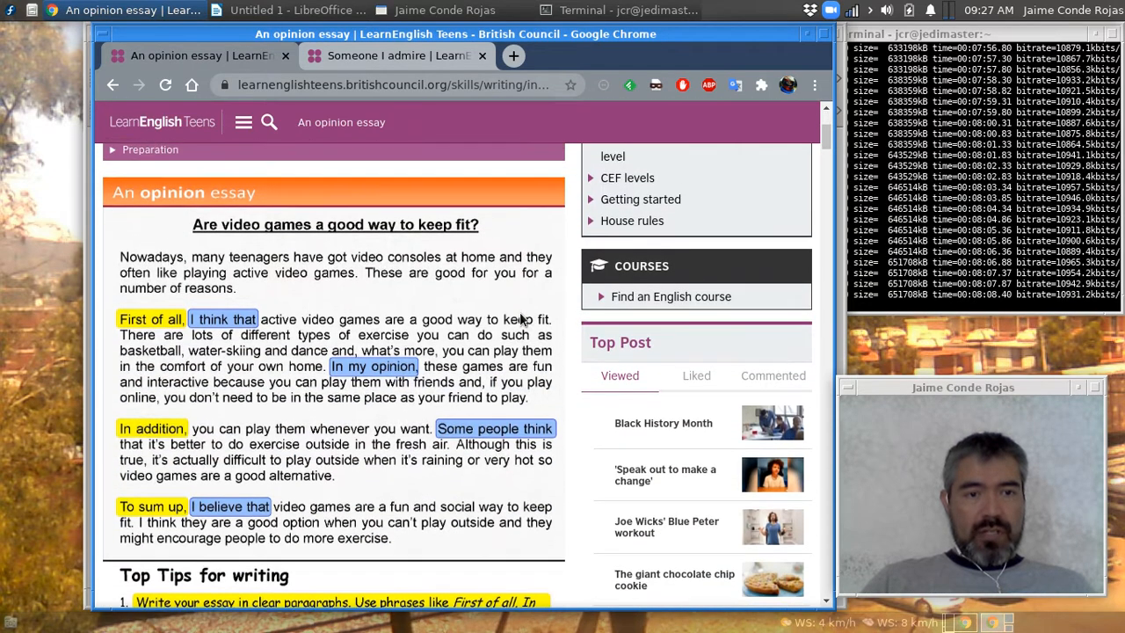
pyautogui.scroll(-3)
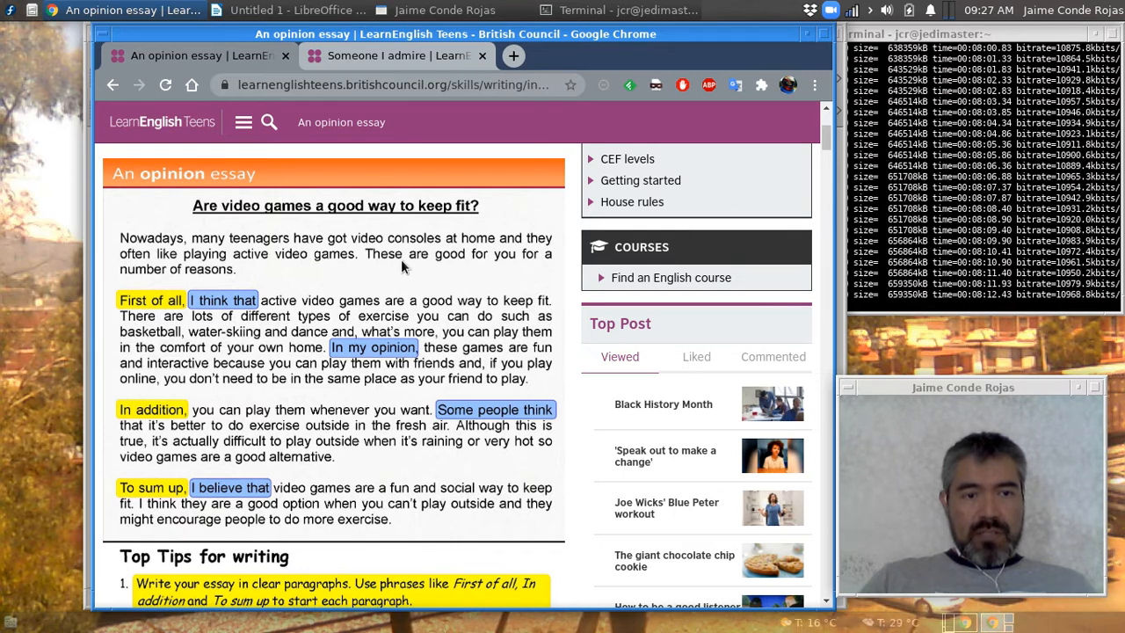
pyautogui.moveTo(281, 278)
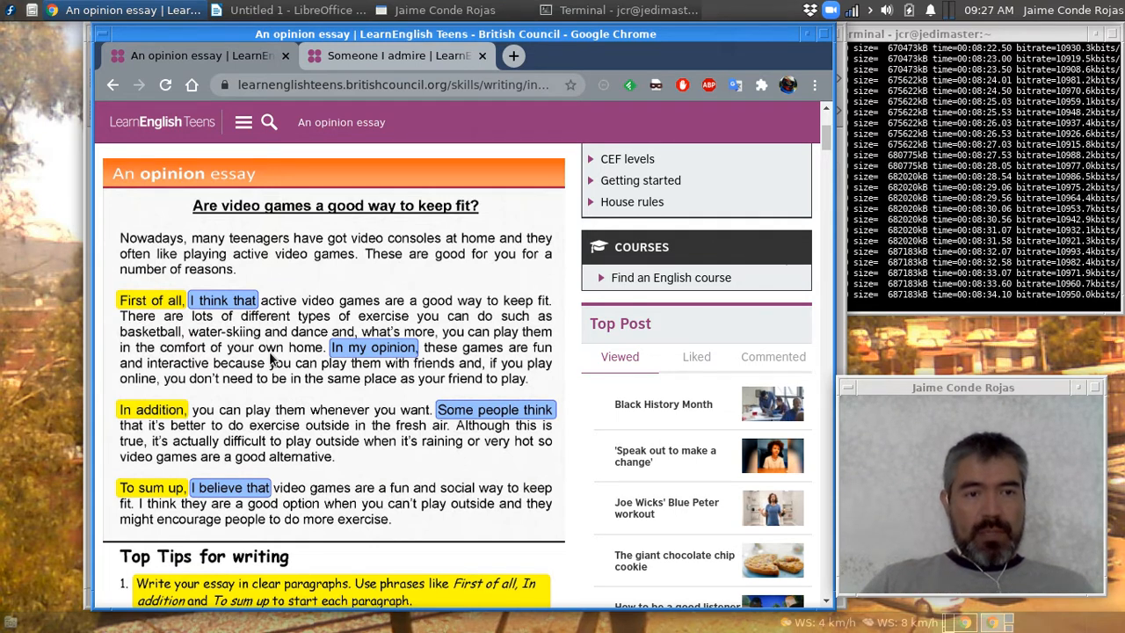
pyautogui.moveTo(172, 207)
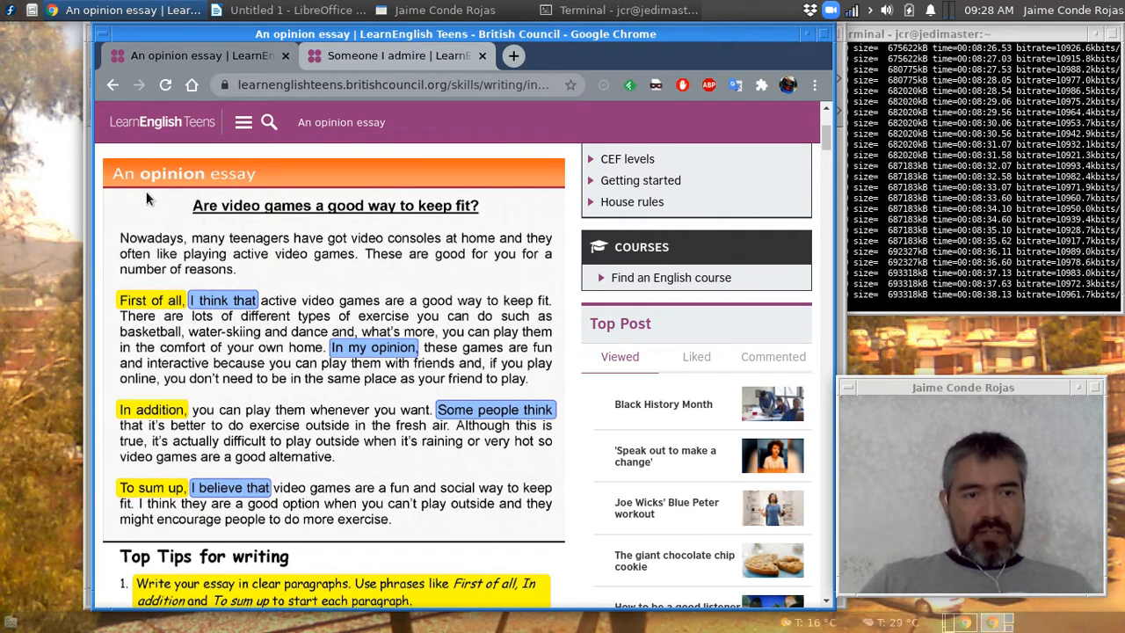
pyautogui.moveTo(211, 186)
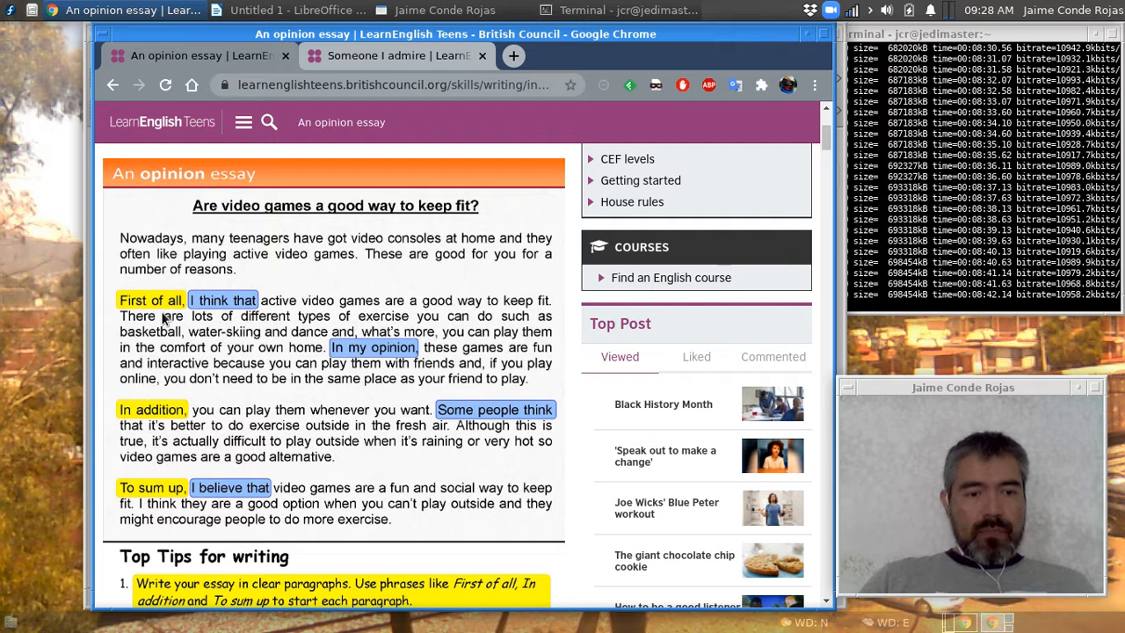
pyautogui.moveTo(179, 323)
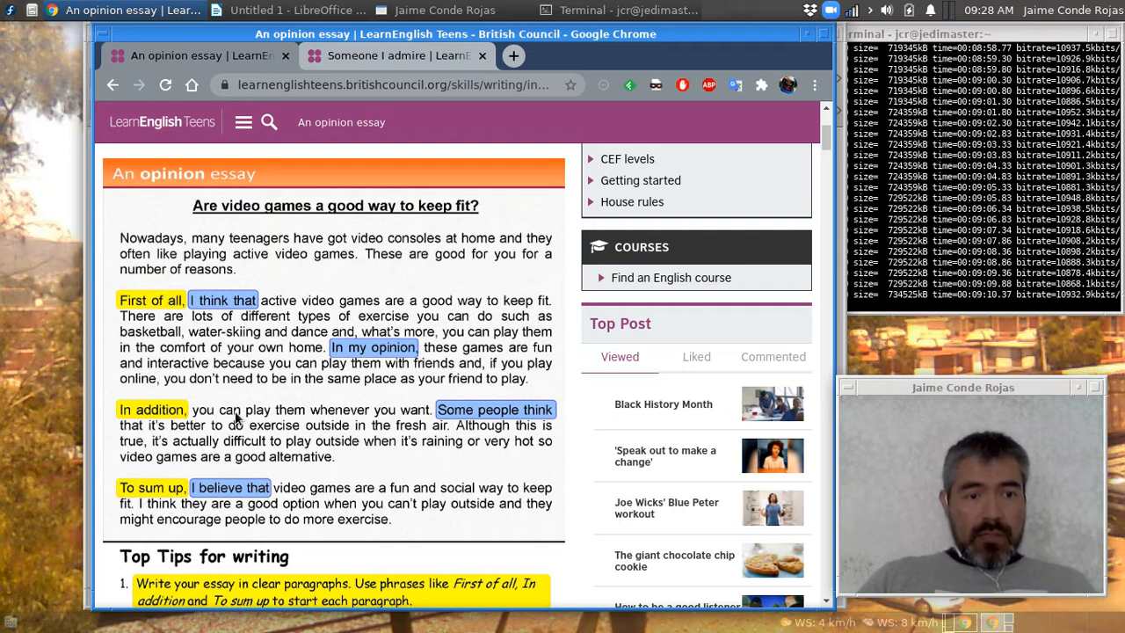
pyautogui.moveTo(155, 395)
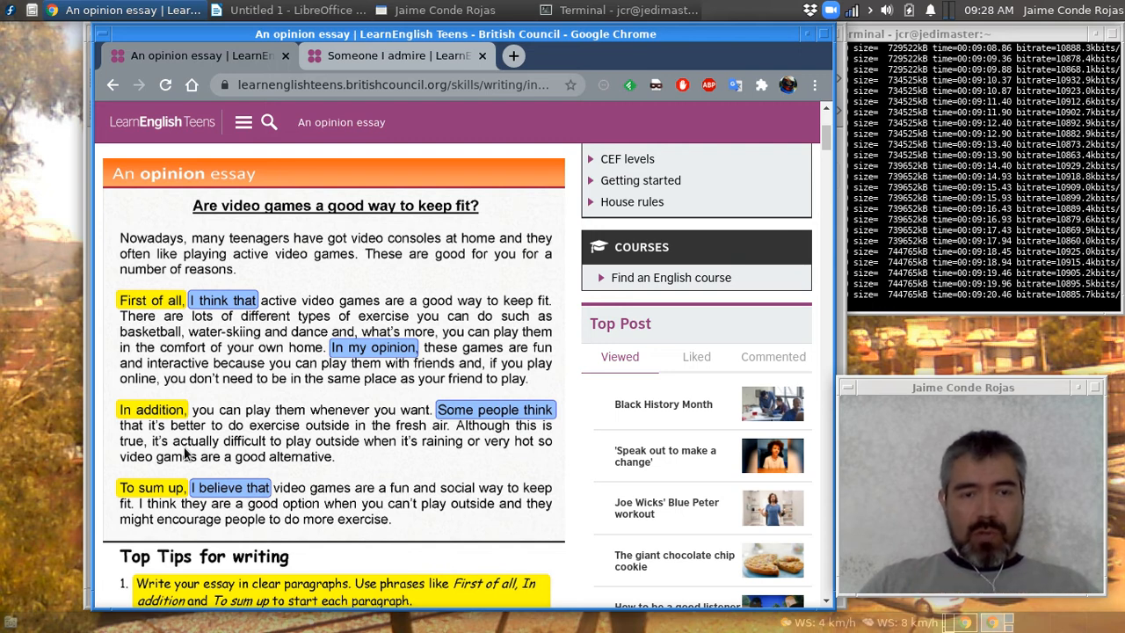
pyautogui.moveTo(326, 401)
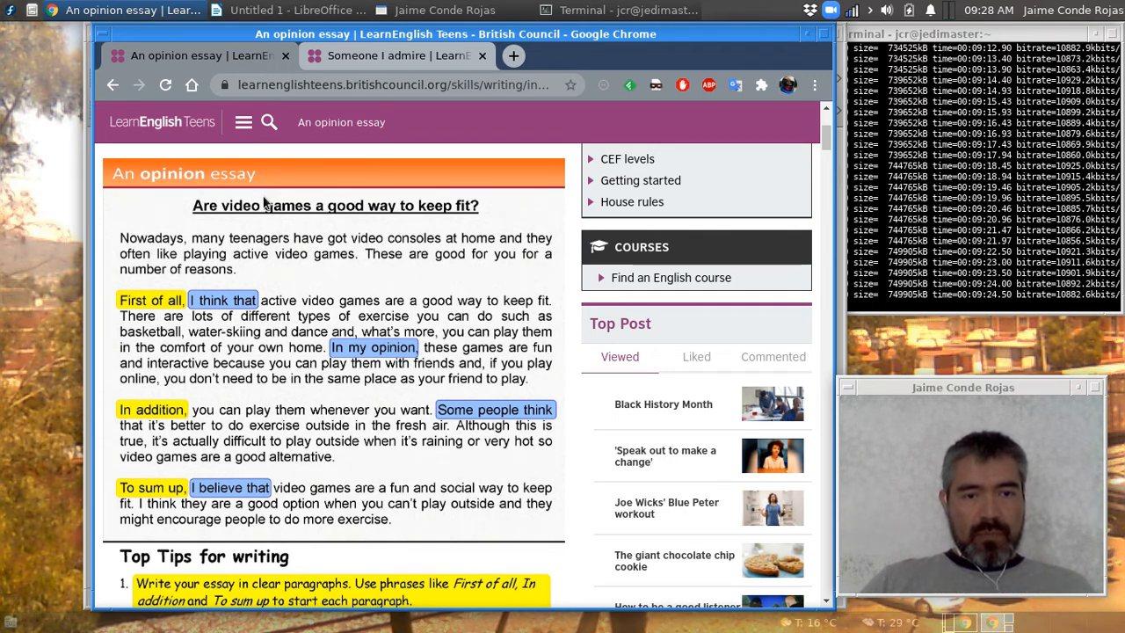
pyautogui.moveTo(408, 221)
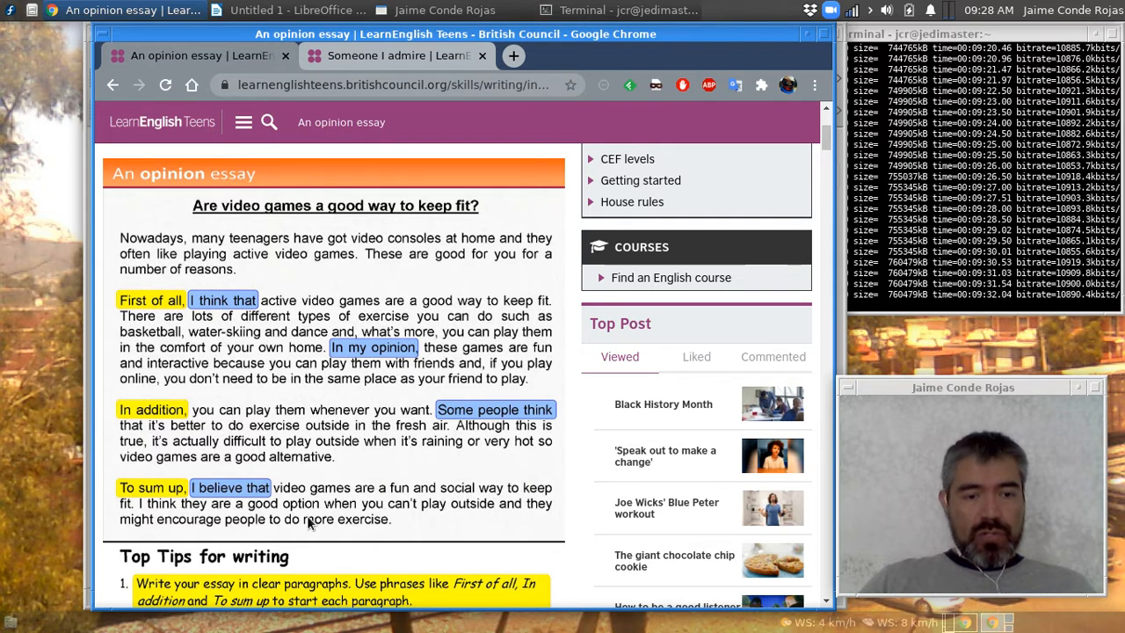
pyautogui.moveTo(296, 513)
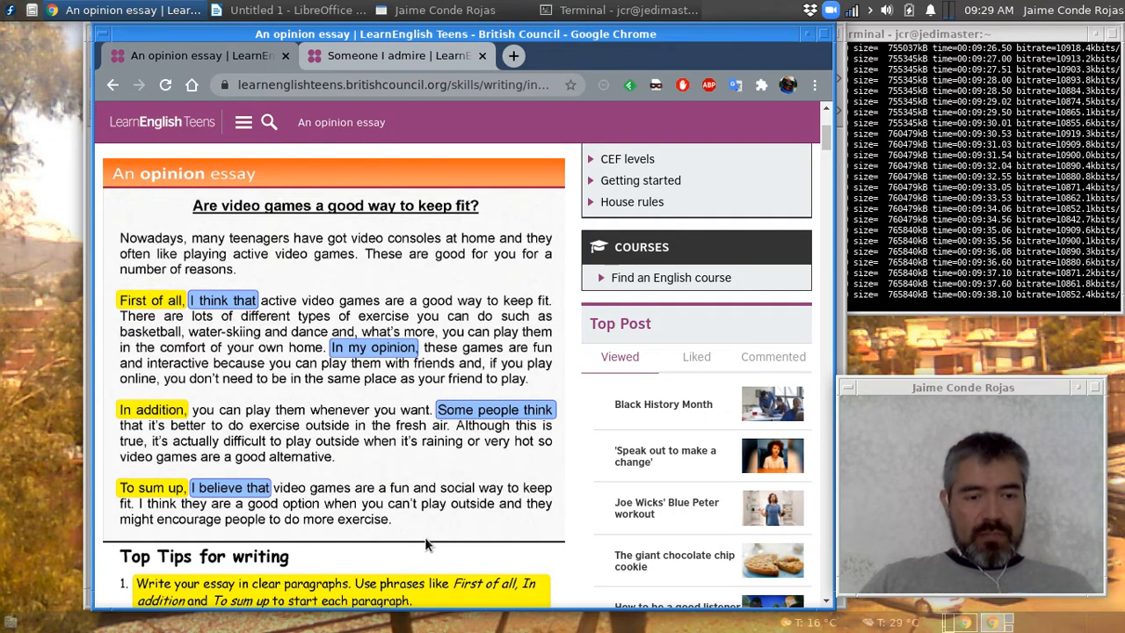
# Step: Scroll down to the Top Tips about clear paragraphs and expressing your own opinion
pyautogui.scroll(-3)
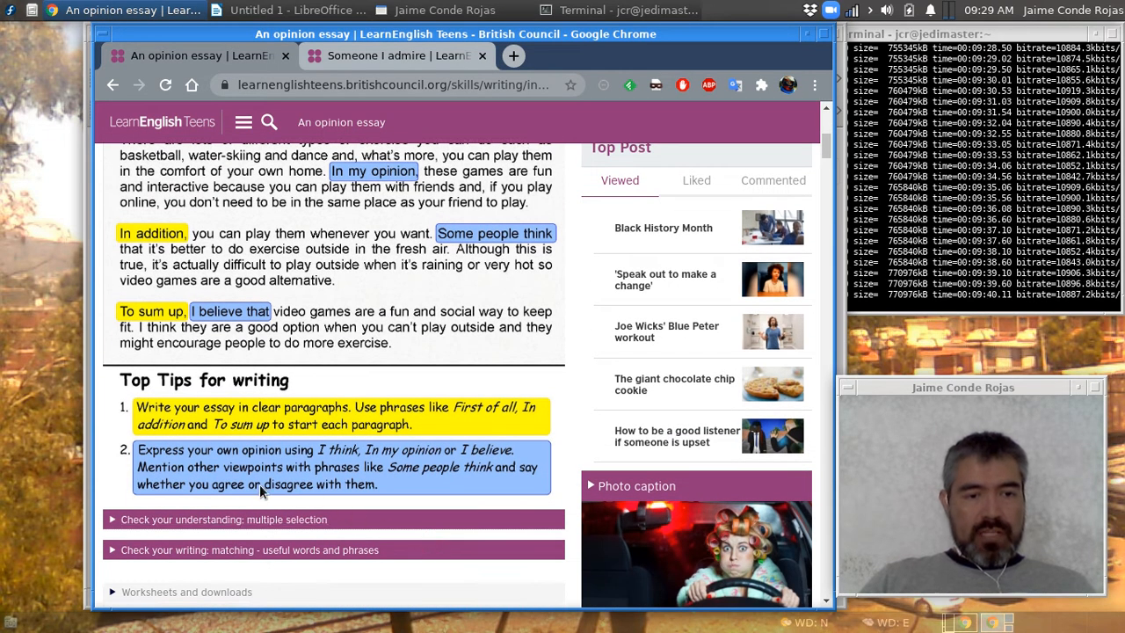
pyautogui.moveTo(332, 502)
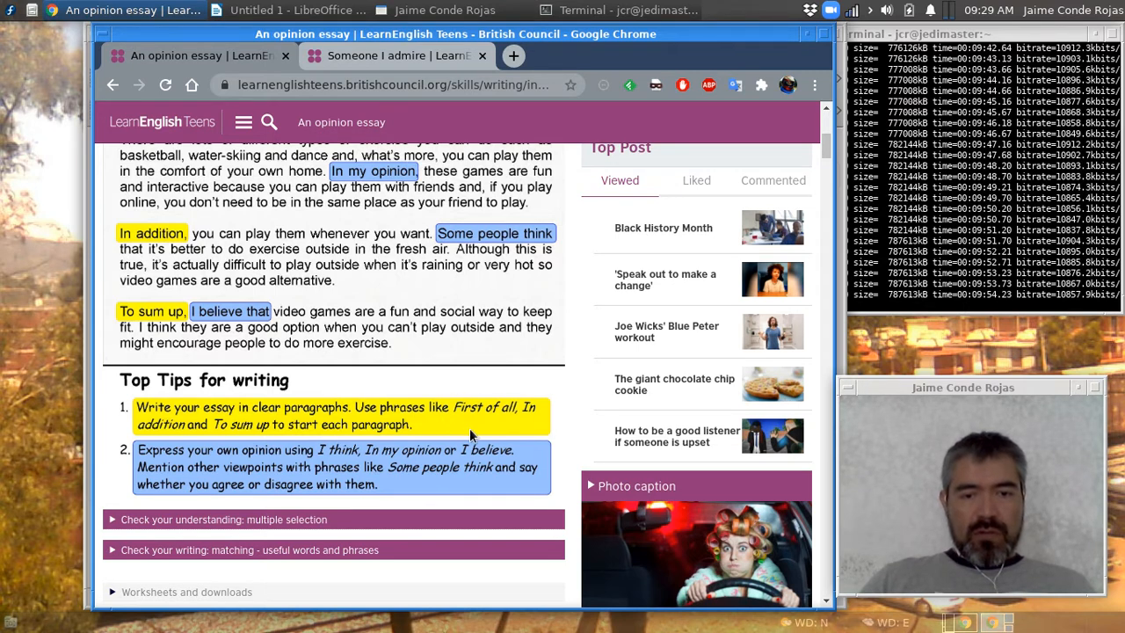
pyautogui.moveTo(448, 494)
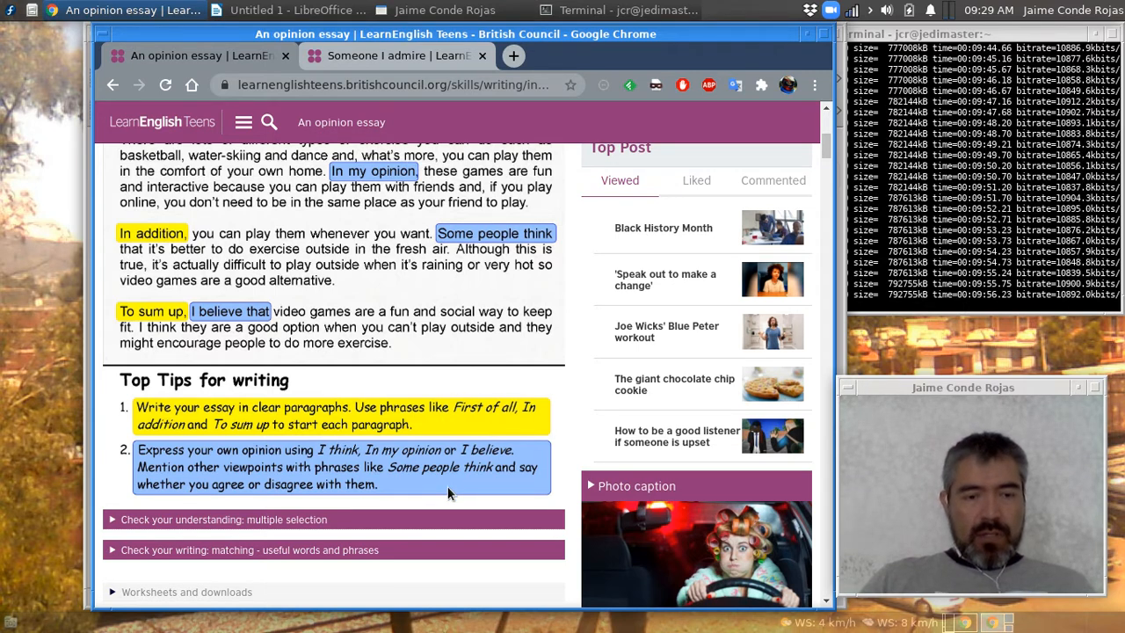
pyautogui.moveTo(429, 492)
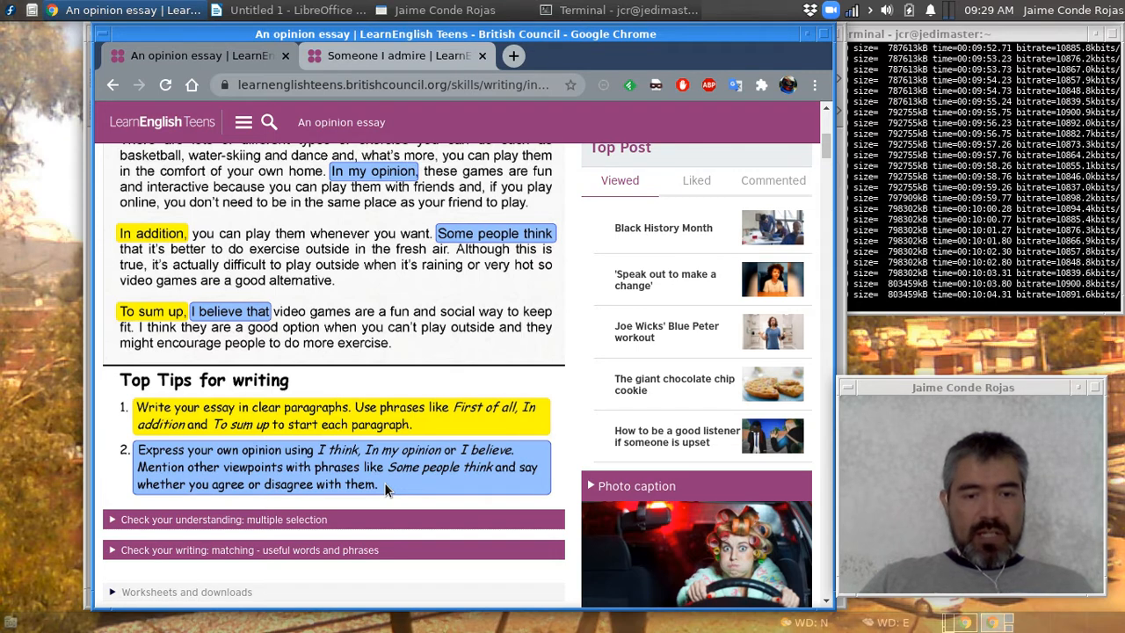
pyautogui.moveTo(425, 490)
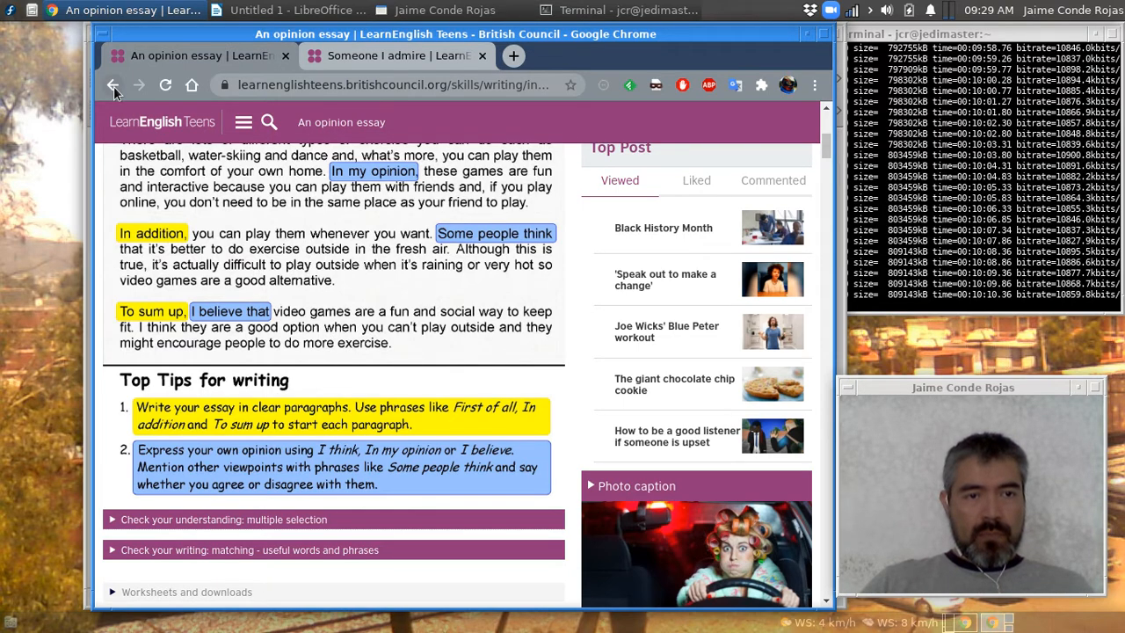
# Step: Go back to the Intermediate B1 writing list of model texts
pyautogui.click(112, 85)
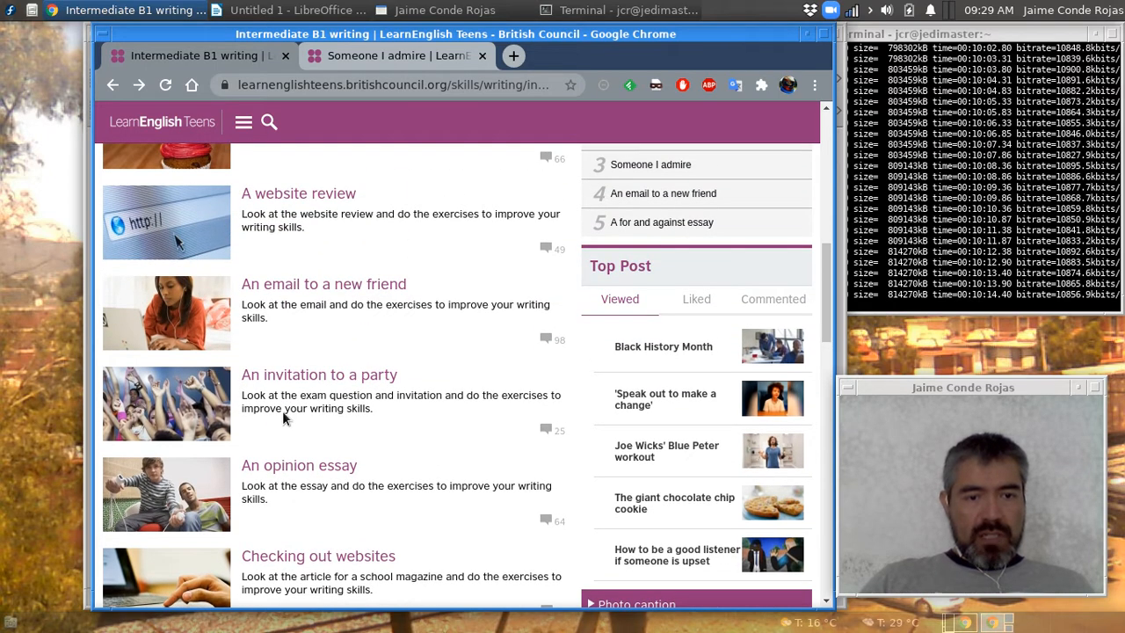
pyautogui.click(318, 374)
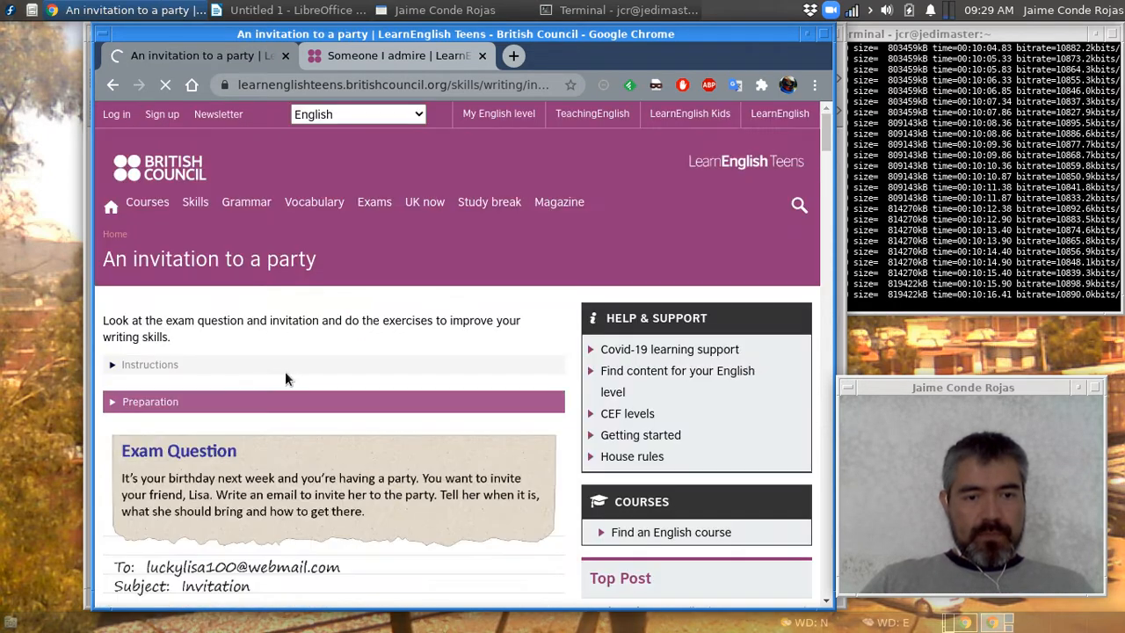
pyautogui.scroll(-3)
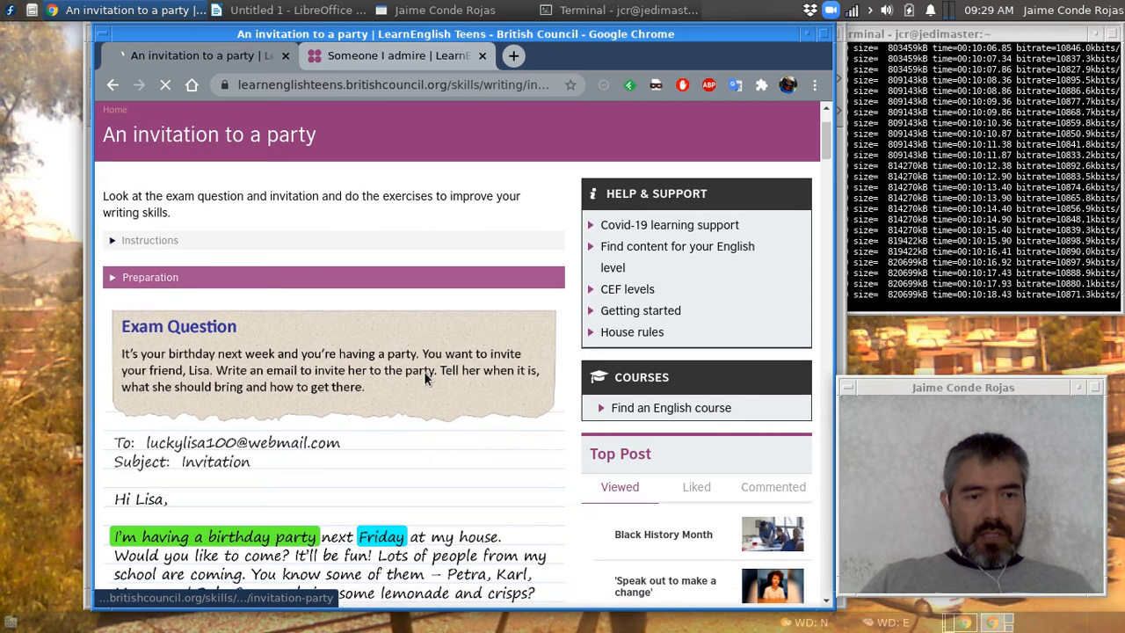
pyautogui.click(165, 84)
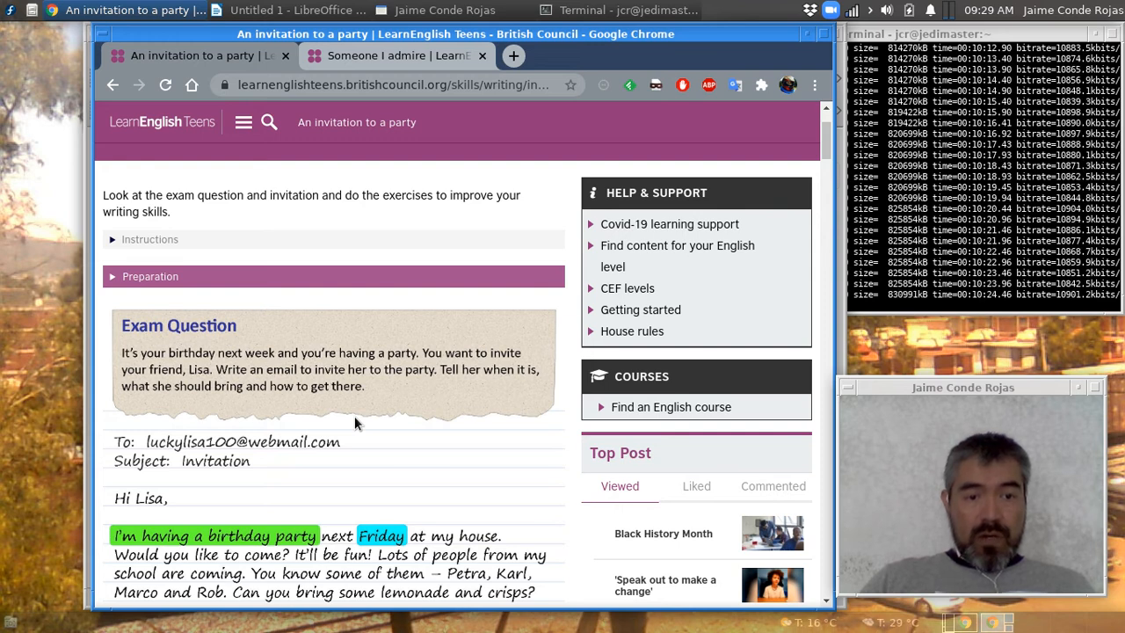
pyautogui.moveTo(414, 401)
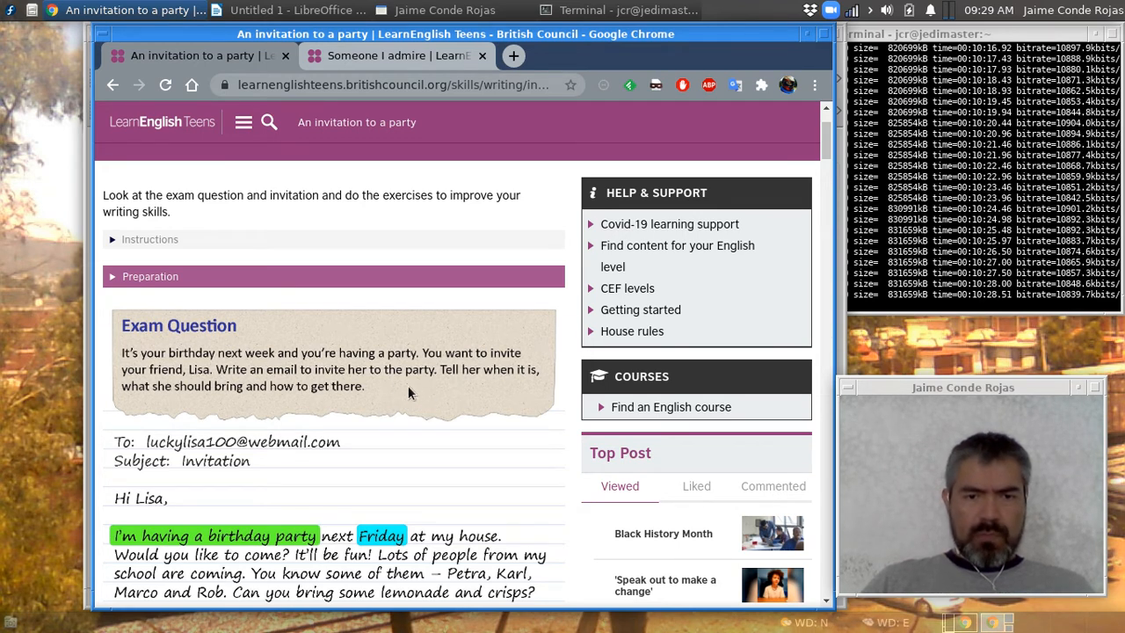
pyautogui.moveTo(446, 406)
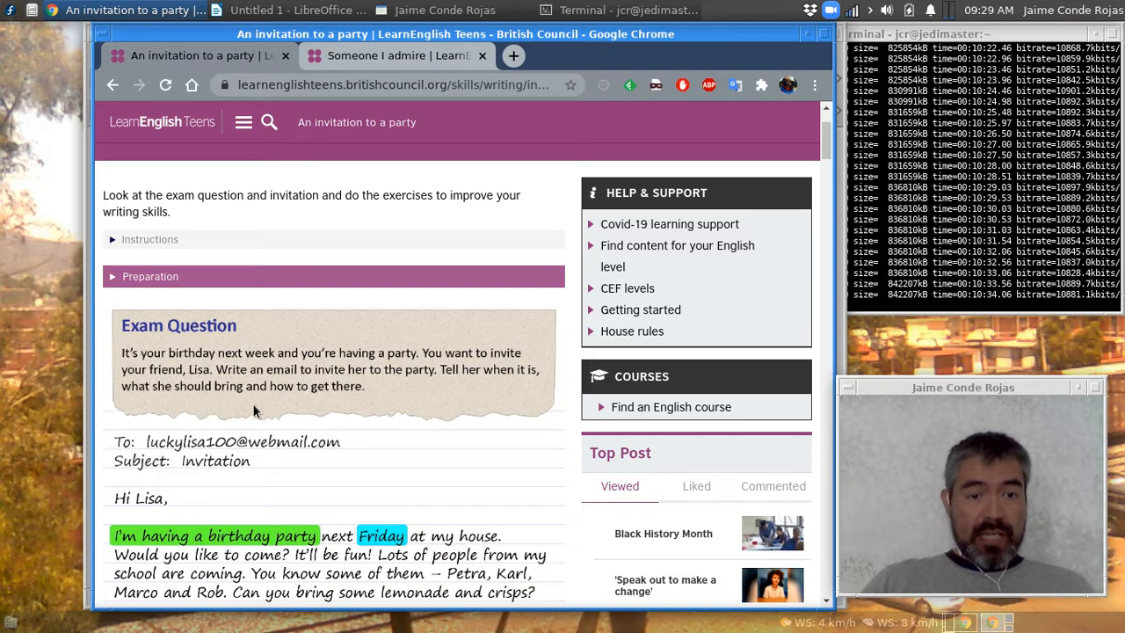
pyautogui.scroll(-3)
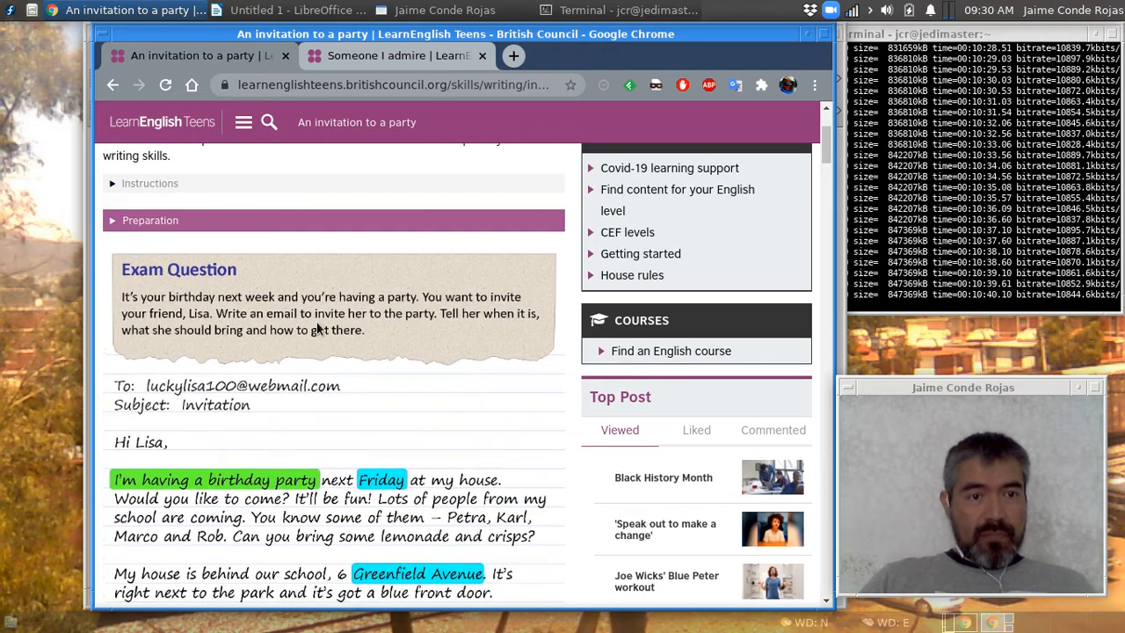
pyautogui.scroll(-3)
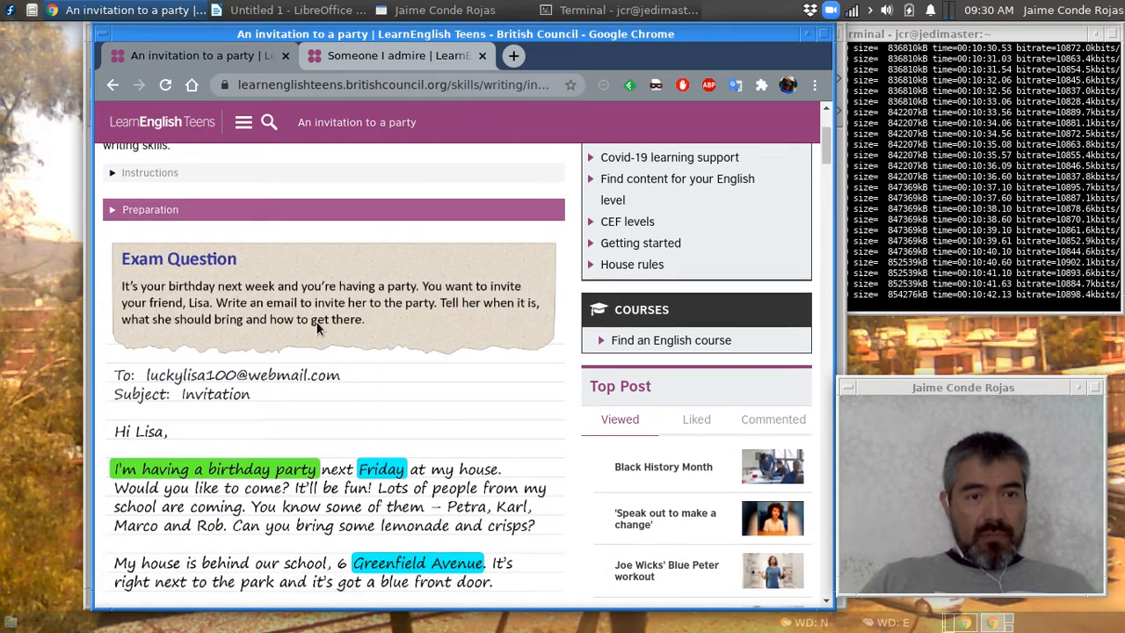
pyautogui.scroll(-3)
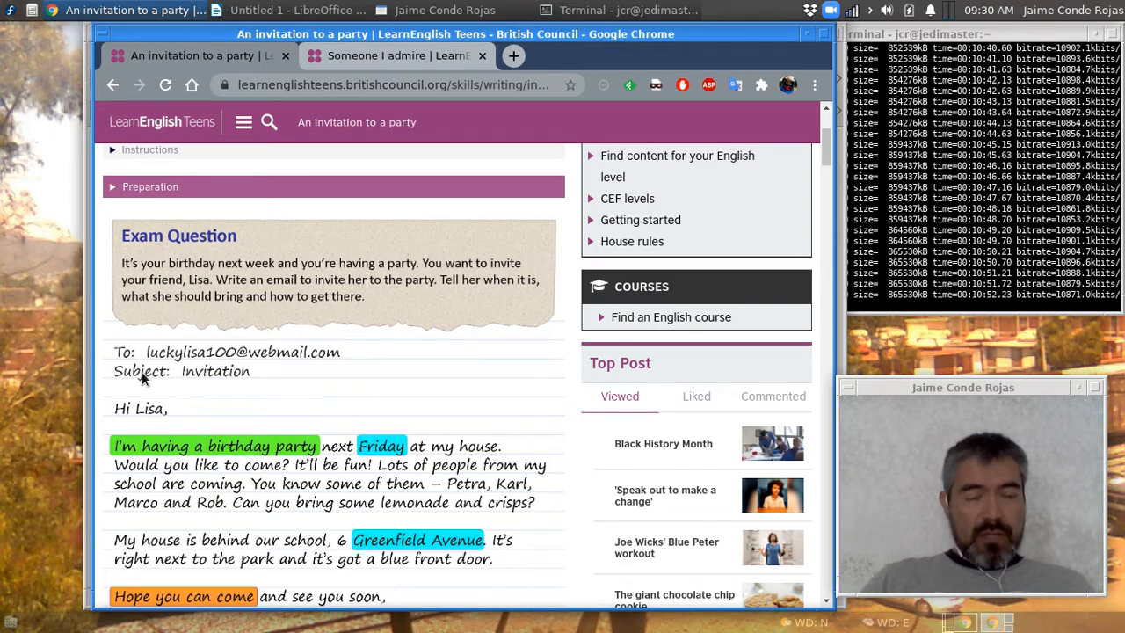
pyautogui.moveTo(107, 344)
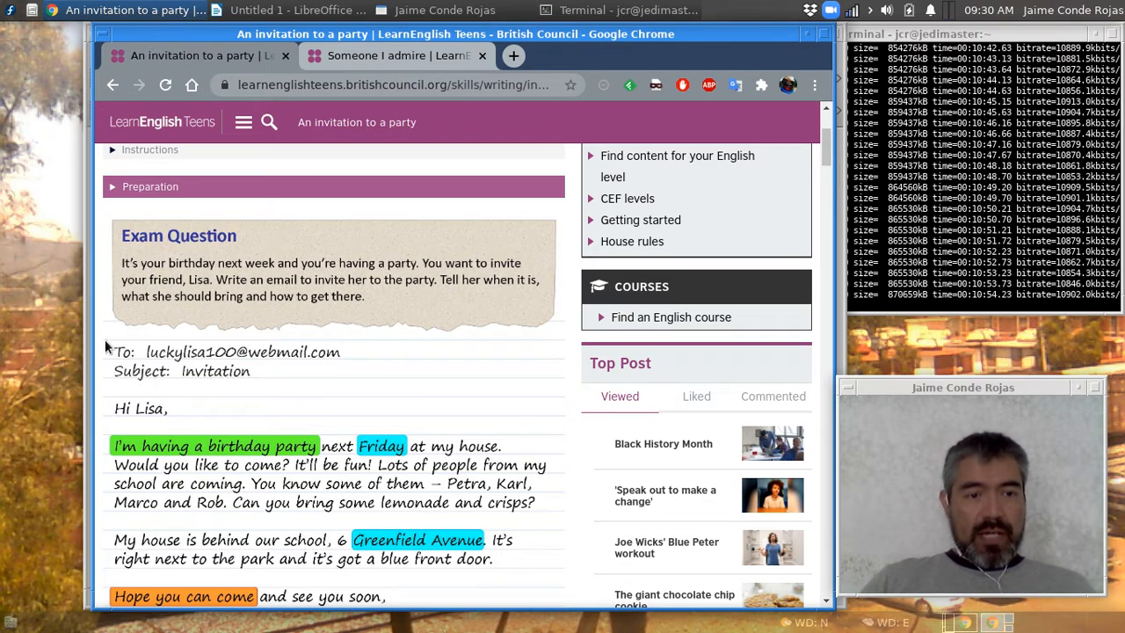
pyautogui.moveTo(119, 345)
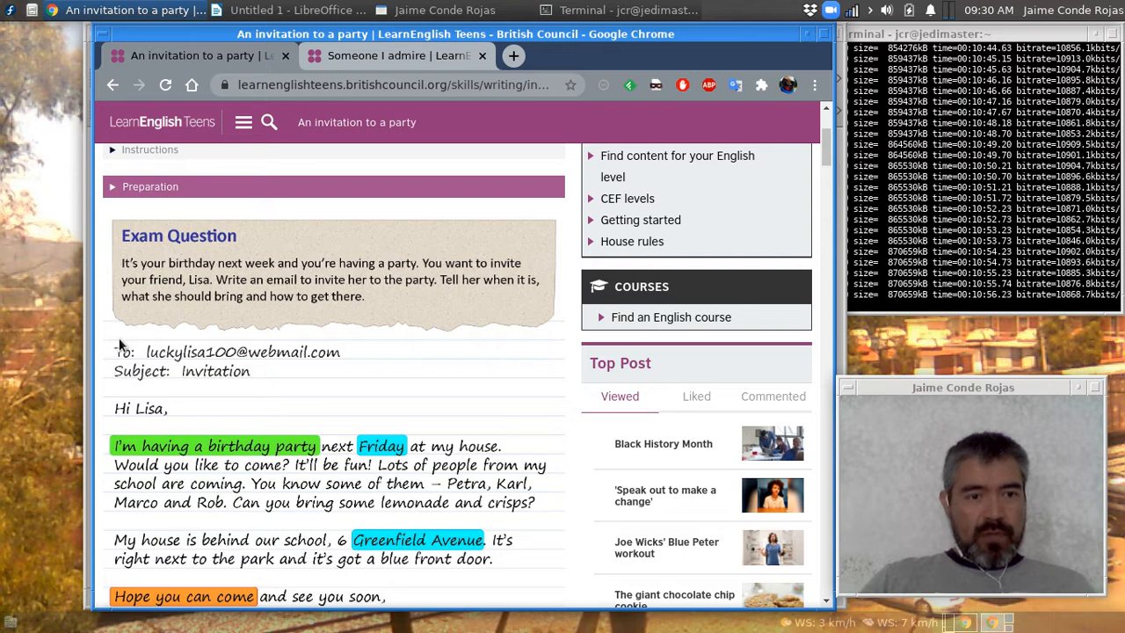
pyautogui.moveTo(119, 372)
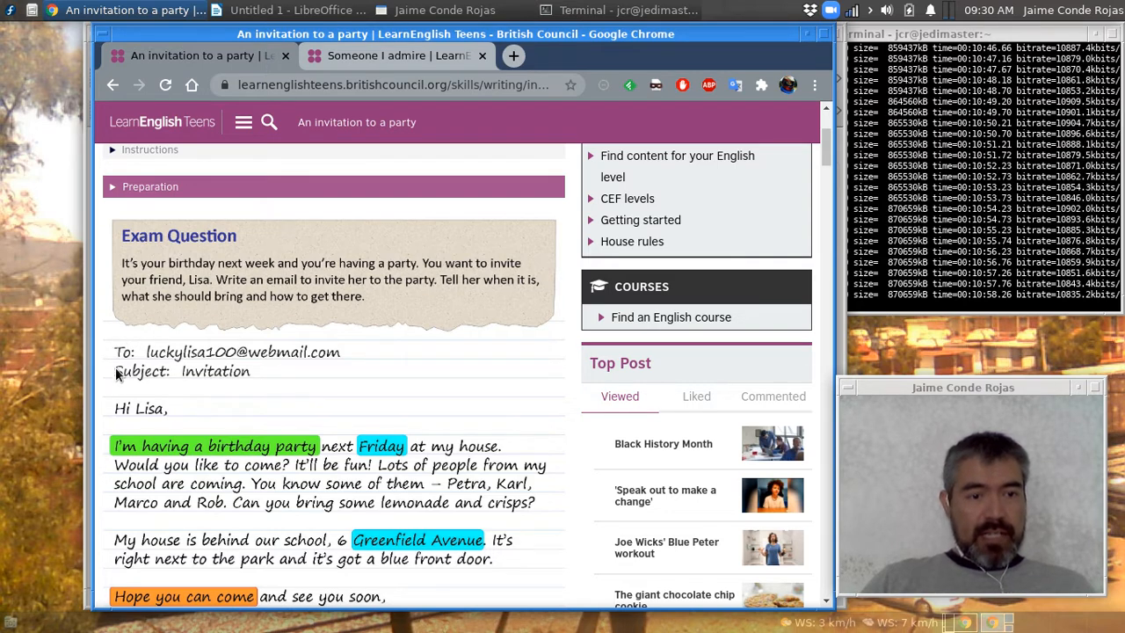
pyautogui.moveTo(172, 387)
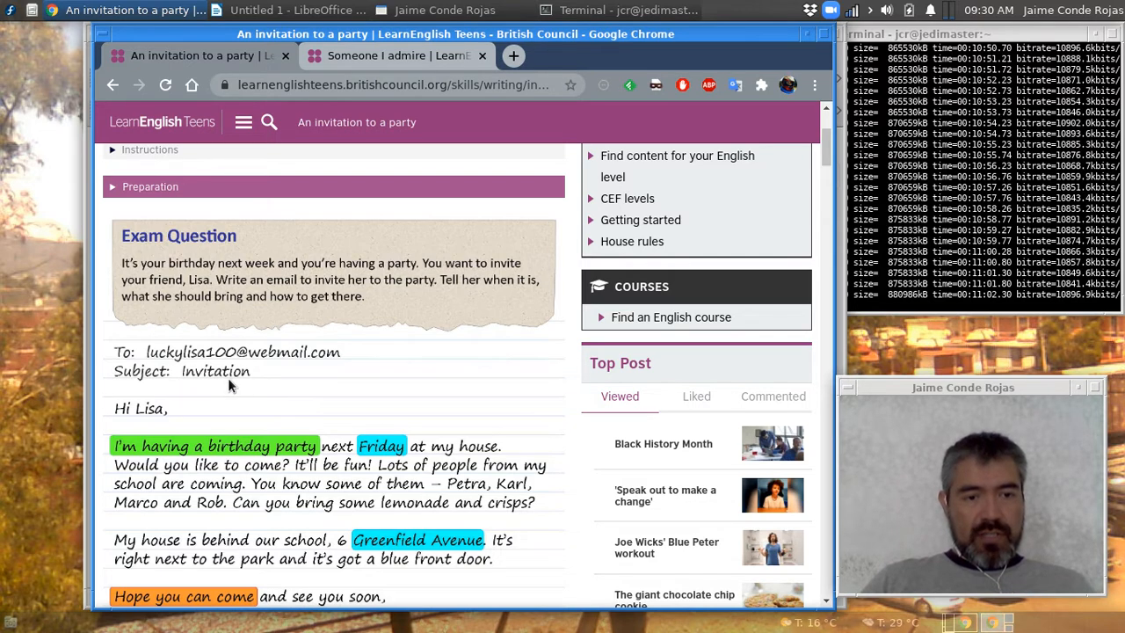
# Step: Scroll down so the whole party invitation email, signed Edu with 'RSVP', is visible
pyautogui.scroll(-3)
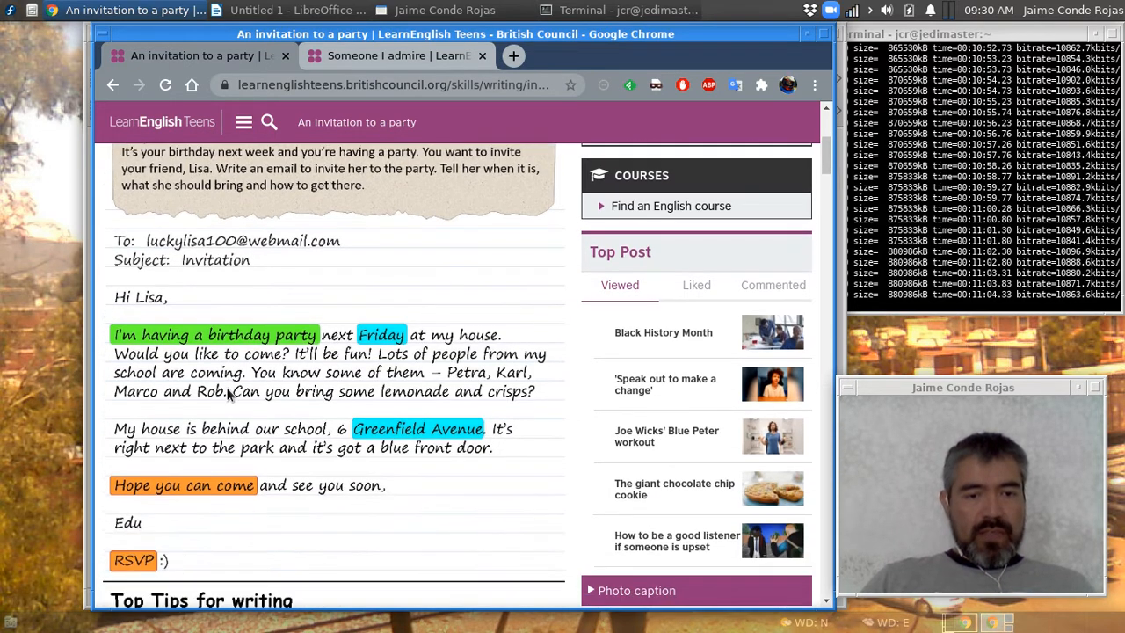
pyautogui.scroll(-3)
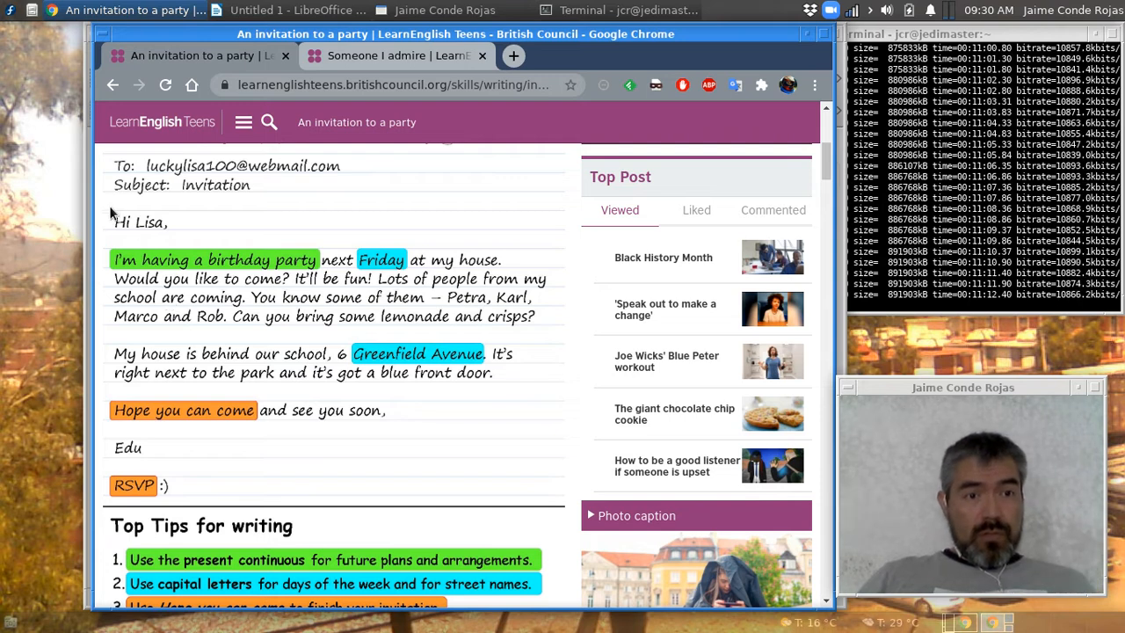
pyautogui.moveTo(132, 302)
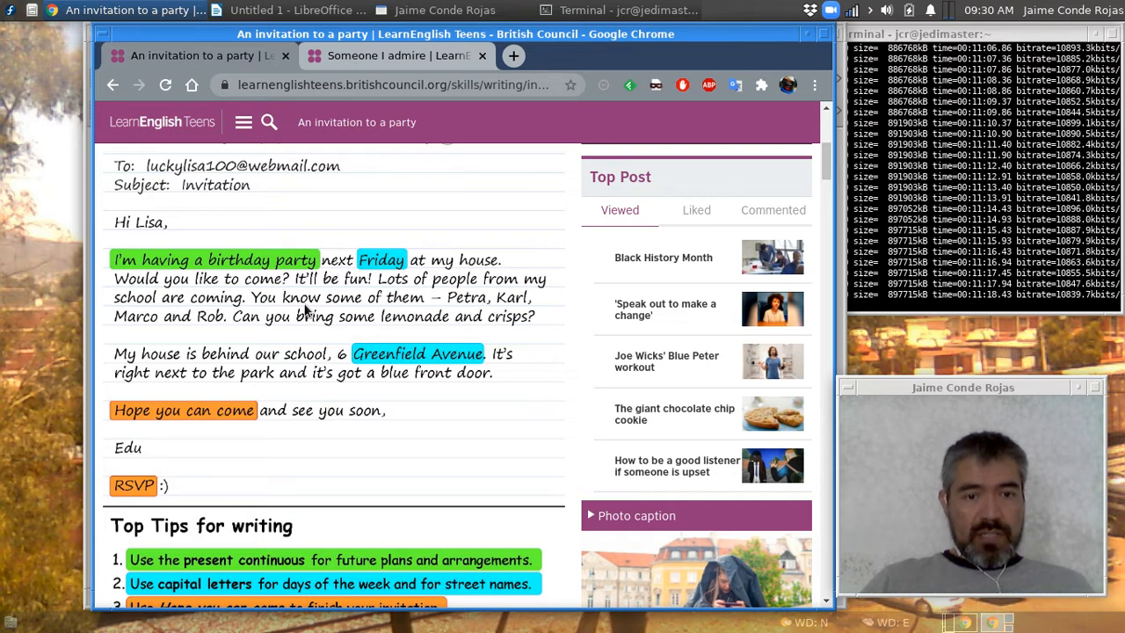
pyautogui.moveTo(372, 313)
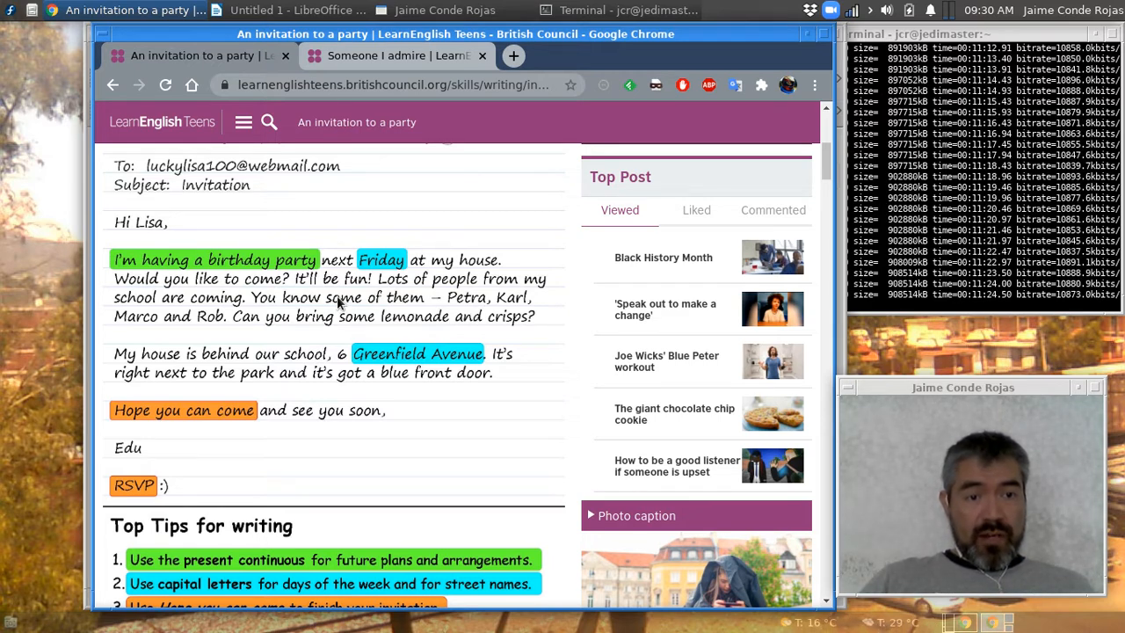
pyautogui.moveTo(278, 367)
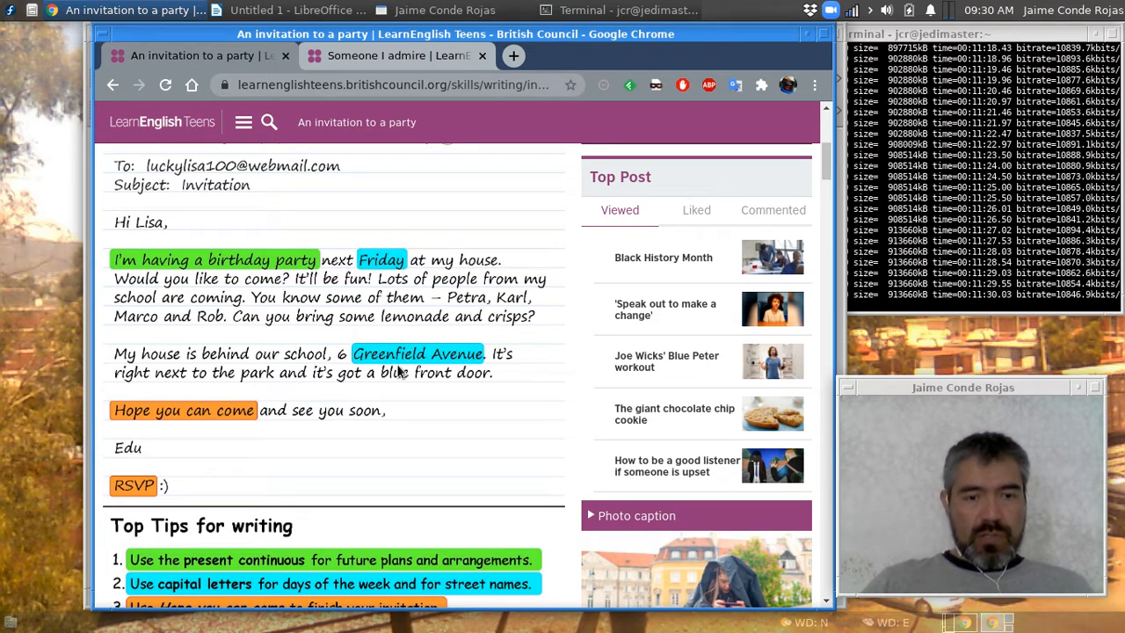
pyautogui.moveTo(239, 424)
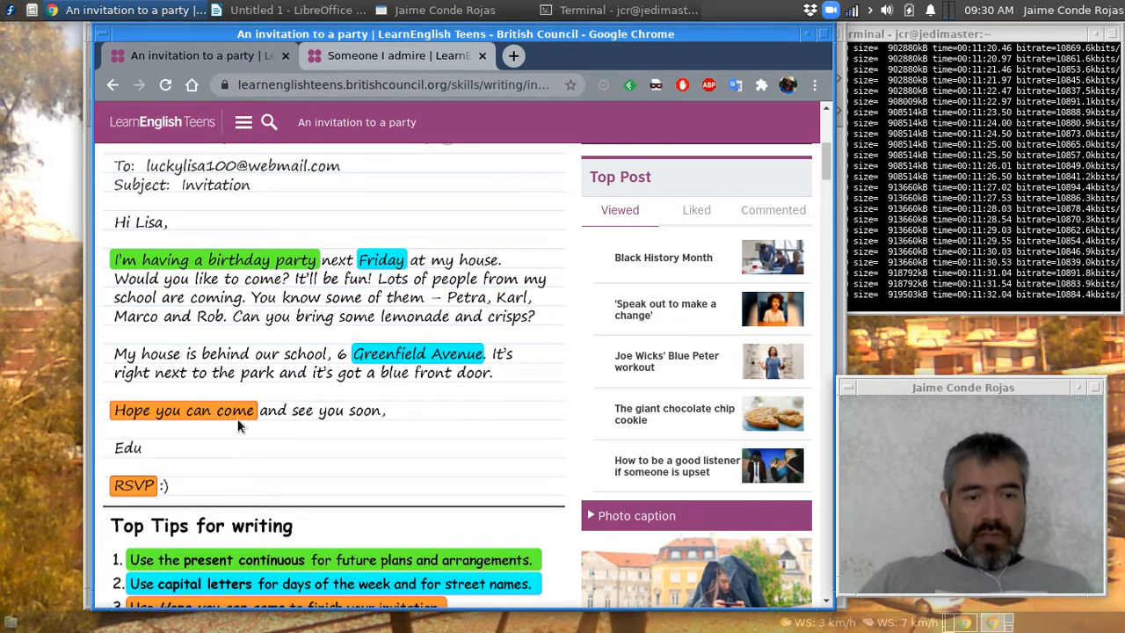
pyautogui.moveTo(367, 424)
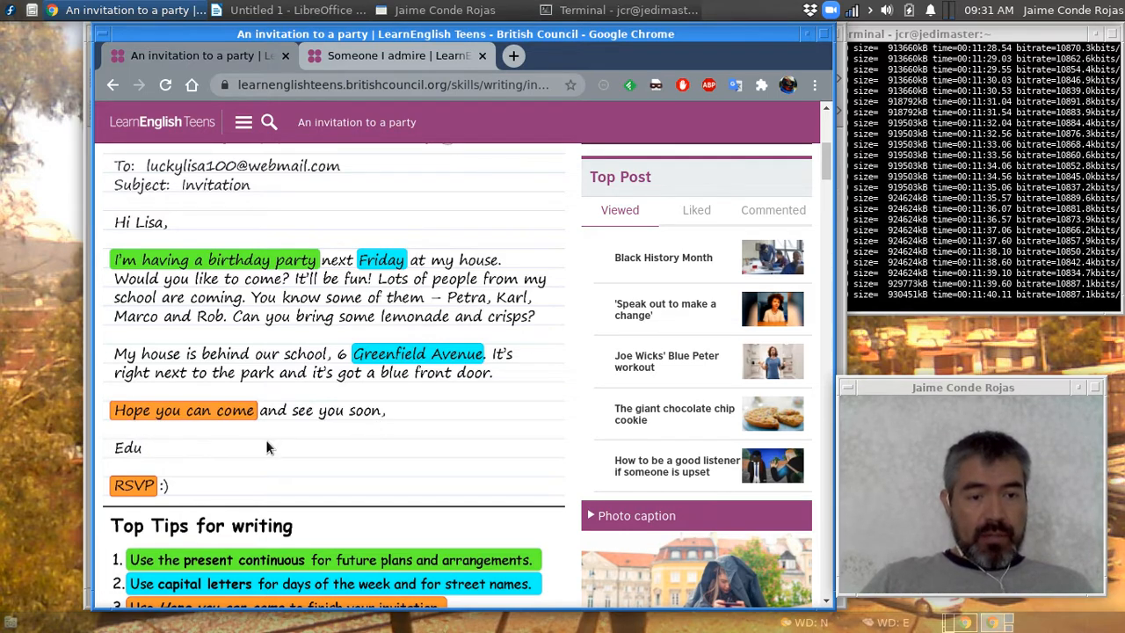
# Step: Scroll down to the Top Tips for writing list below Lisa's invitation email
pyautogui.scroll(-3)
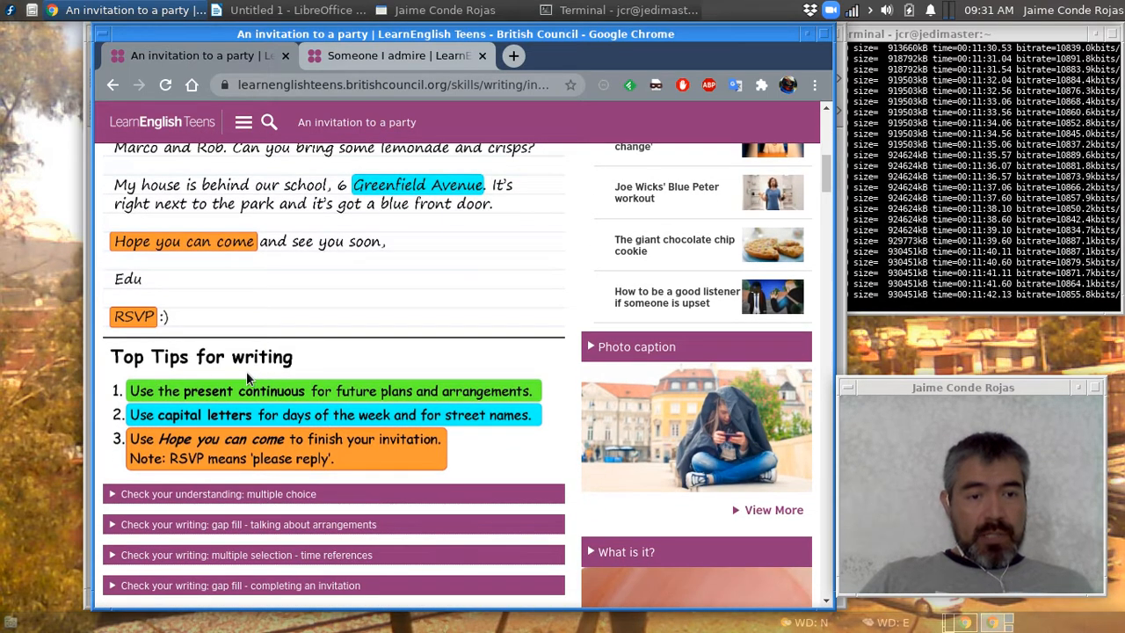
pyautogui.moveTo(268, 412)
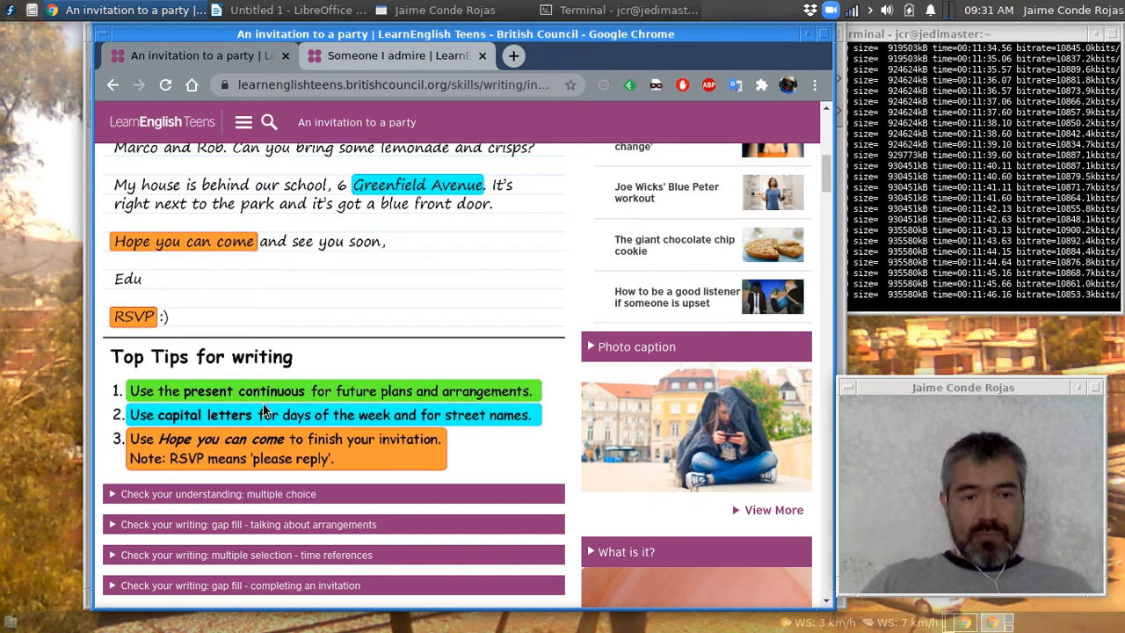
pyautogui.moveTo(264, 433)
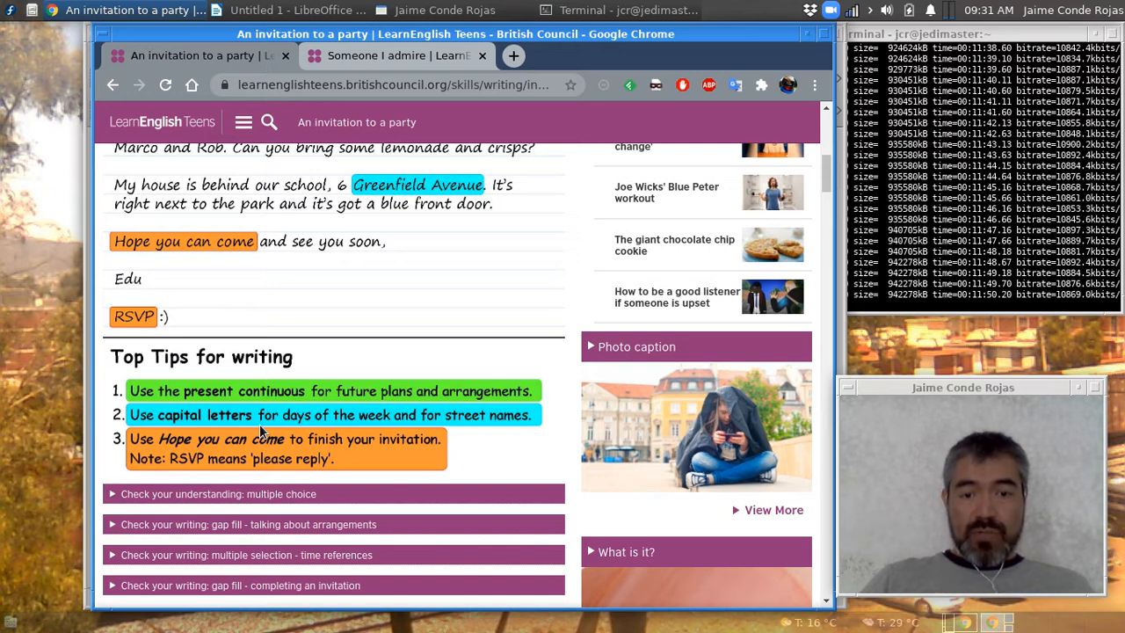
pyautogui.moveTo(264, 478)
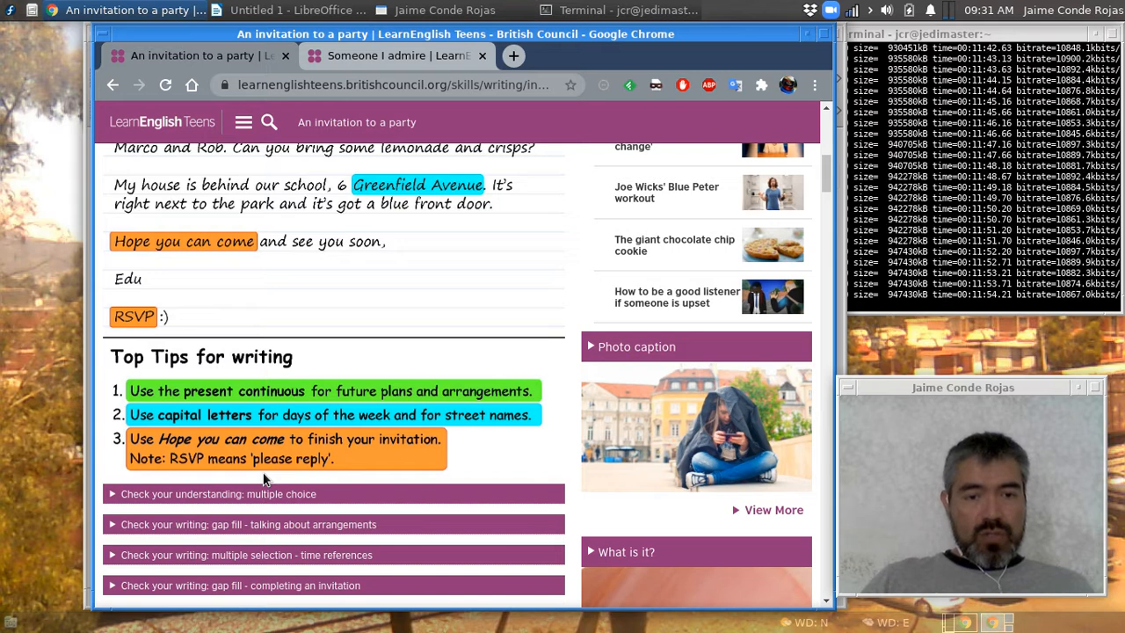
pyautogui.moveTo(172, 472)
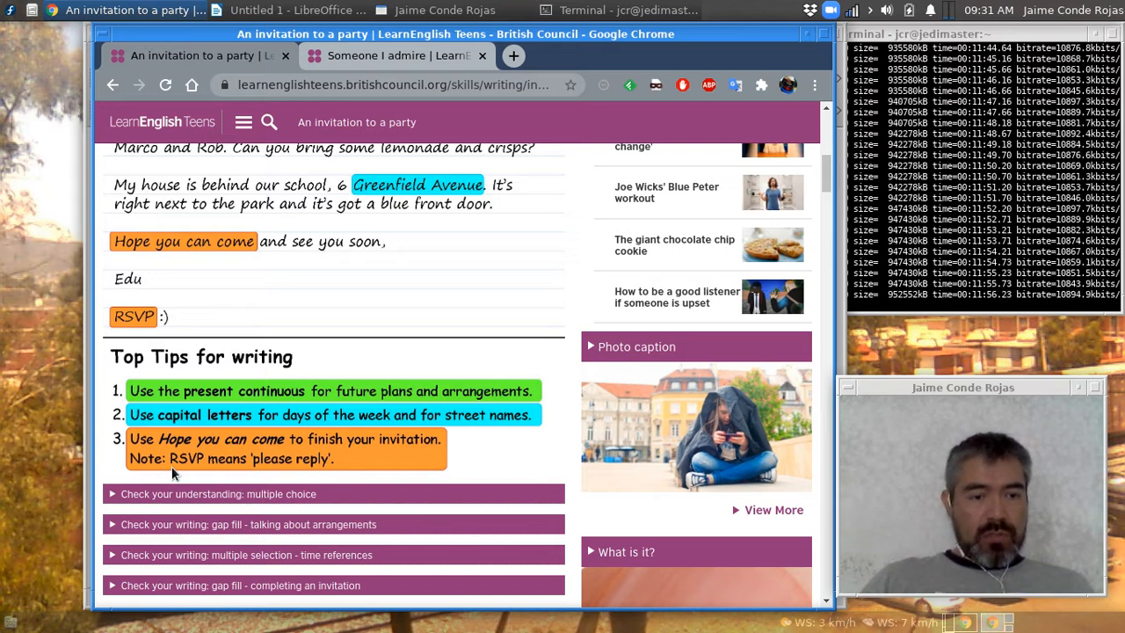
pyautogui.moveTo(281, 471)
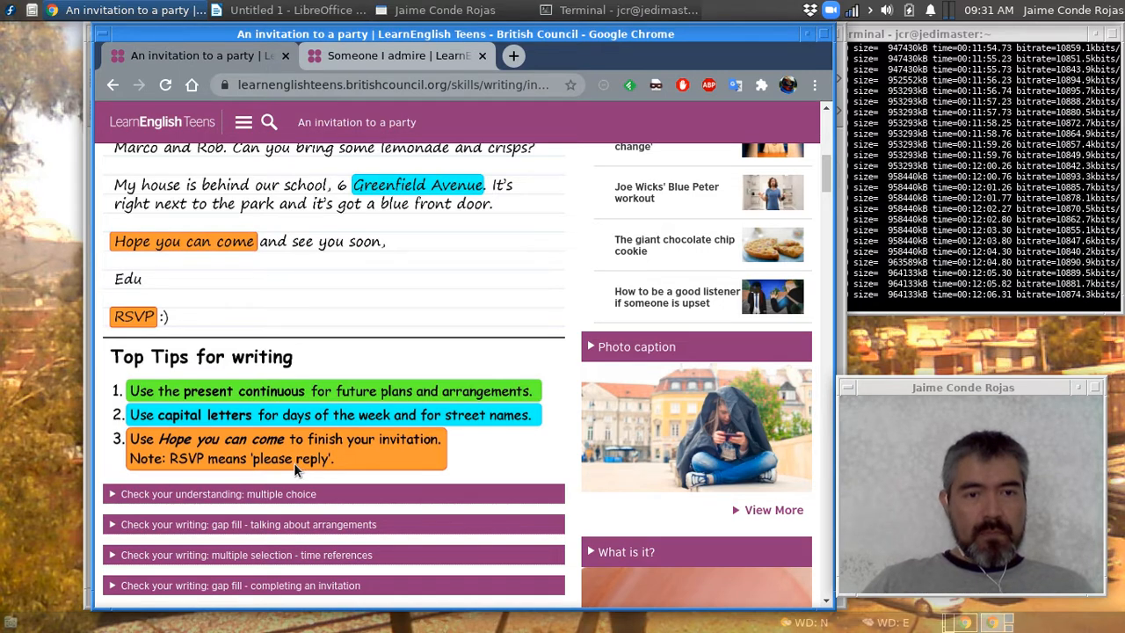
# Step: Scroll back to Lisa's invitation email, from the greeting to the RSVP sign-off
pyautogui.scroll(3)
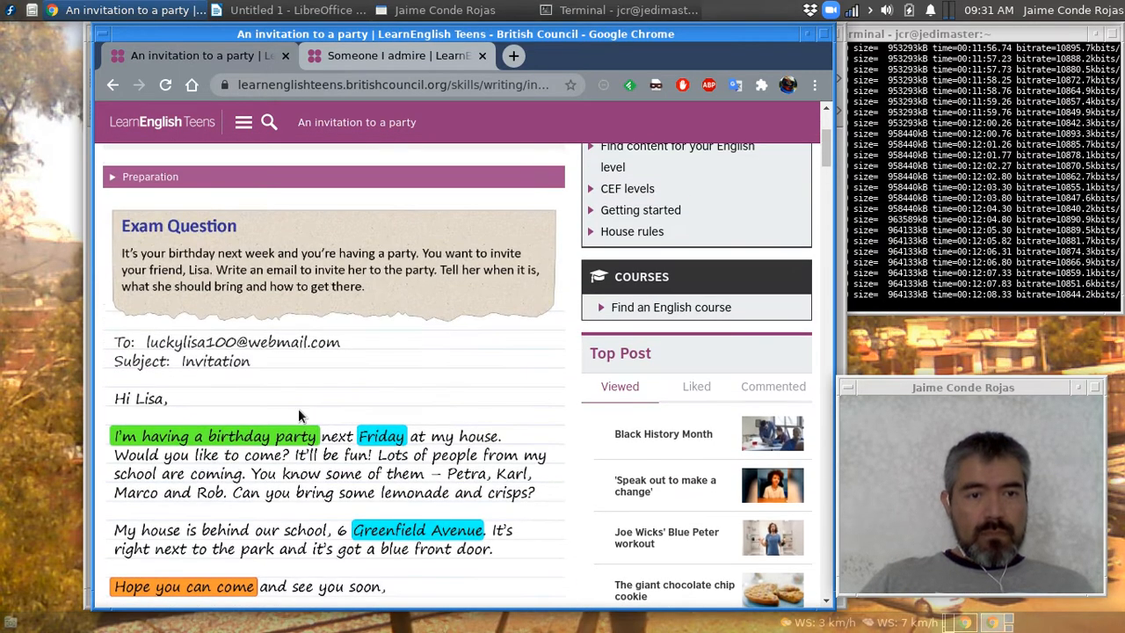
pyautogui.scroll(-3)
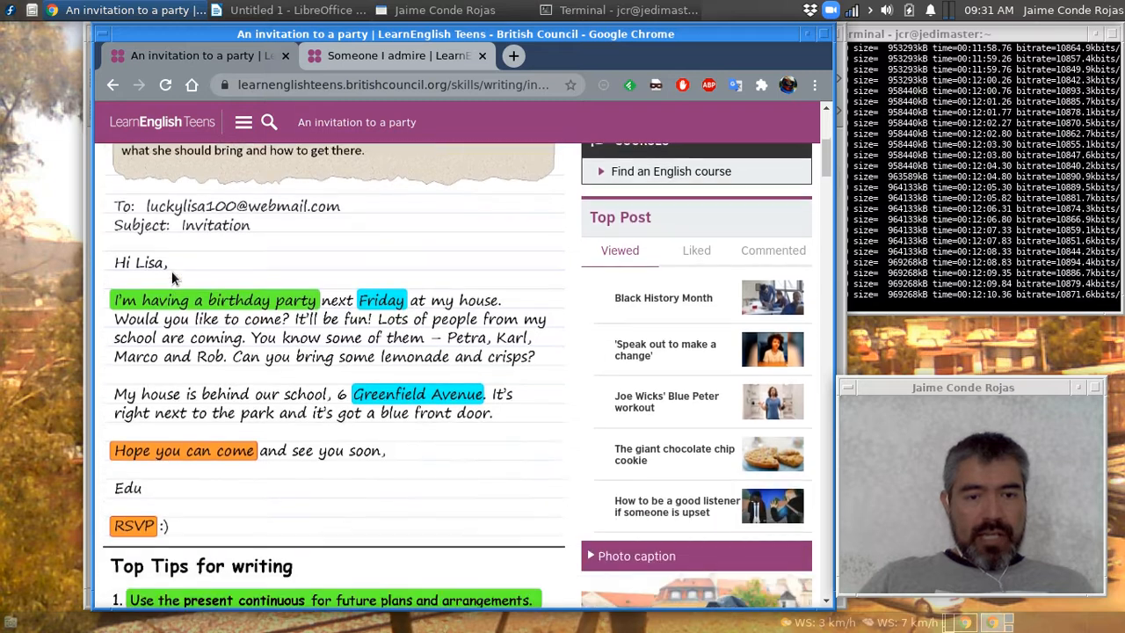
pyautogui.scroll(-3)
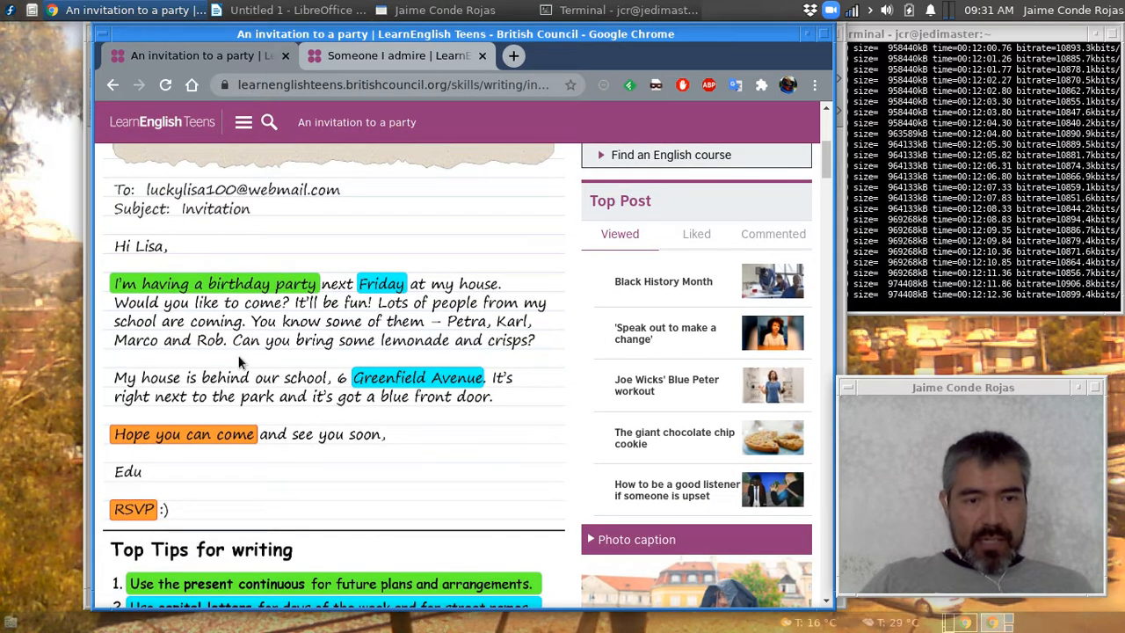
pyautogui.moveTo(276, 420)
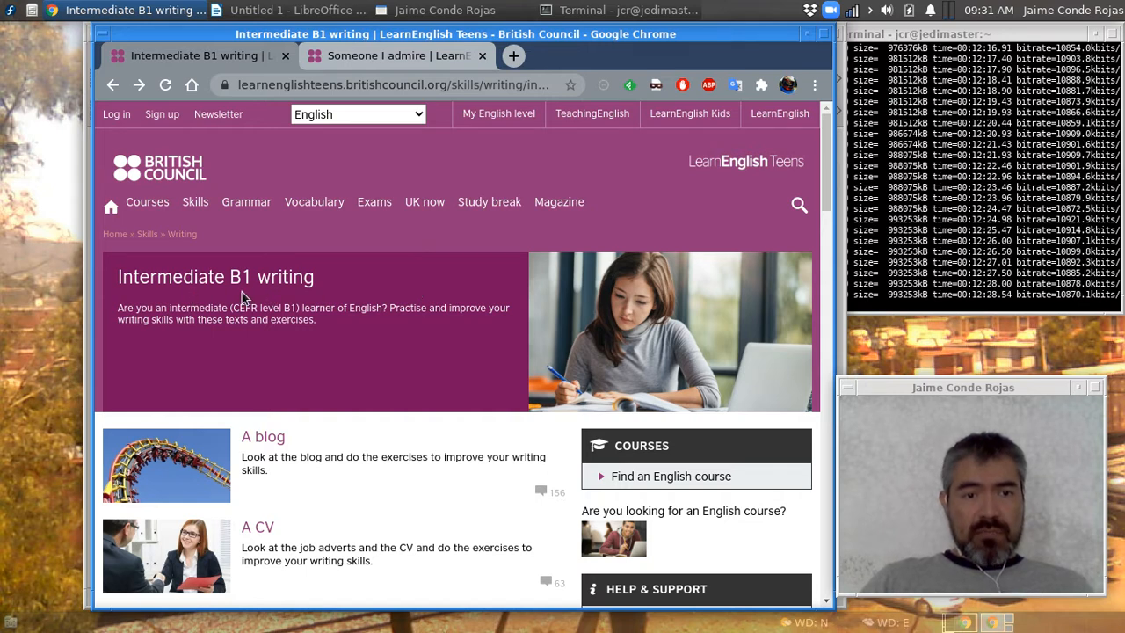
pyautogui.moveTo(345, 405)
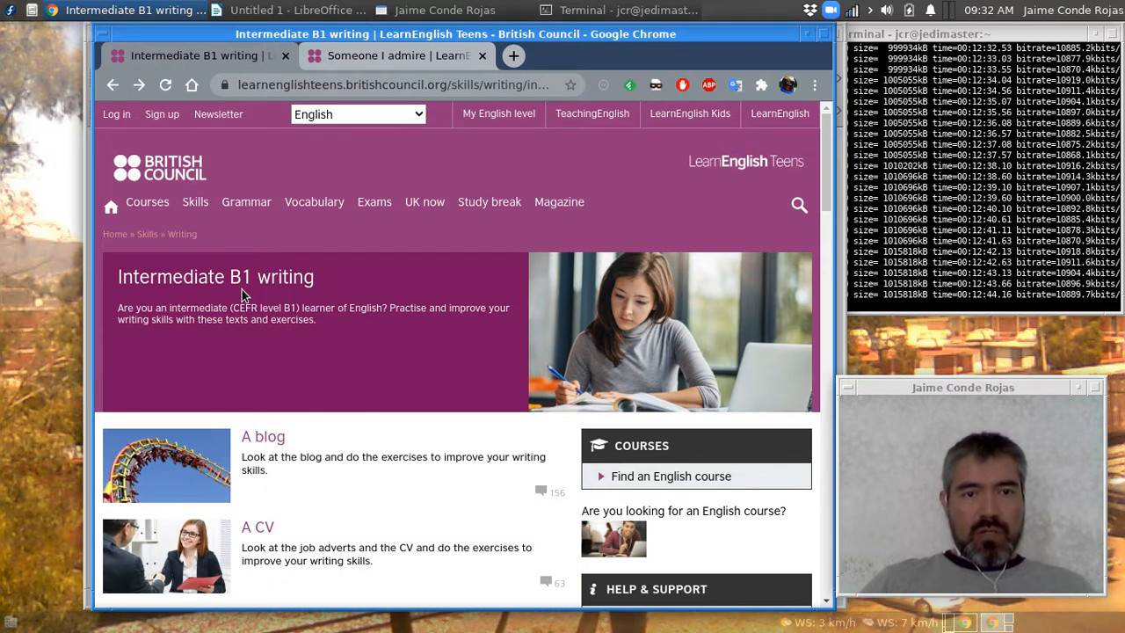
pyautogui.moveTo(431, 302)
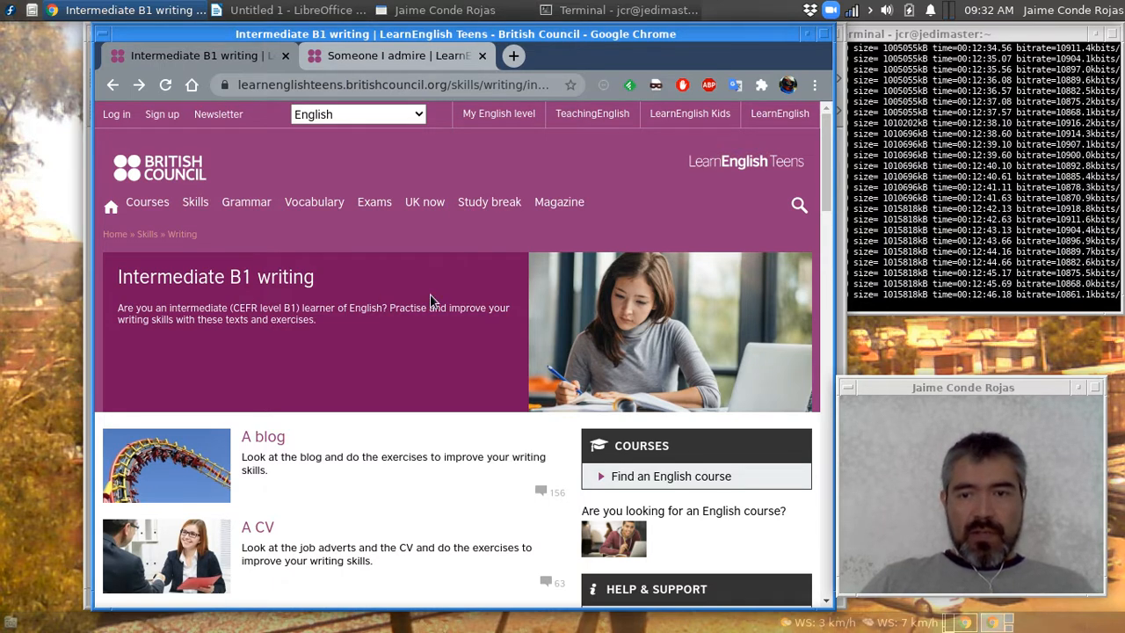